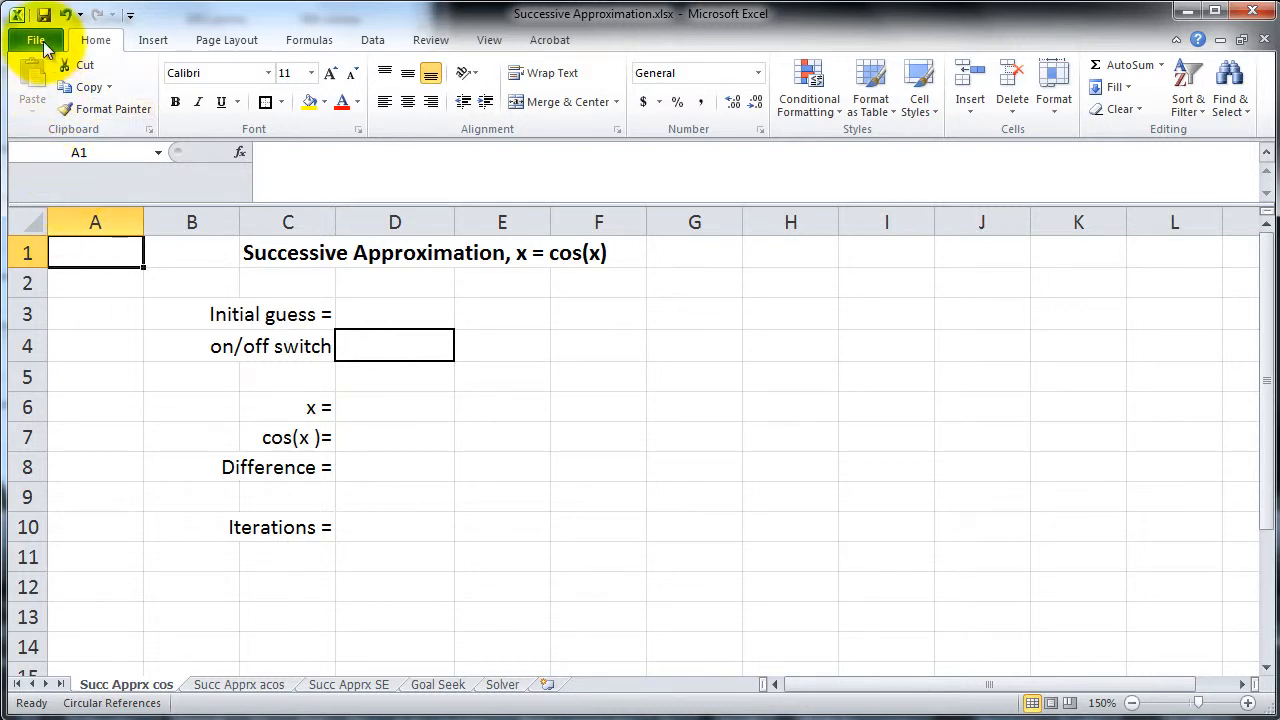
- Set calculation to Manual, no recalculation before saving, and iterative calculation at 1 iteration
left_click(35, 39)
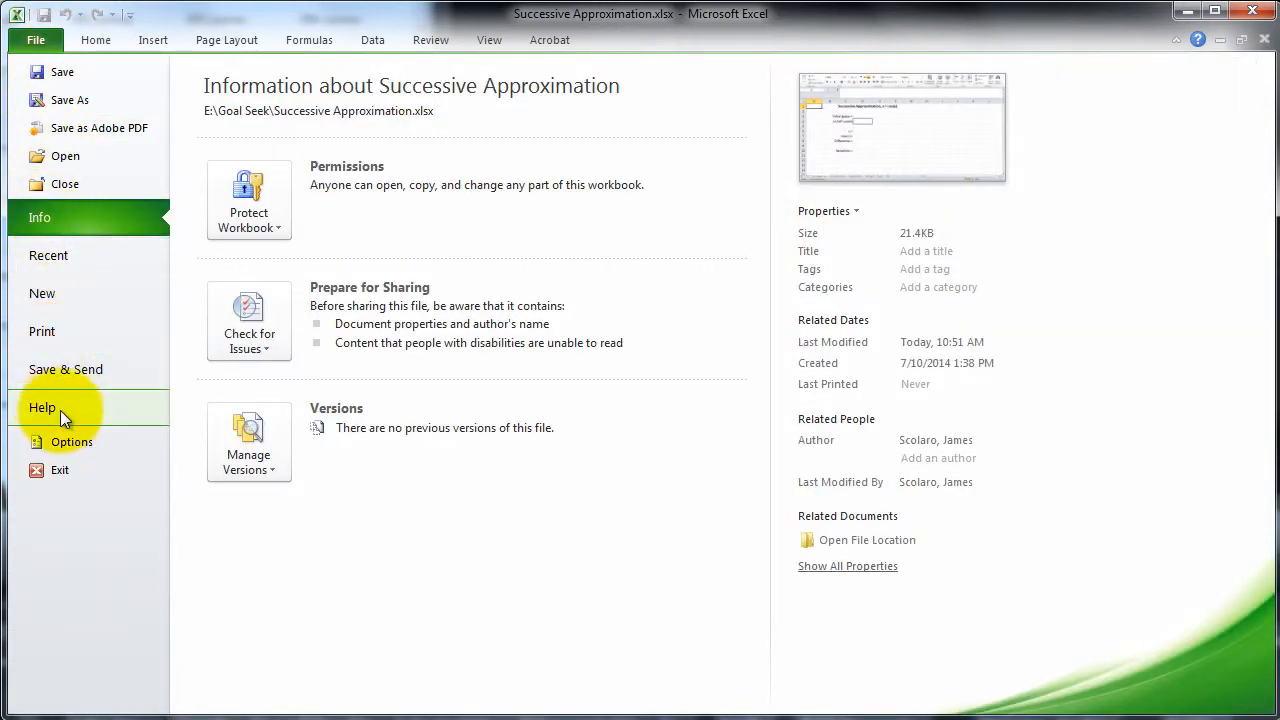
left_click(70, 442)
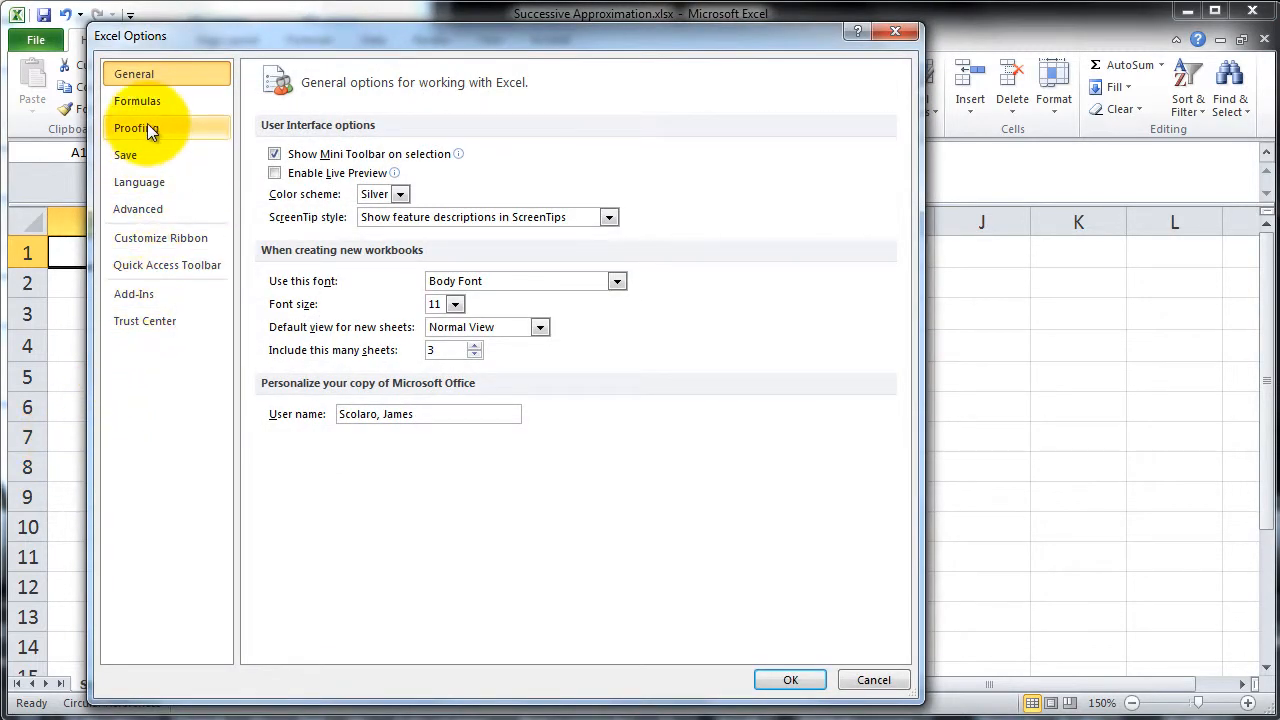
left_click(137, 100)
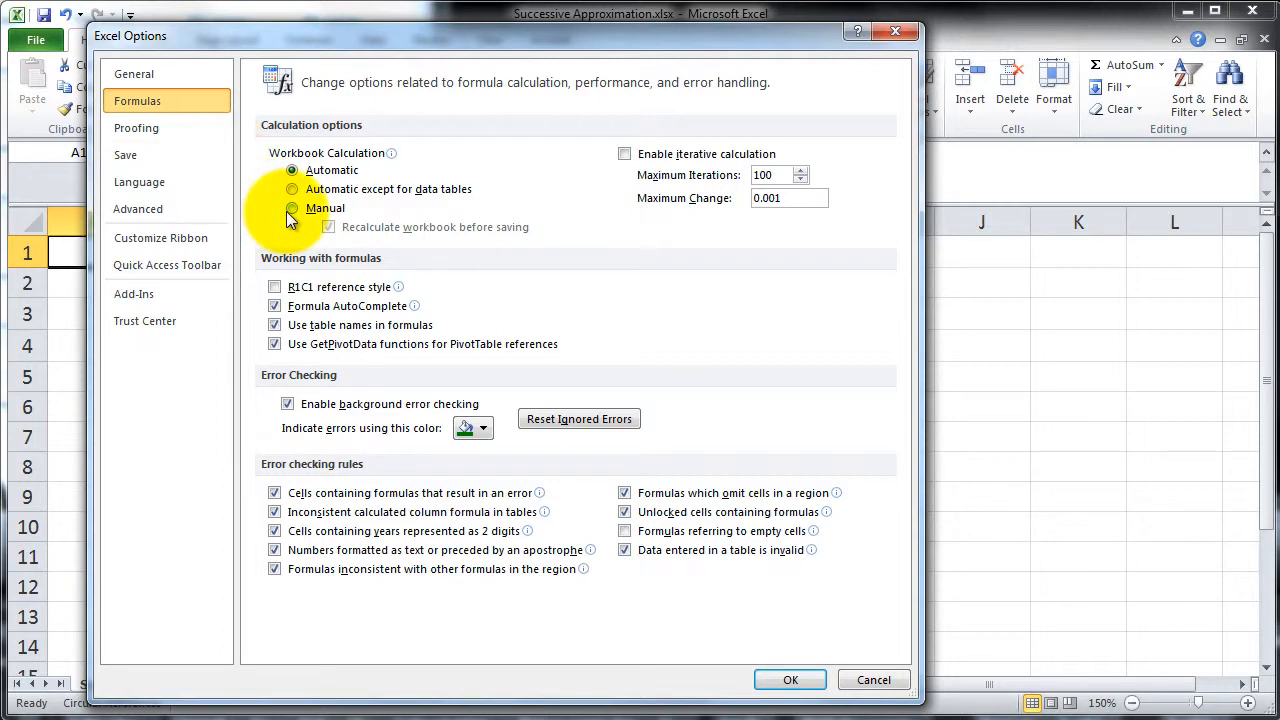
left_click(291, 207)
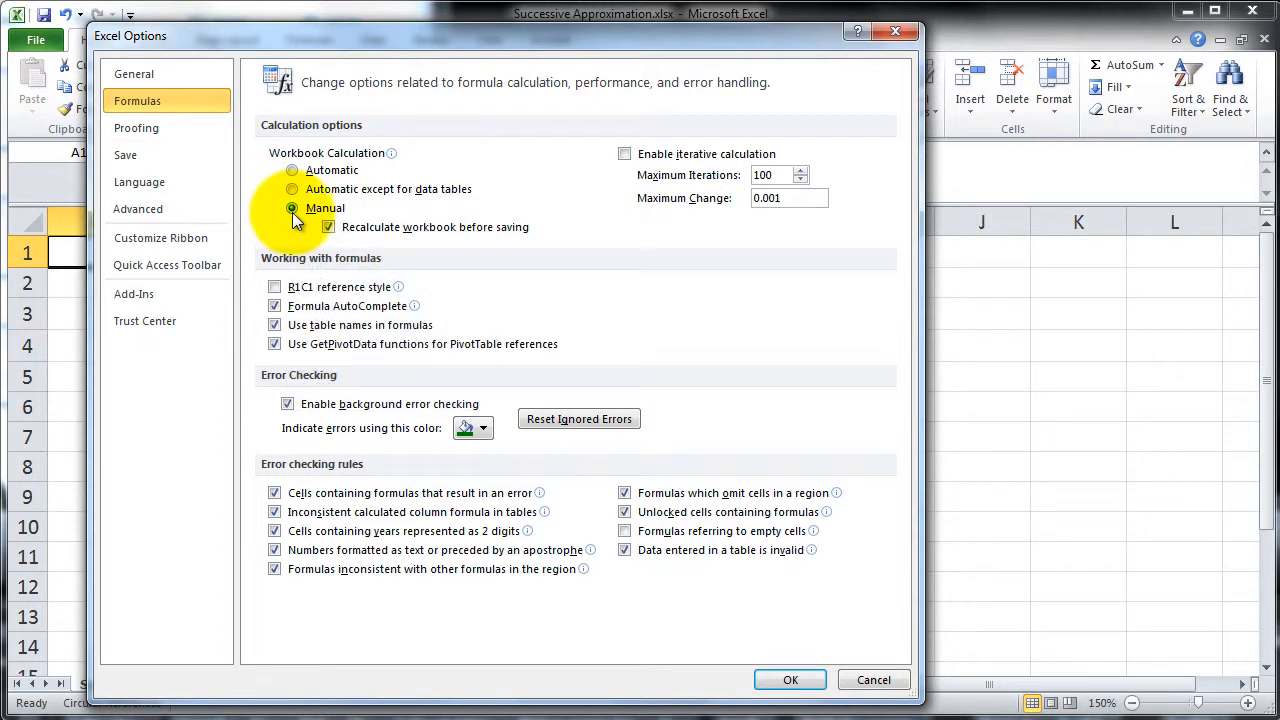
left_click(327, 226)
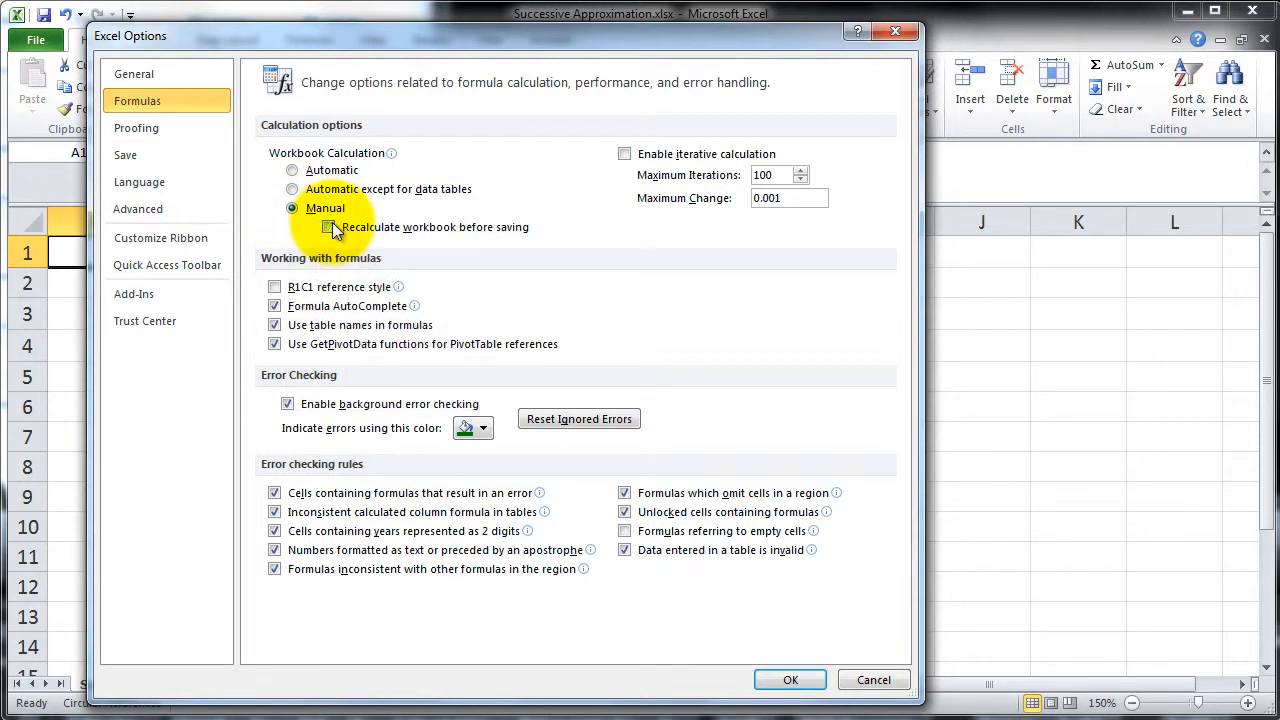
mouse_move(595, 180)
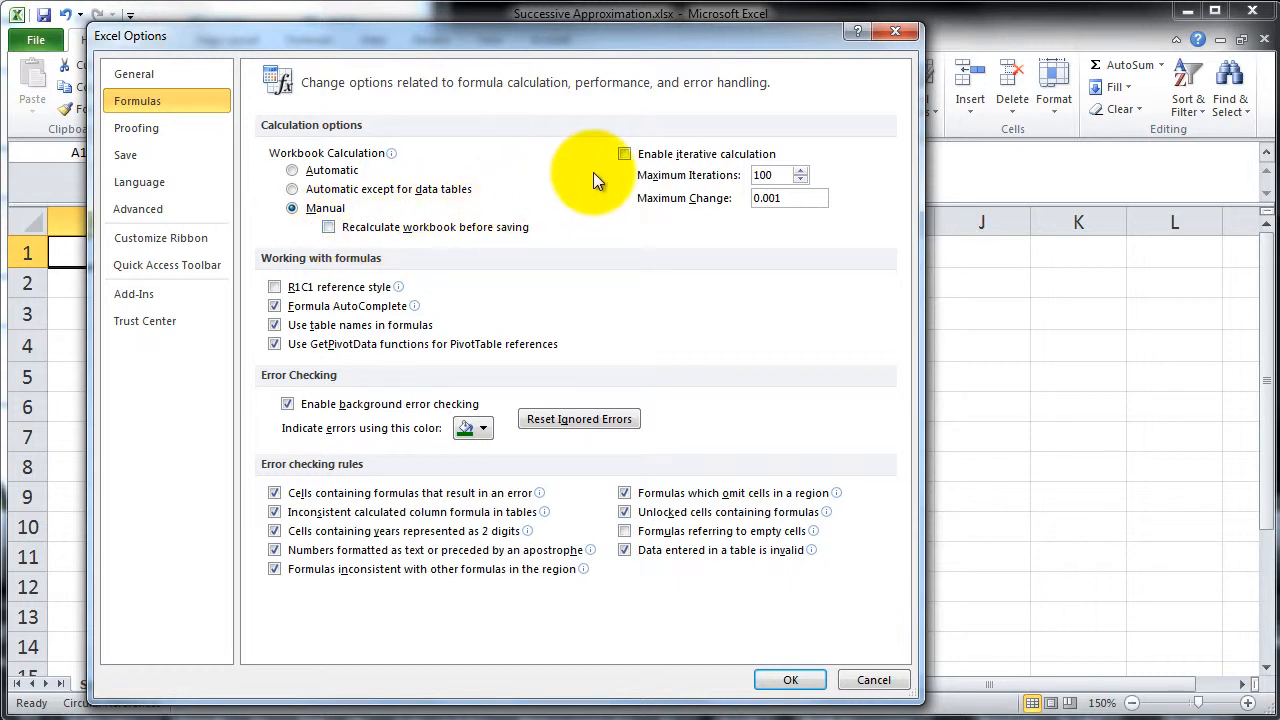
left_click(624, 153)
type("1")
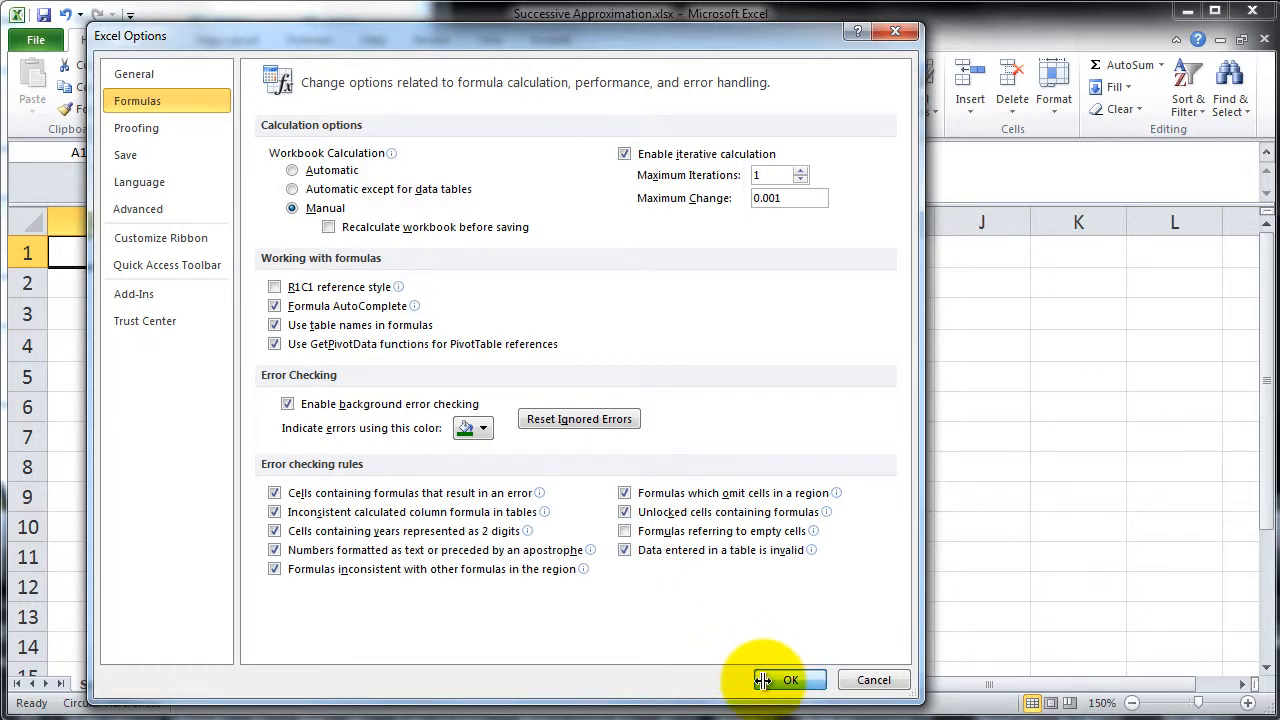
left_click(789, 680)
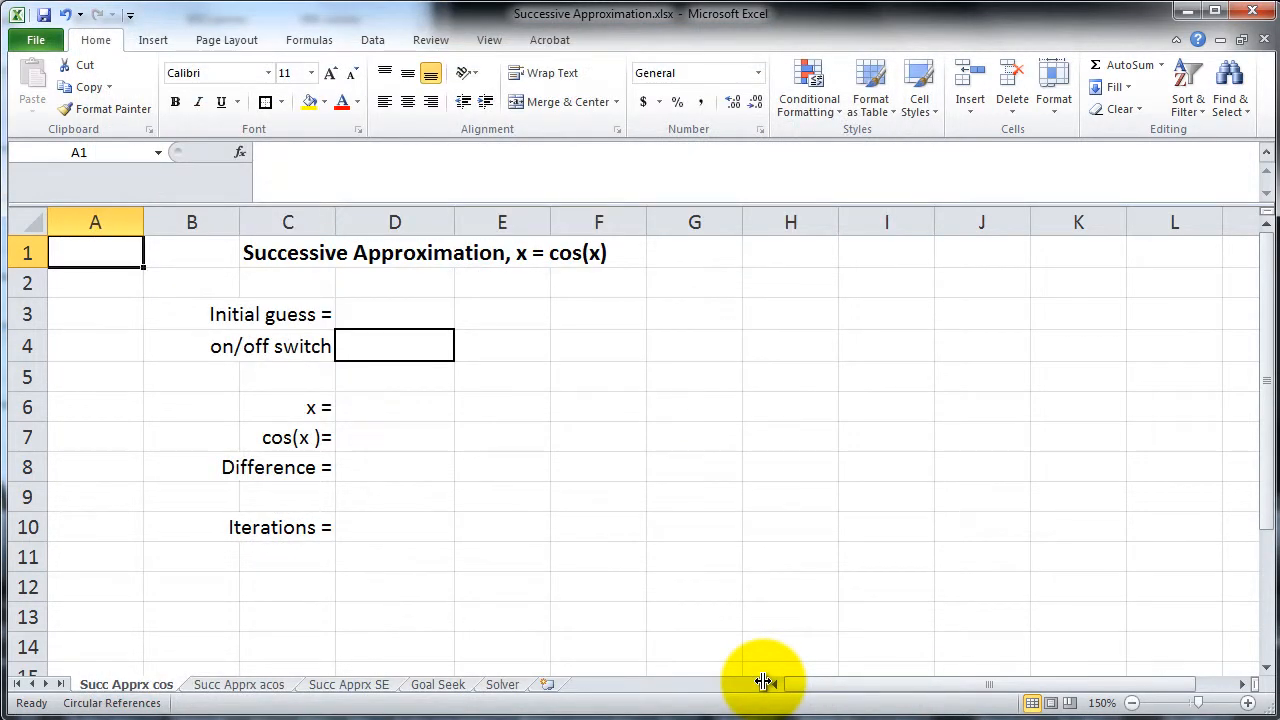
mouse_move(73, 258)
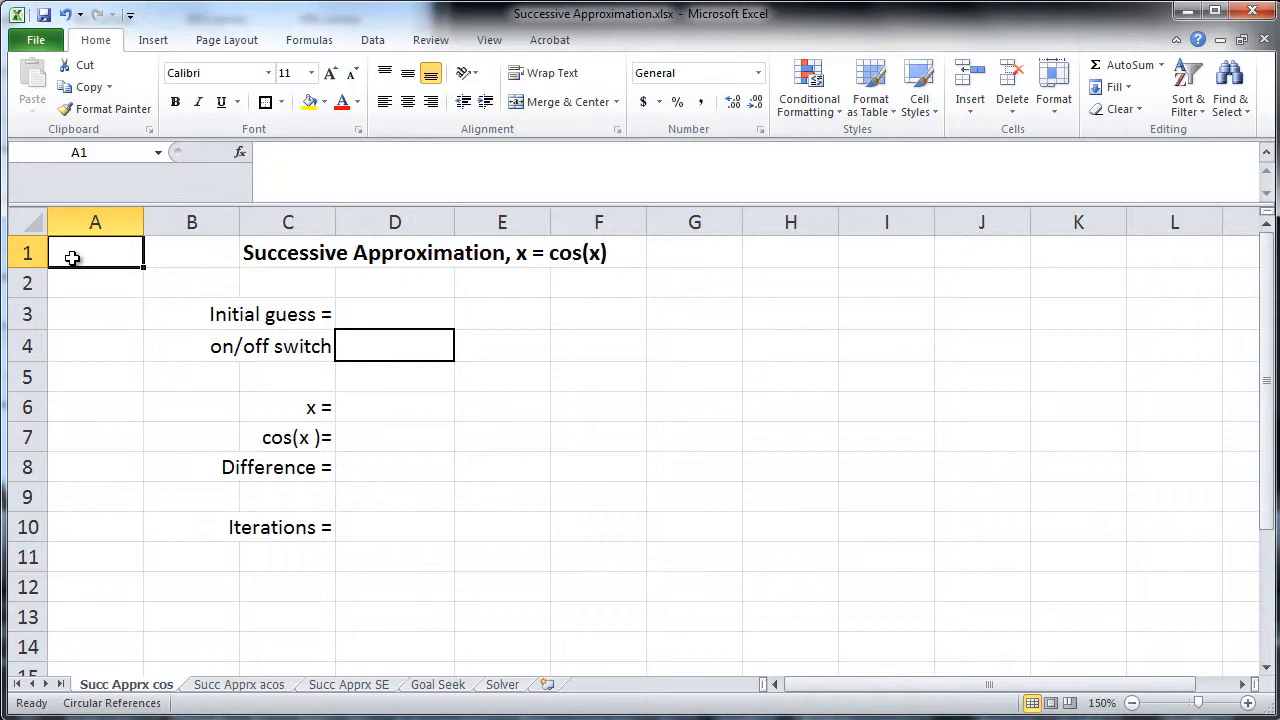
- Insert a scatter chart of cos(x) to the right of the input labels
left_click(372, 40)
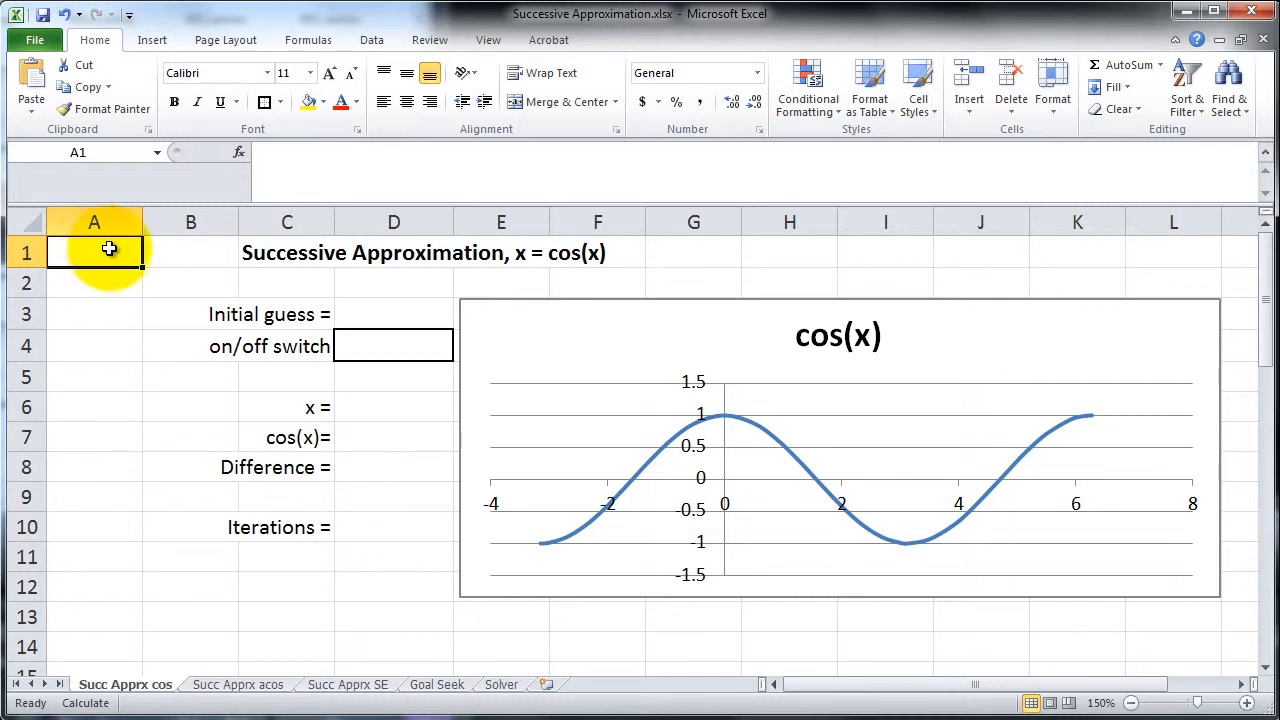
mouse_move(341, 305)
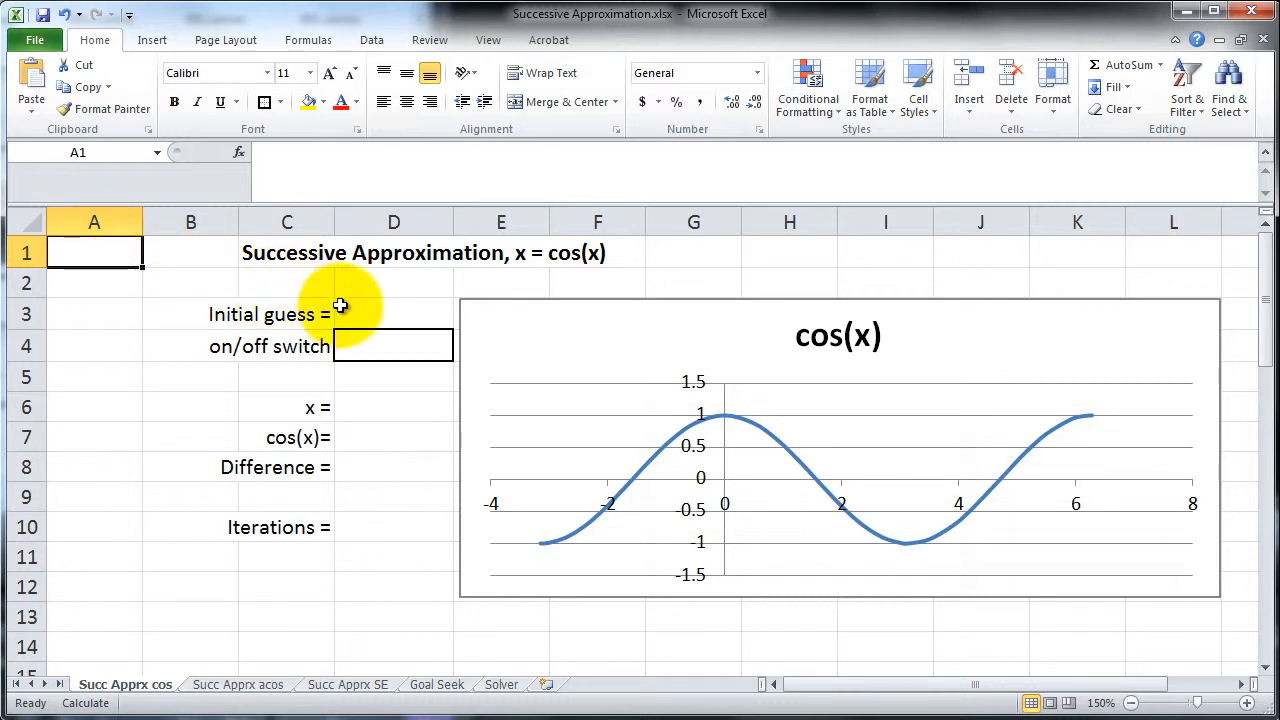
- Enter initial guess 3.14 in D3 and switch value 0 in D4
type("3")
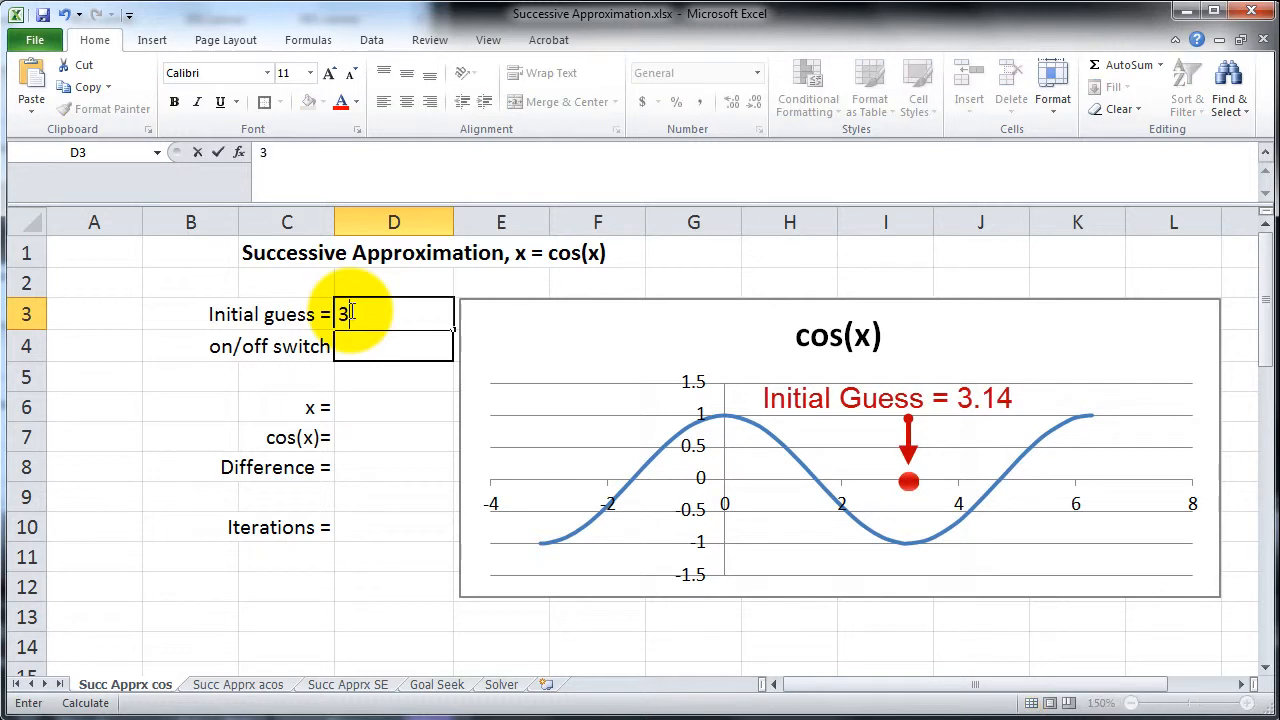
type(".14")
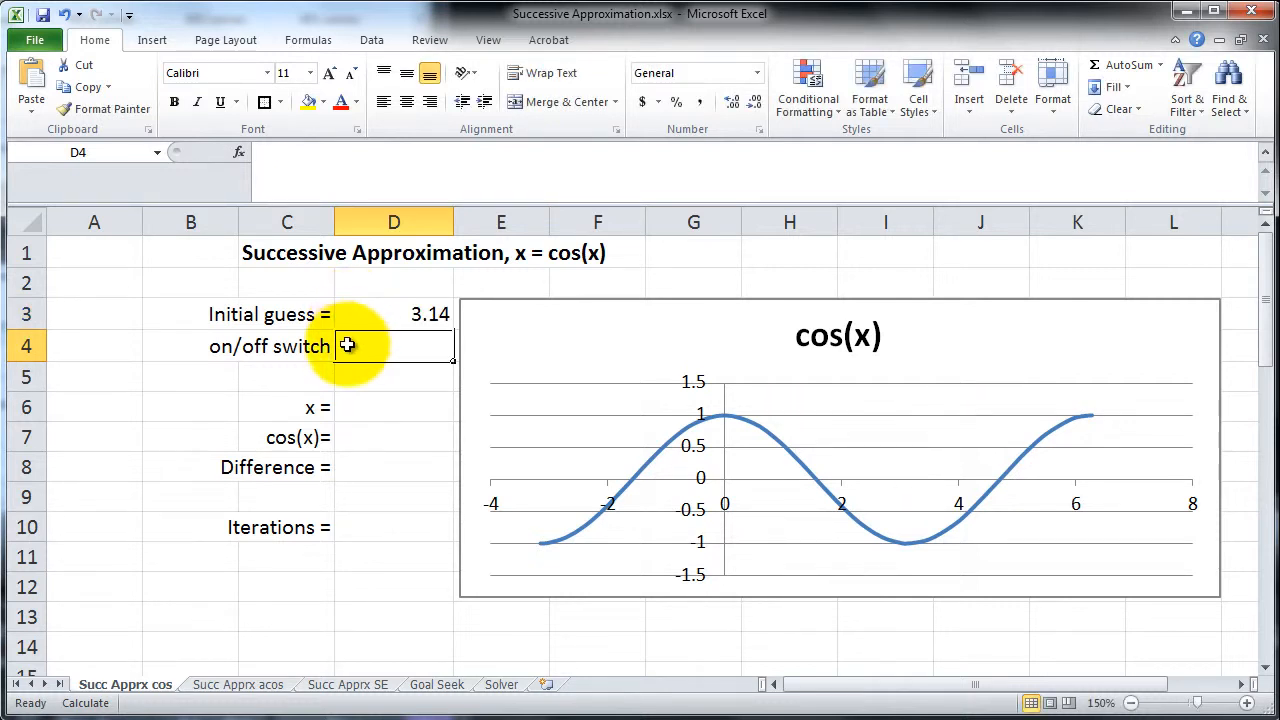
type("0")
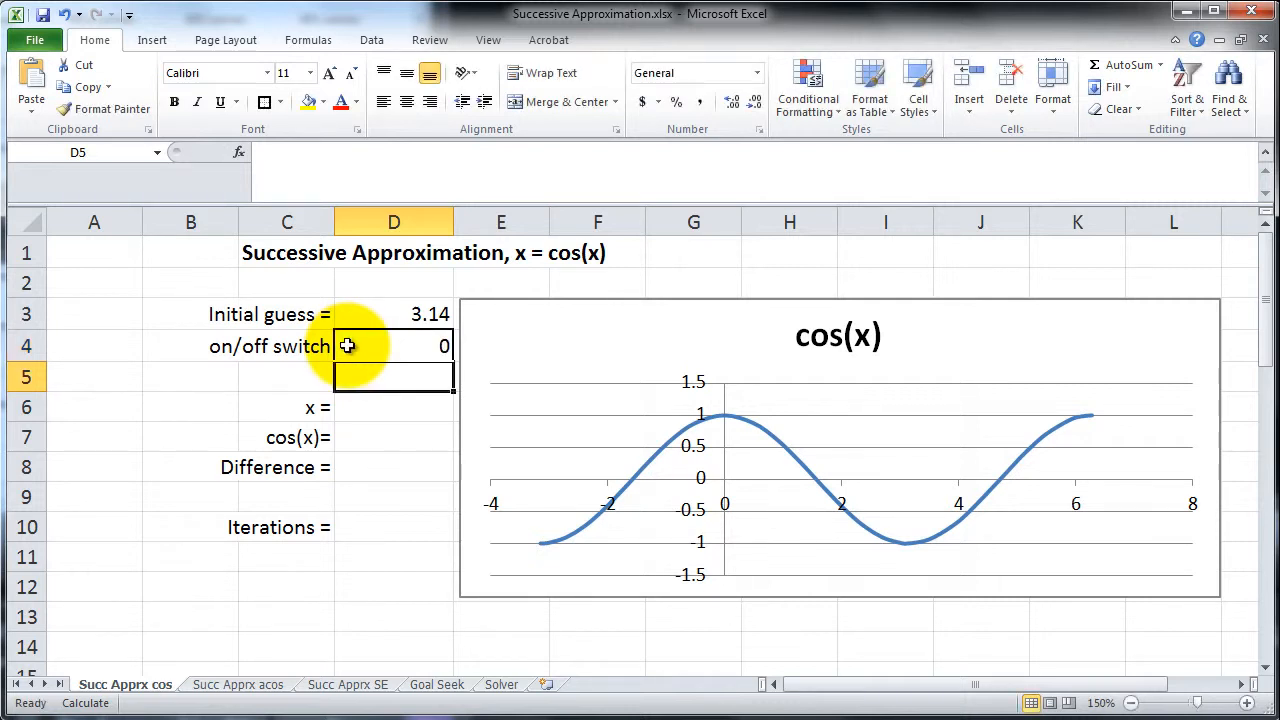
left_click(393, 407)
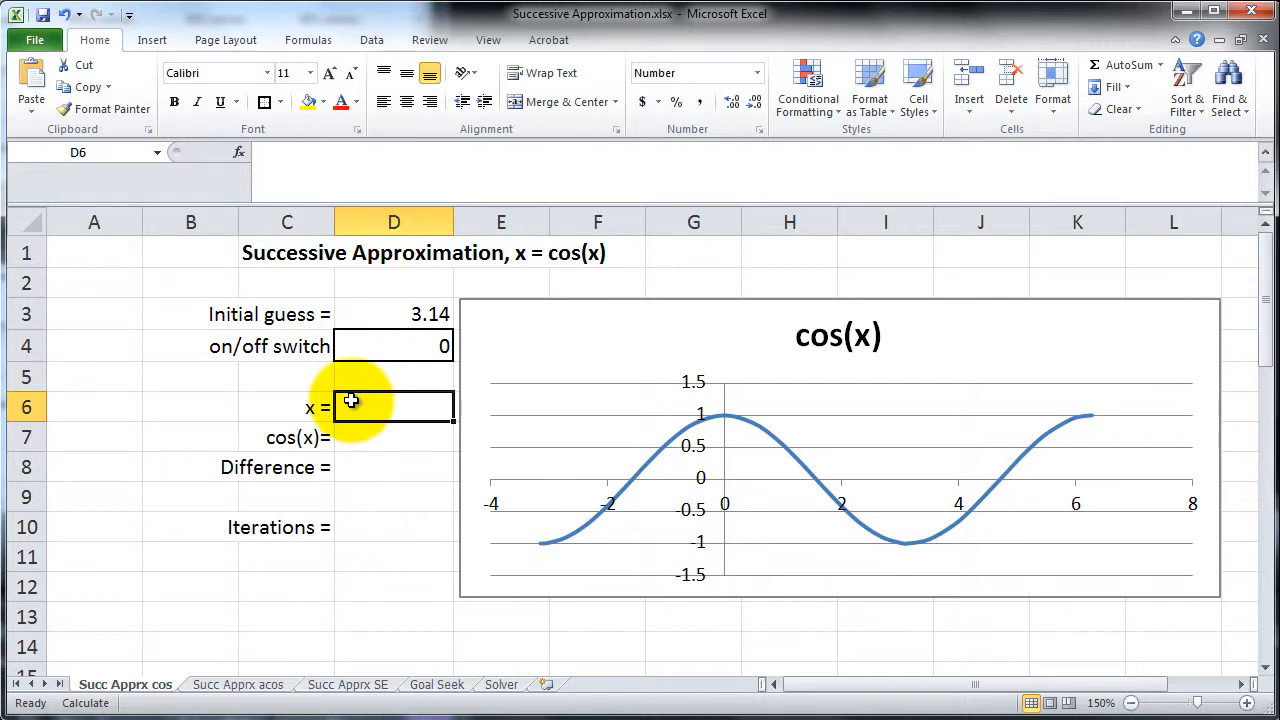
- Build the x formula in D6 as =IF(D4=0,D3,…) using the switch and initial guess
type("=if")
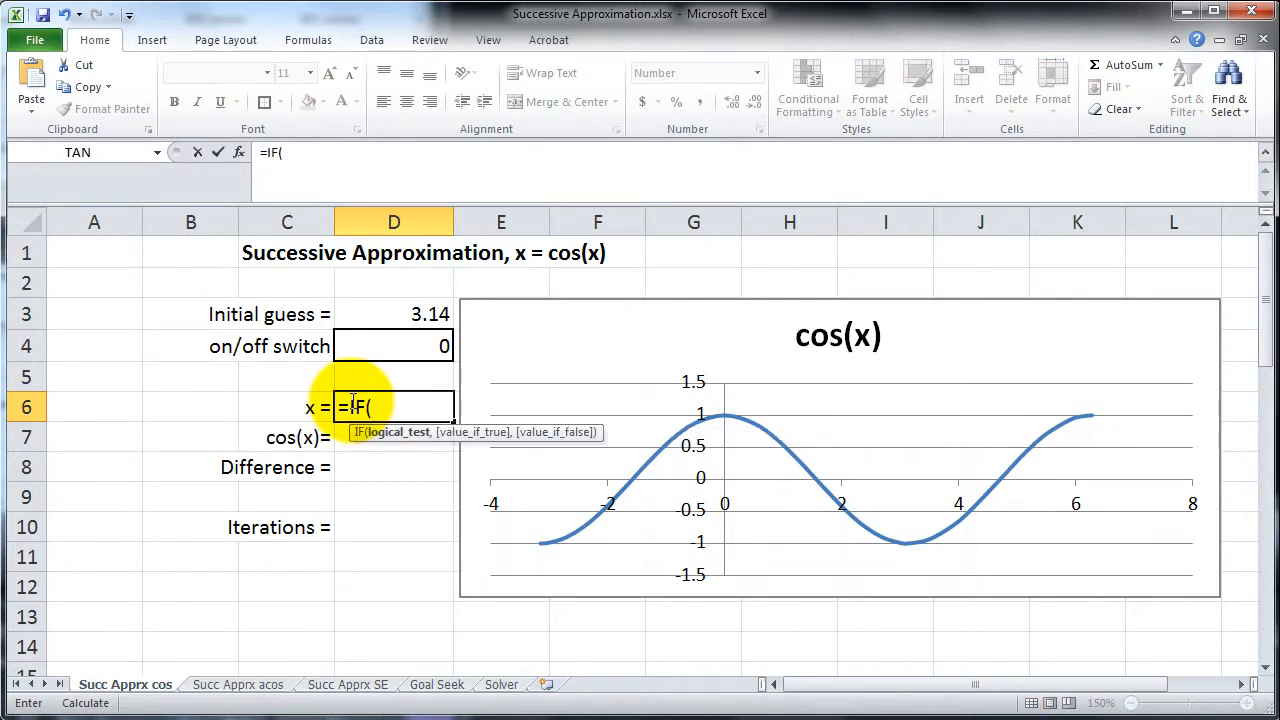
left_click(393, 346)
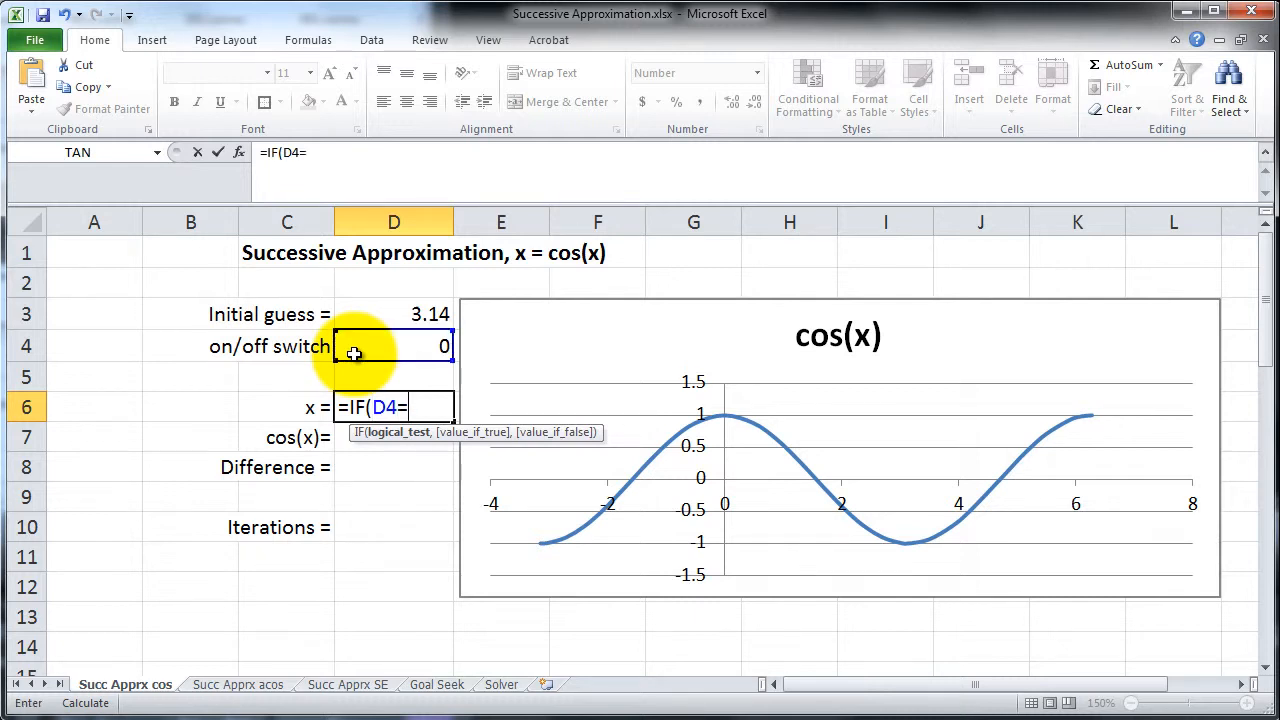
type("0,")
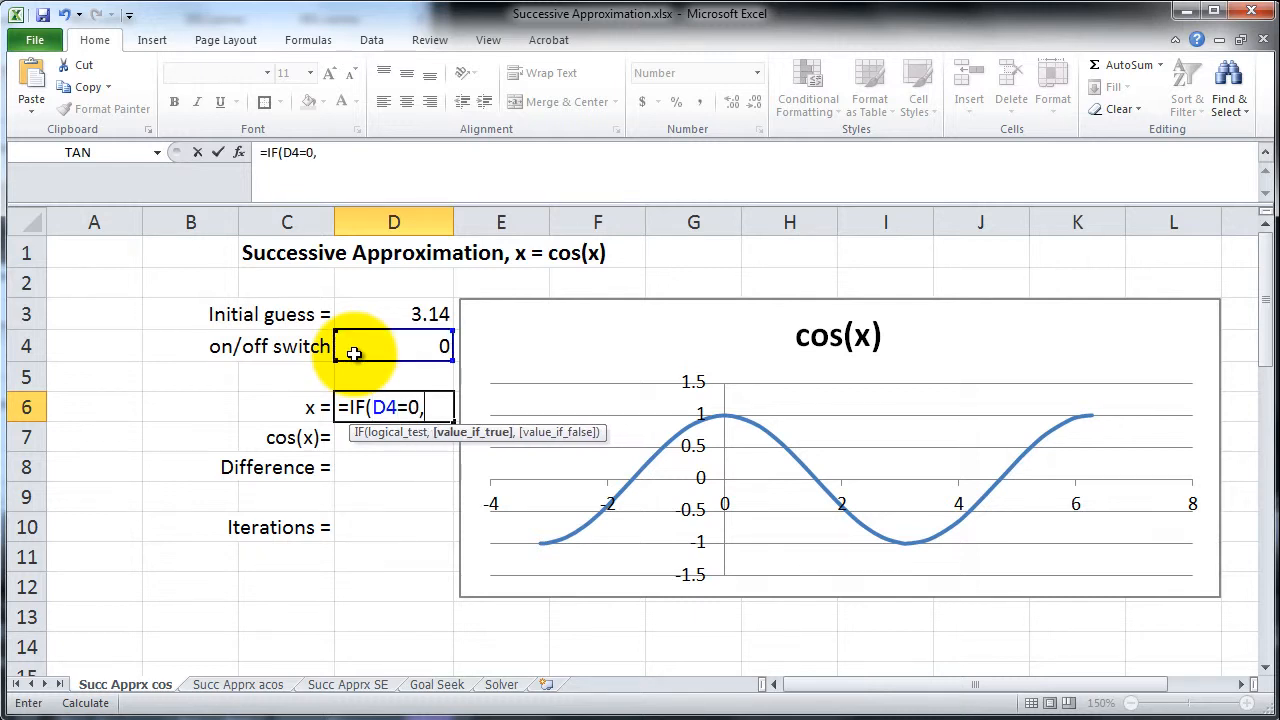
left_click(393, 314)
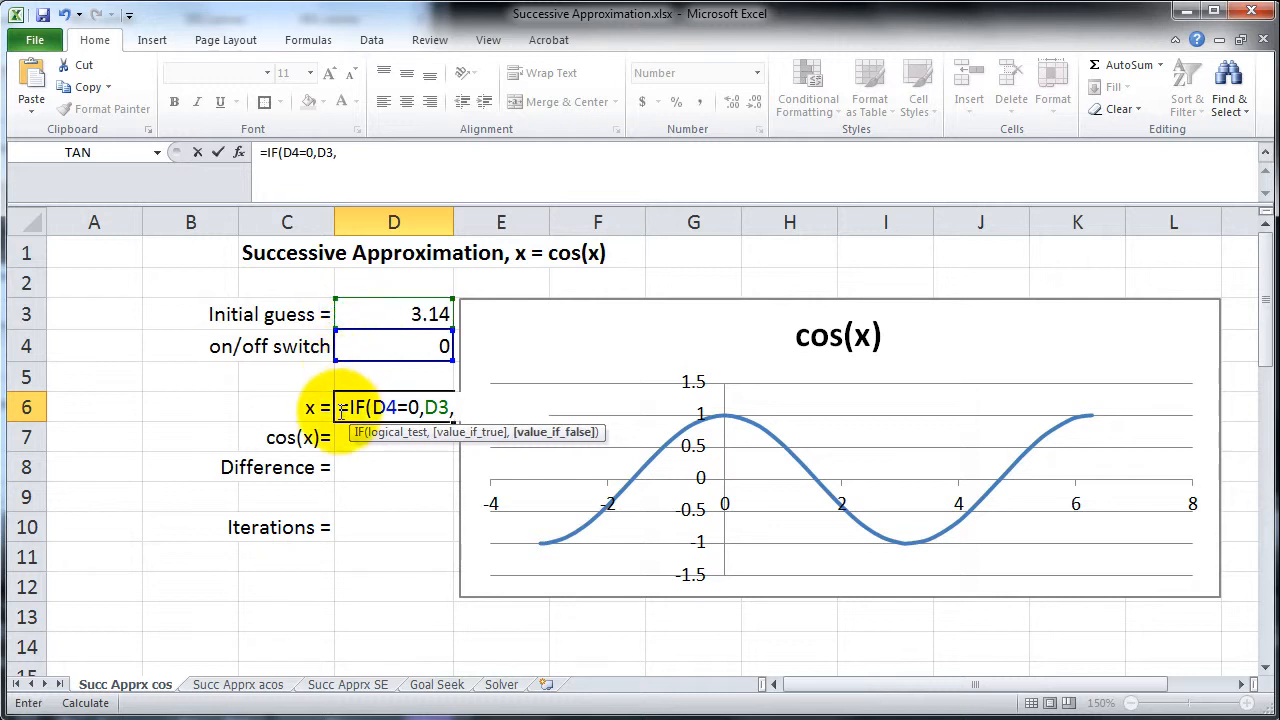
- Enter =COS(D6) in D7 to compute cos(x)
left_click(393, 437)
type("=")
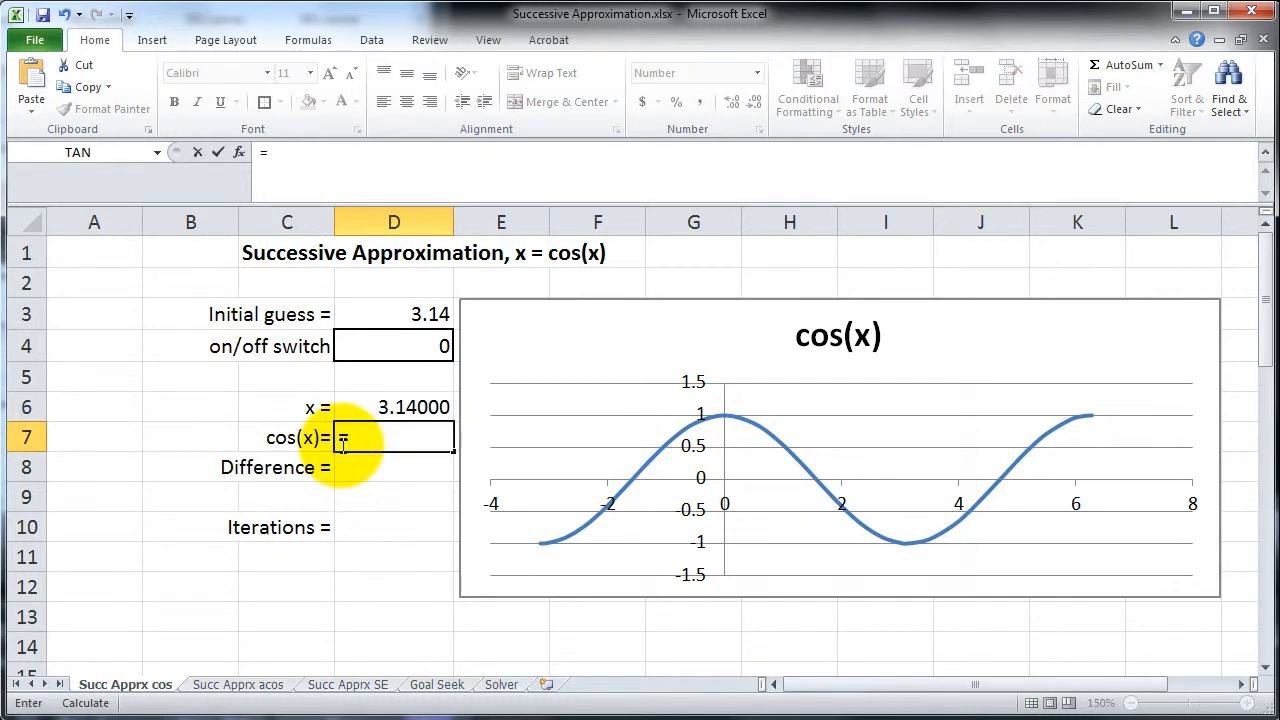
type("cos")
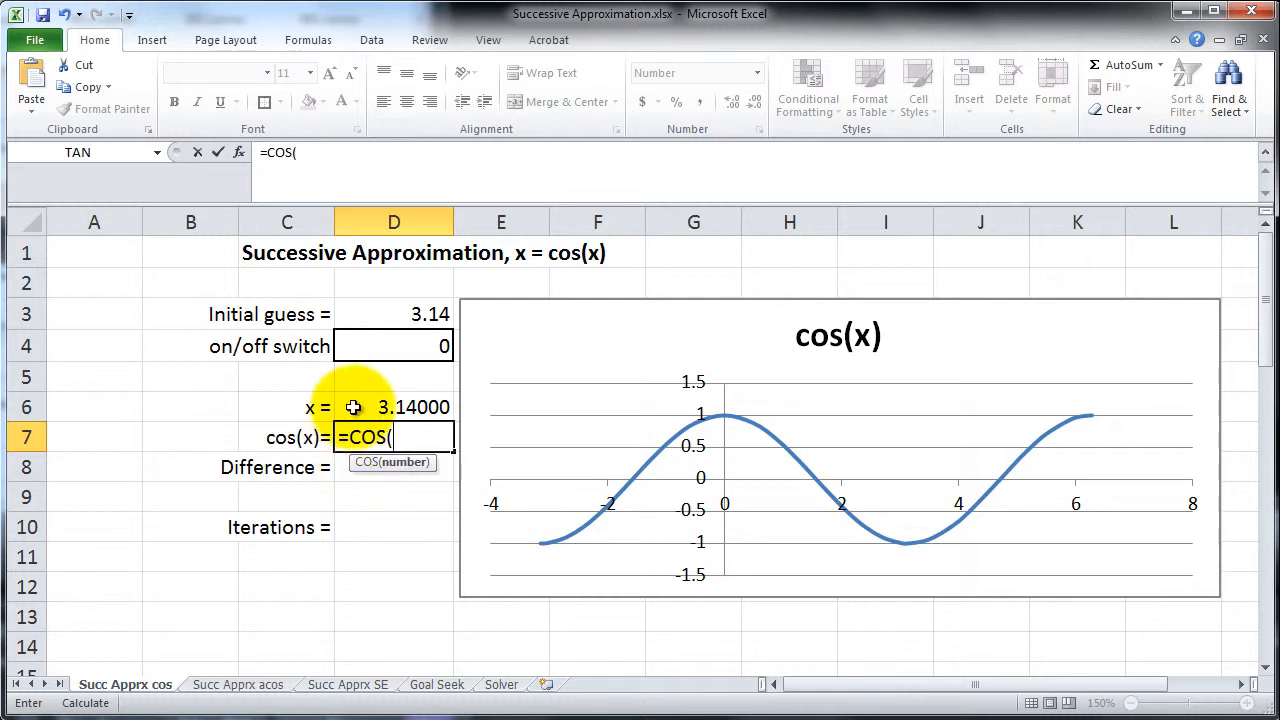
left_click(393, 406)
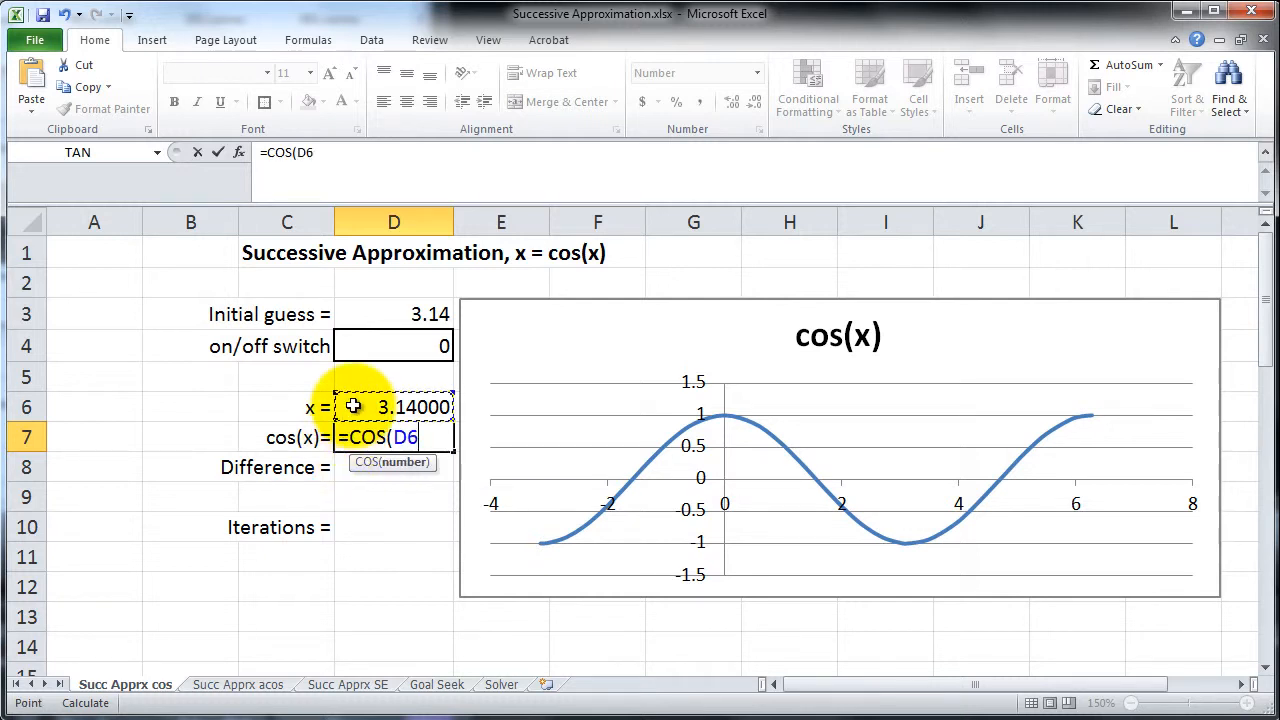
key("enter")
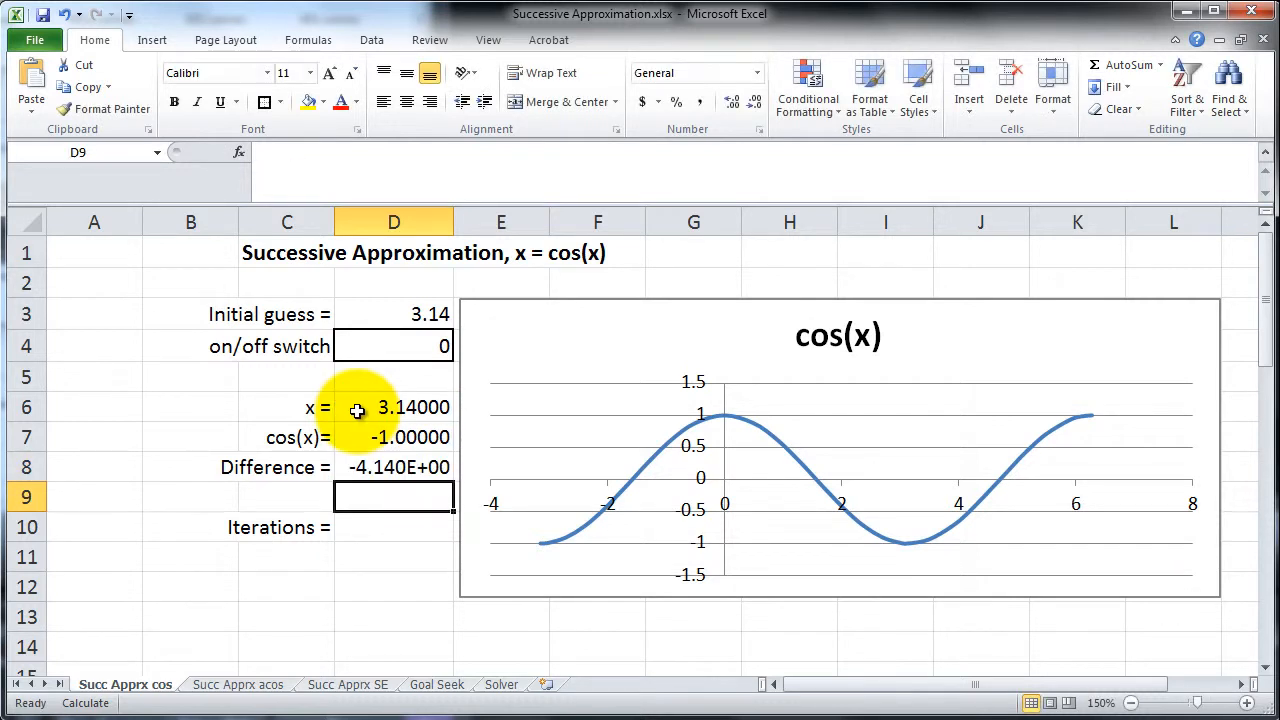
- Enter the counter =IF(D4=0,0,D11+1) in D10 and =D10 in D11
left_click(393, 527)
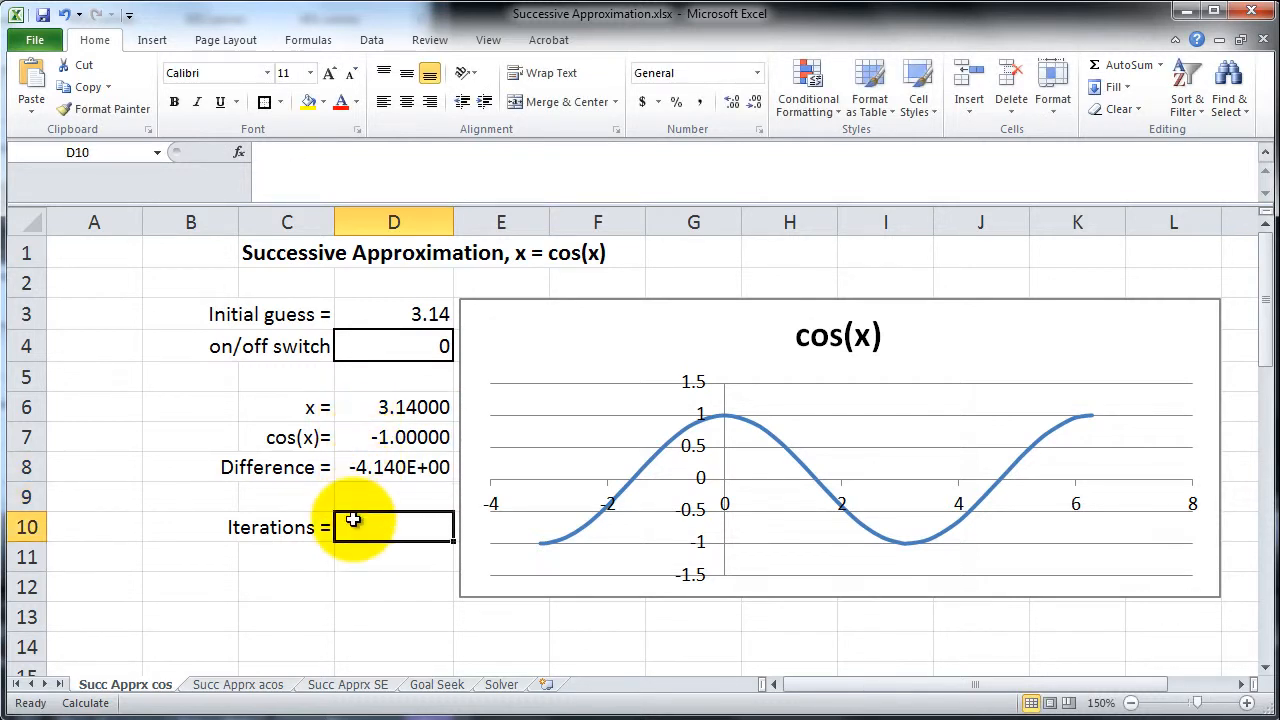
type("=i")
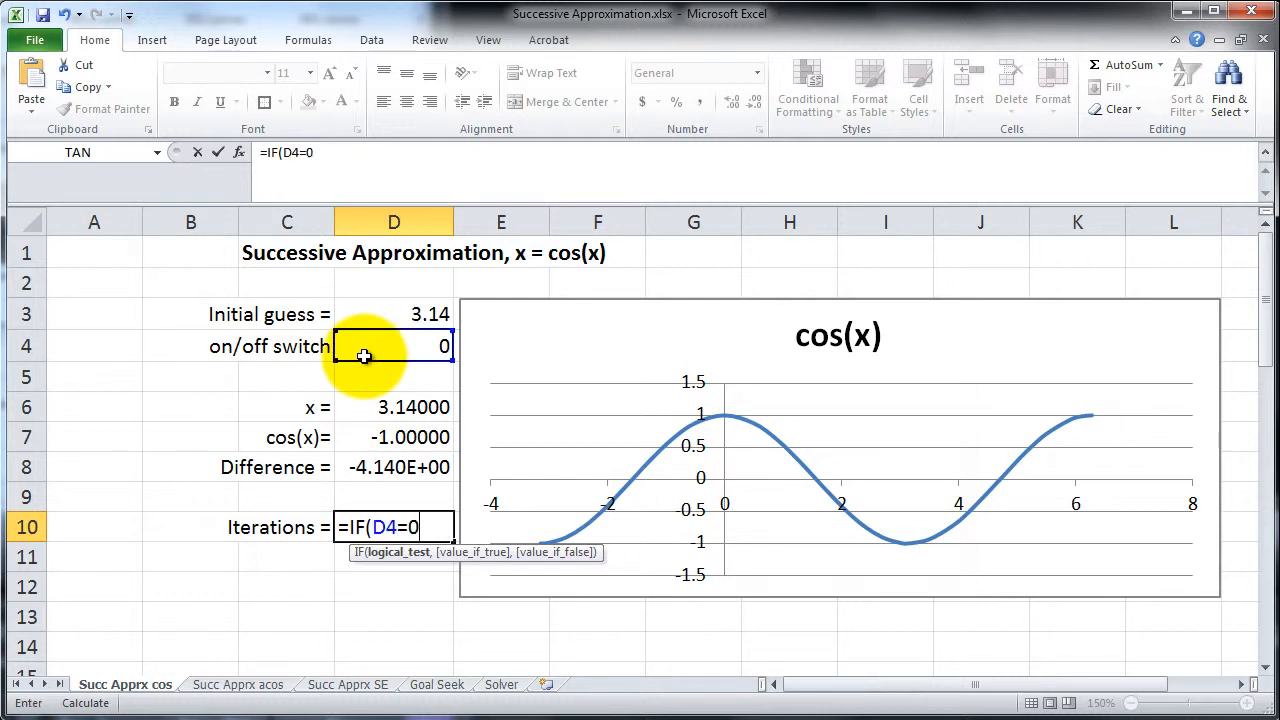
type(",")
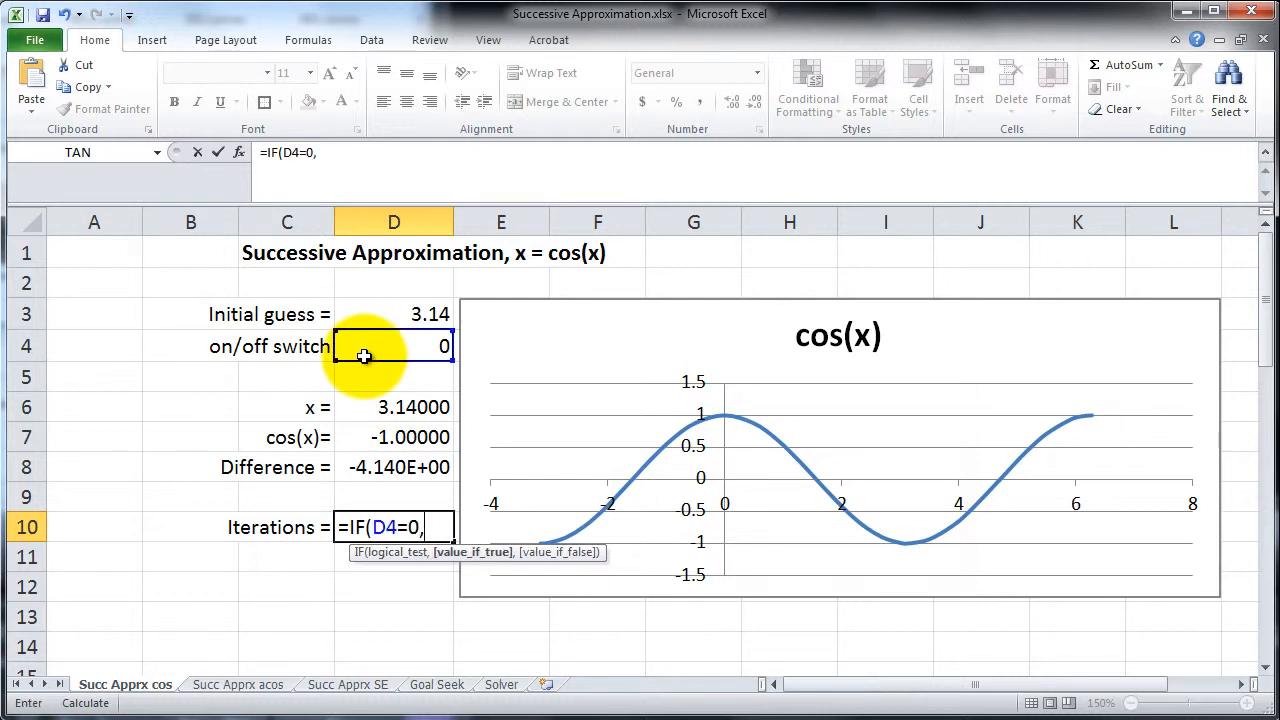
type("0,")
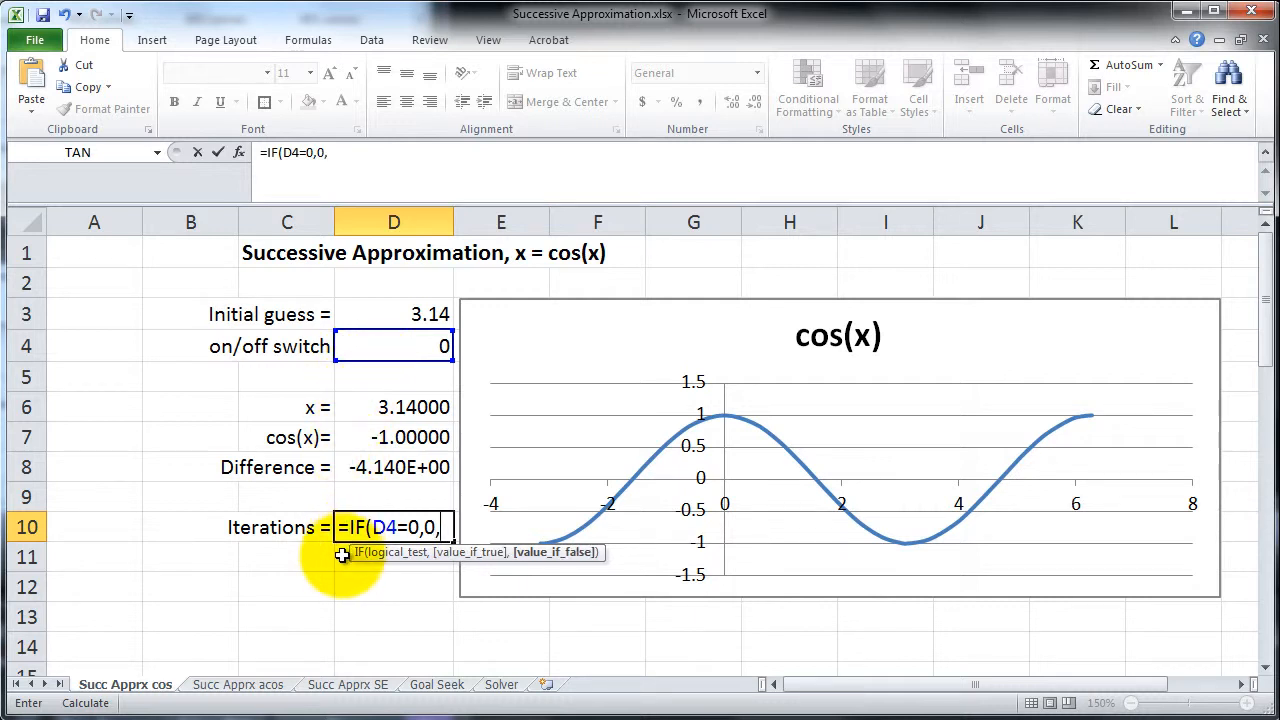
type("D11+1")
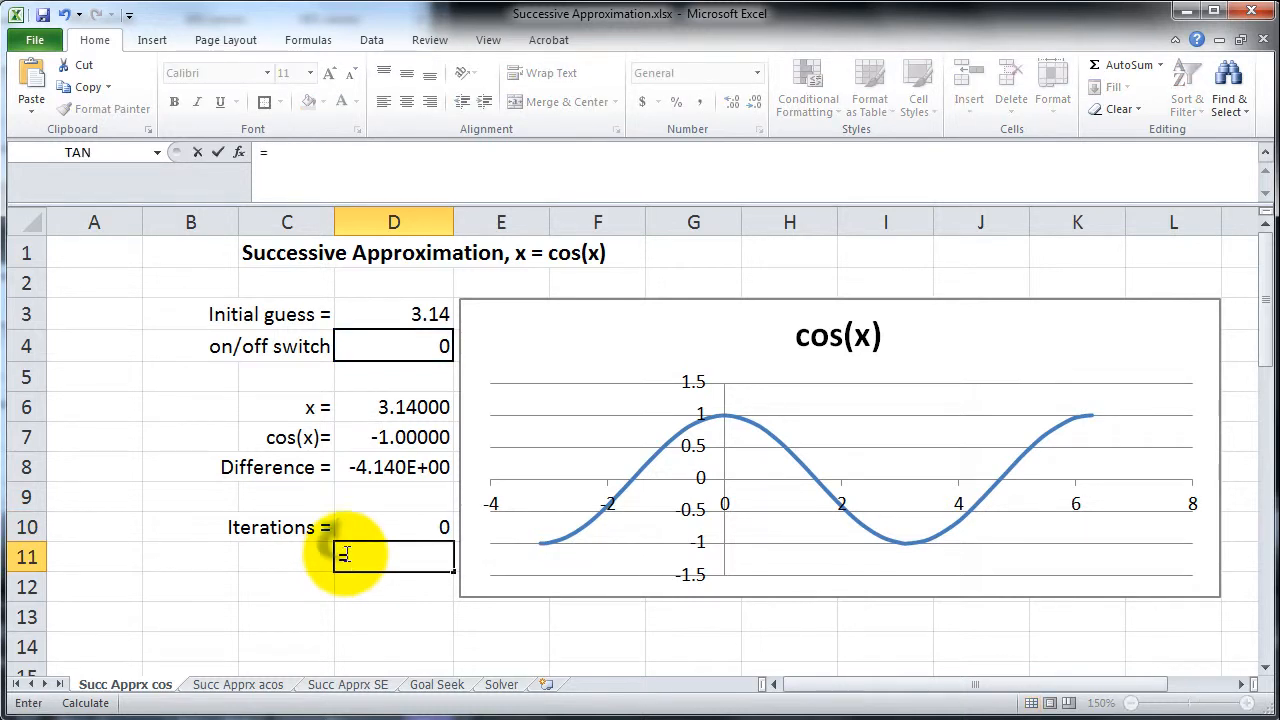
type("=D10")
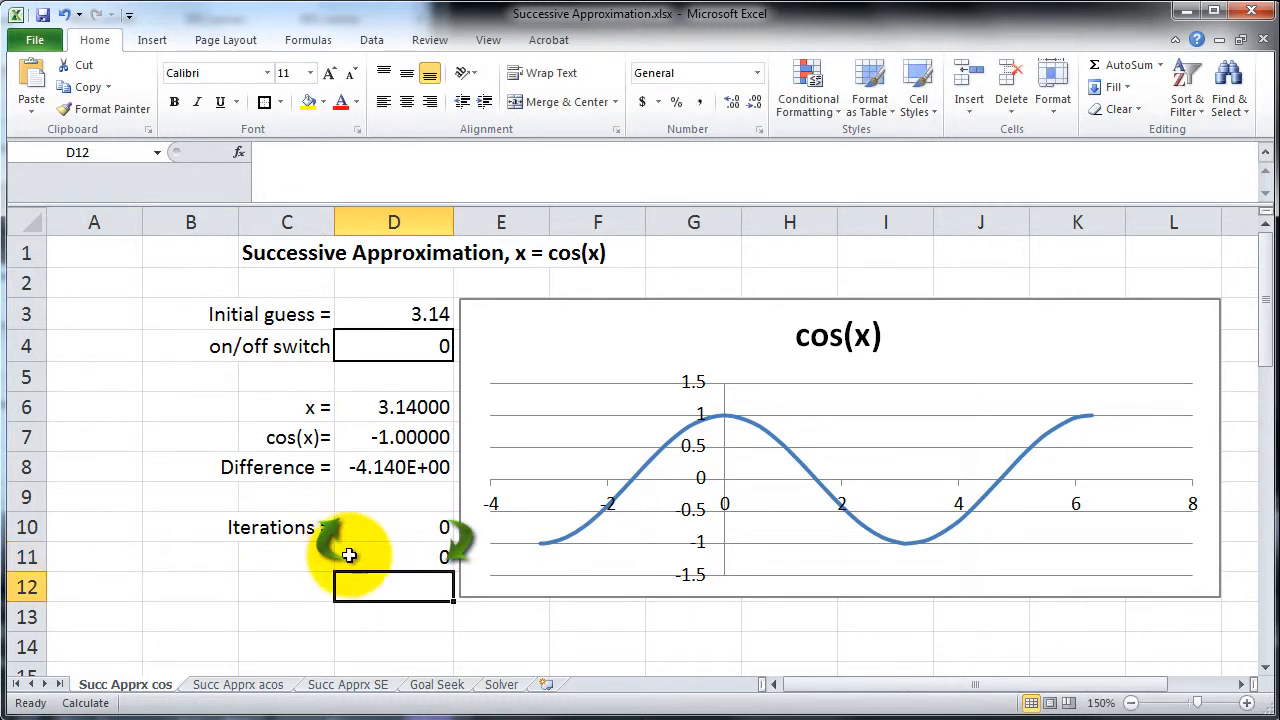
mouse_move(380, 518)
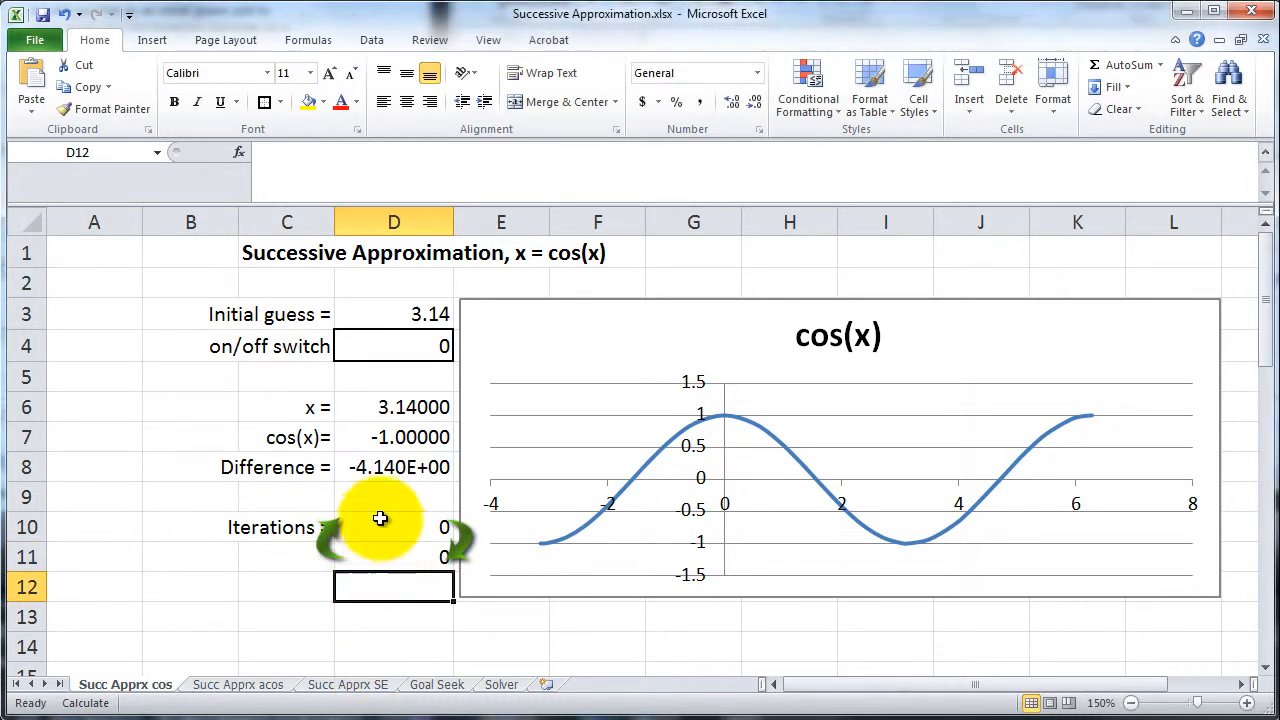
left_click(410, 346)
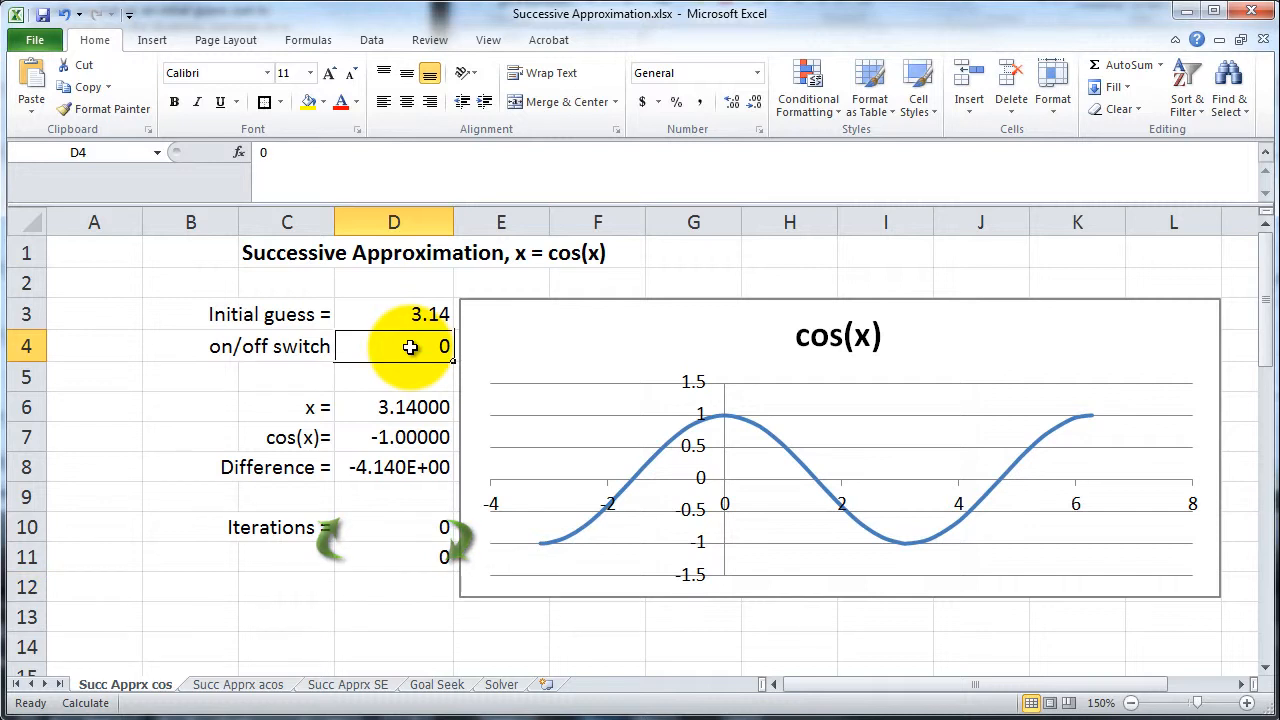
- Set the switch to 1 and recalculate repeatedly until x converges near 0.739 after 26 iterations
type("1")
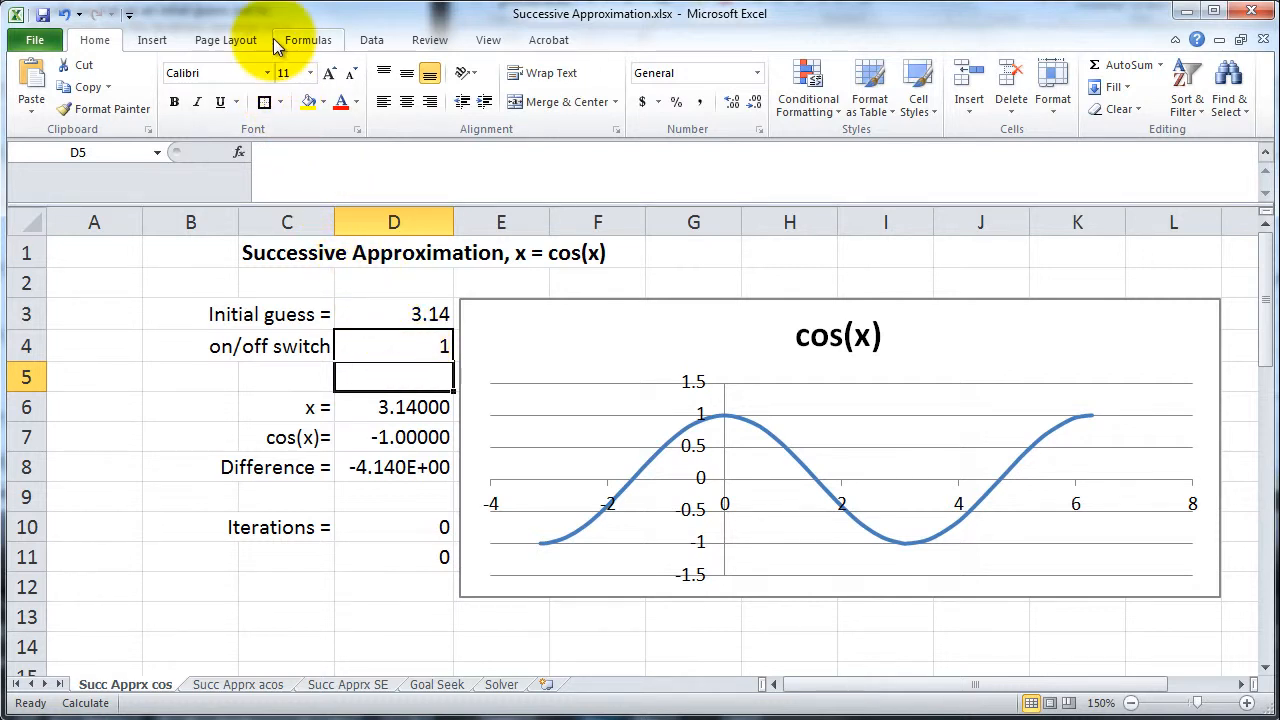
left_click(308, 39)
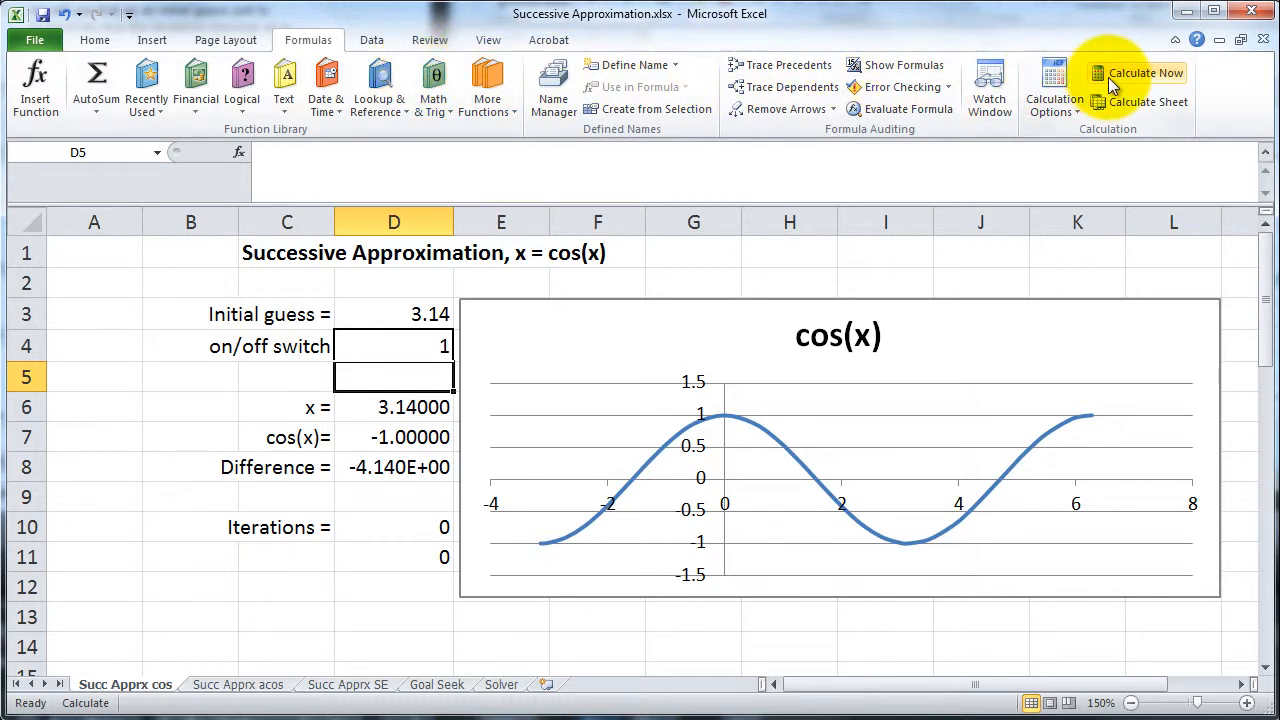
mouse_move(1141, 72)
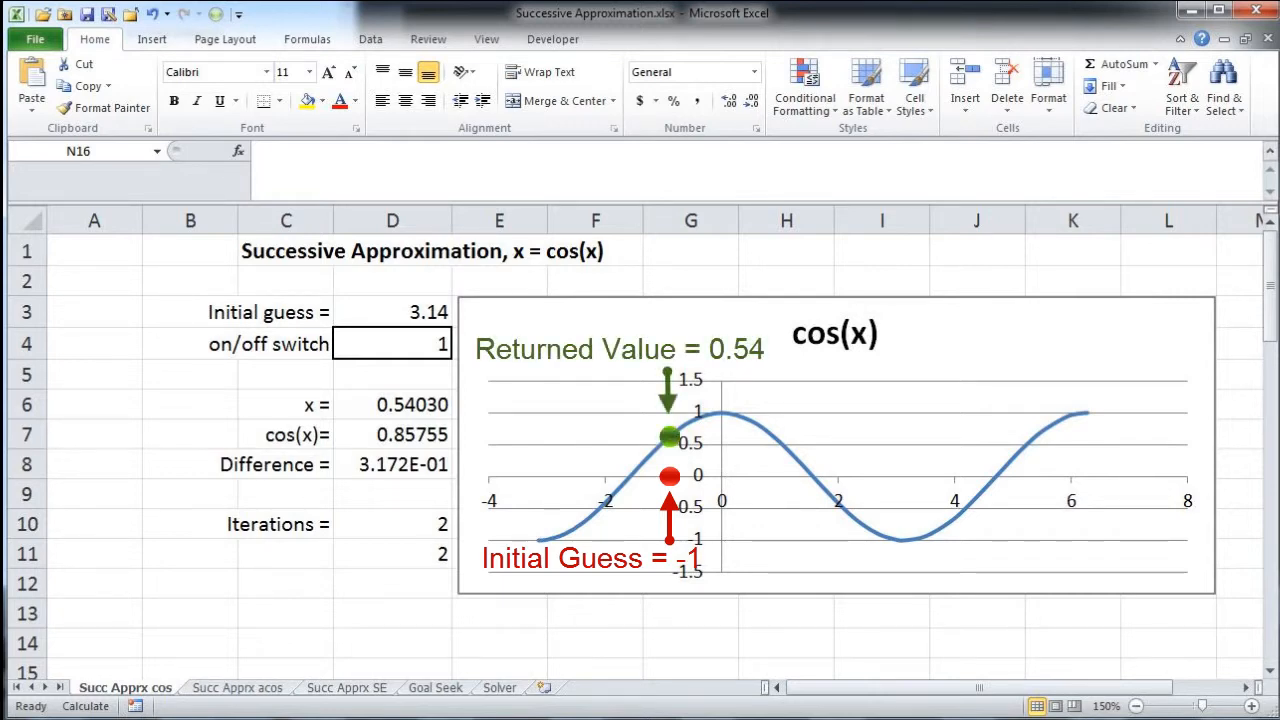
left_click(306, 39)
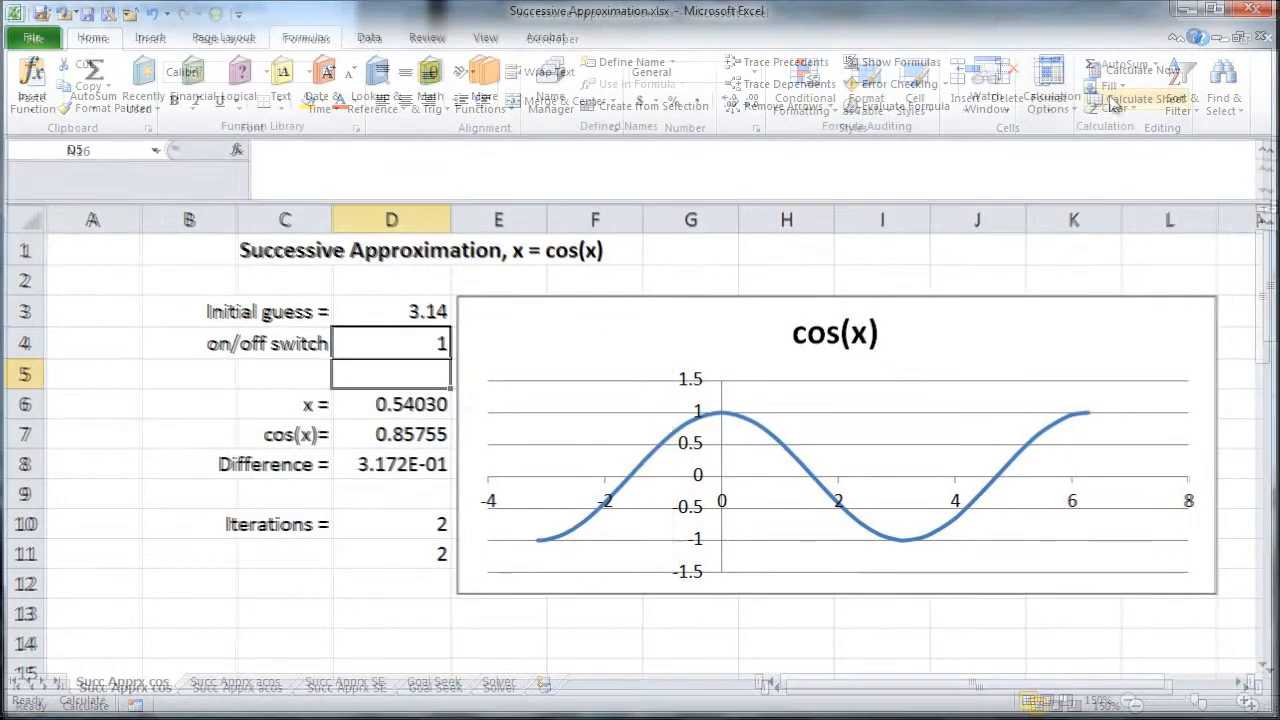
left_click(1143, 98)
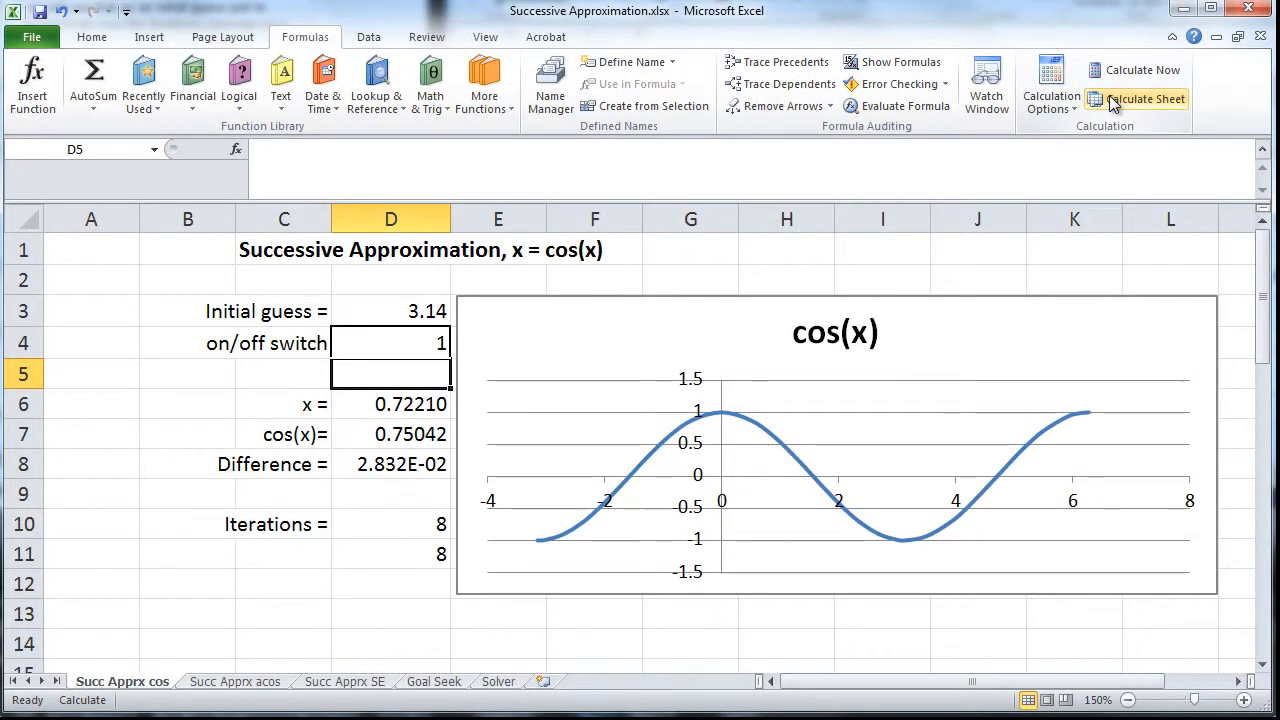
left_click(1143, 98)
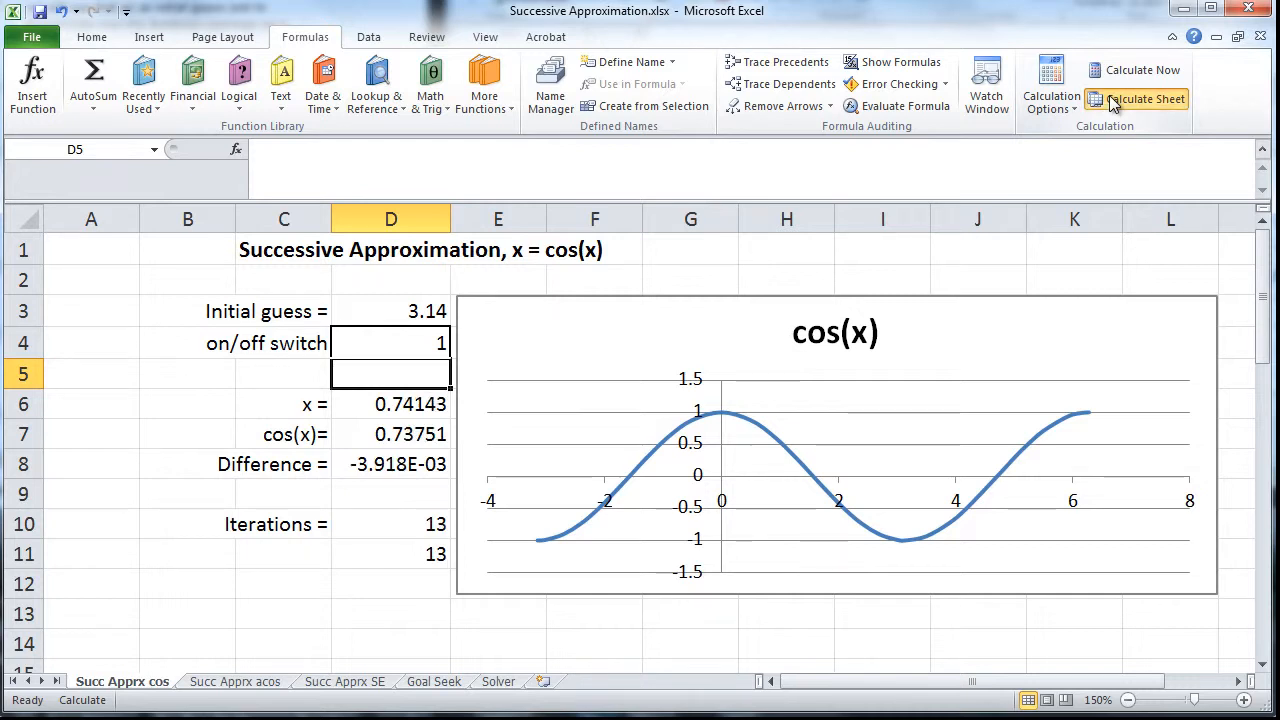
left_click(1143, 98)
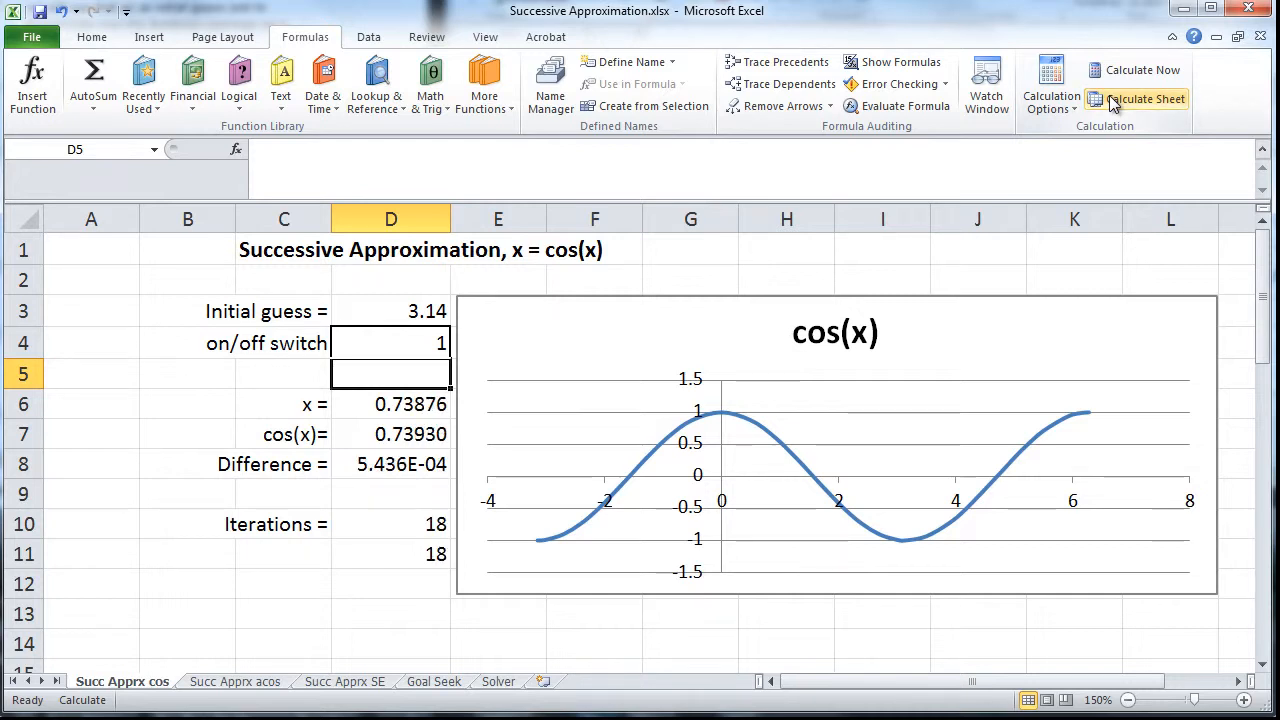
left_click(1144, 98)
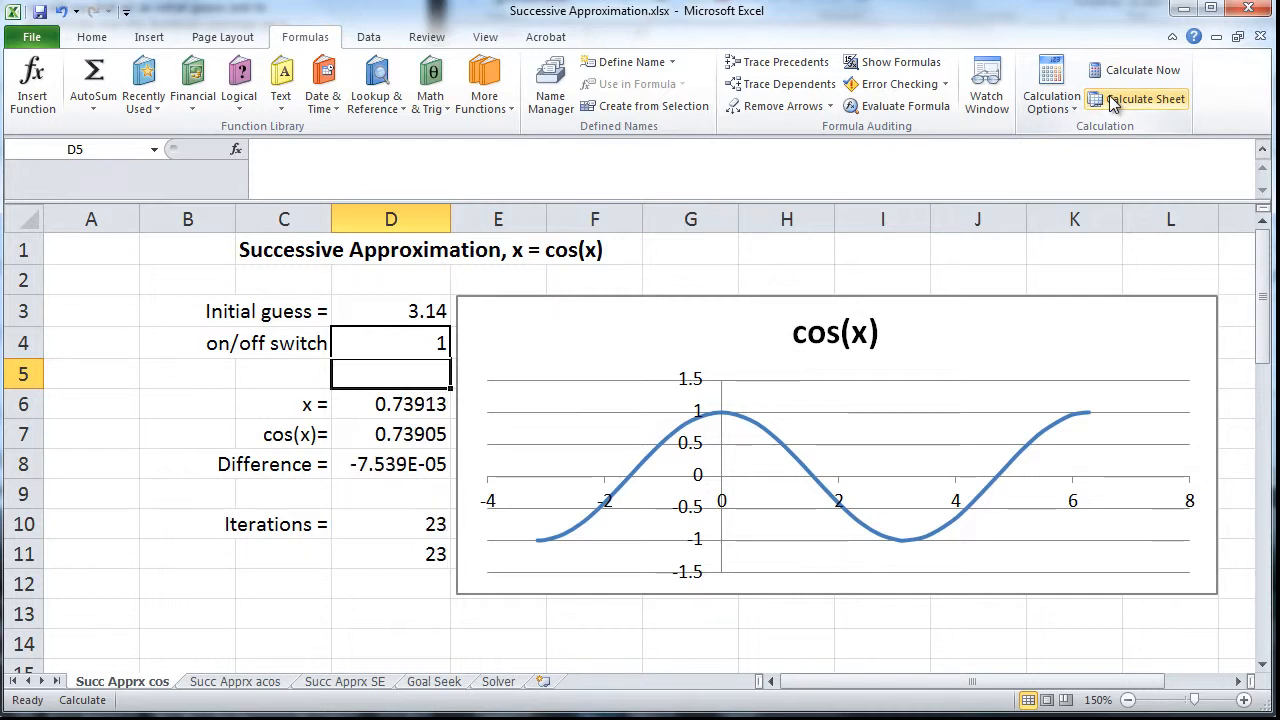
left_click(1148, 98)
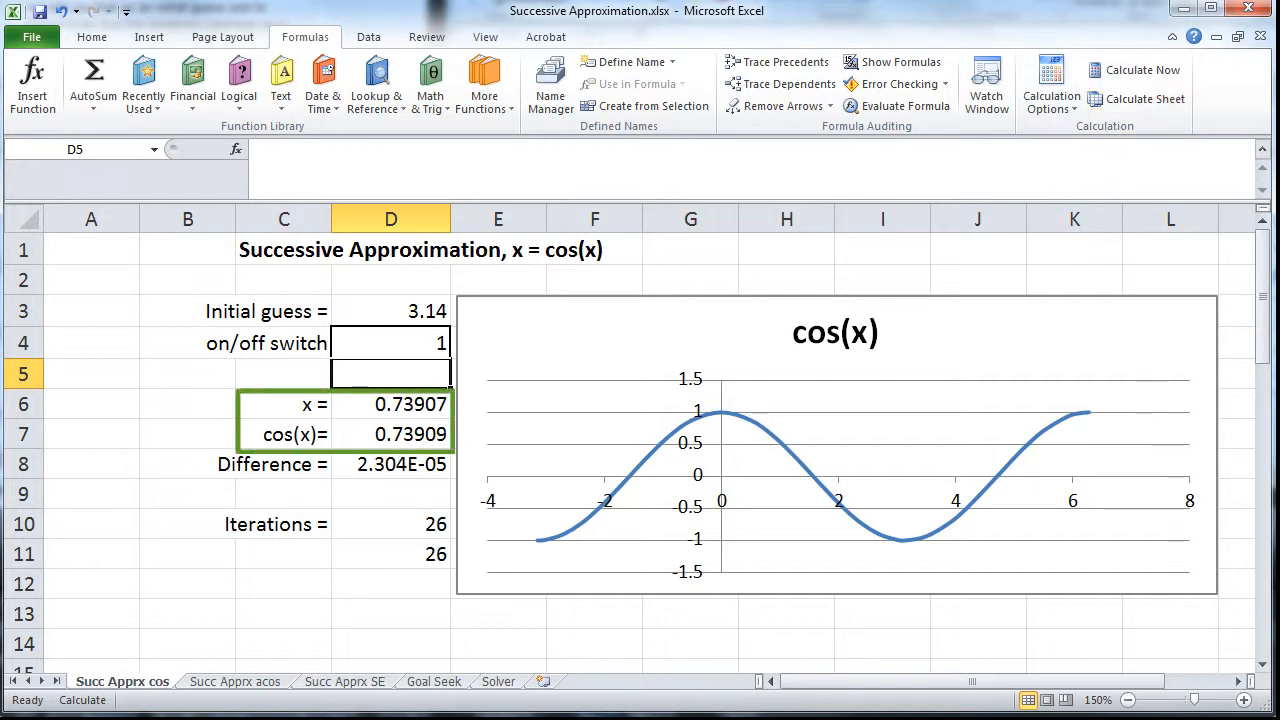
left_click(91, 37)
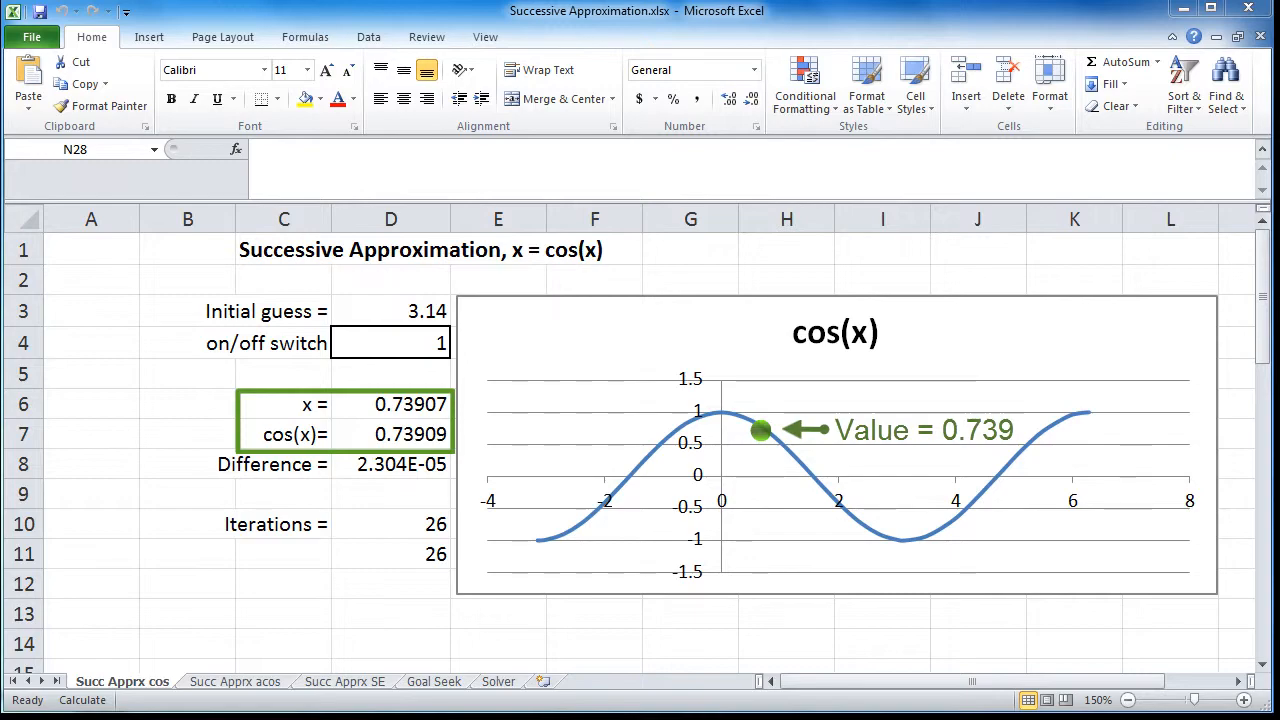
- Switch to the Succ Apprx acos sheet, starting from 0.739 with the switch off
left_click(235, 681)
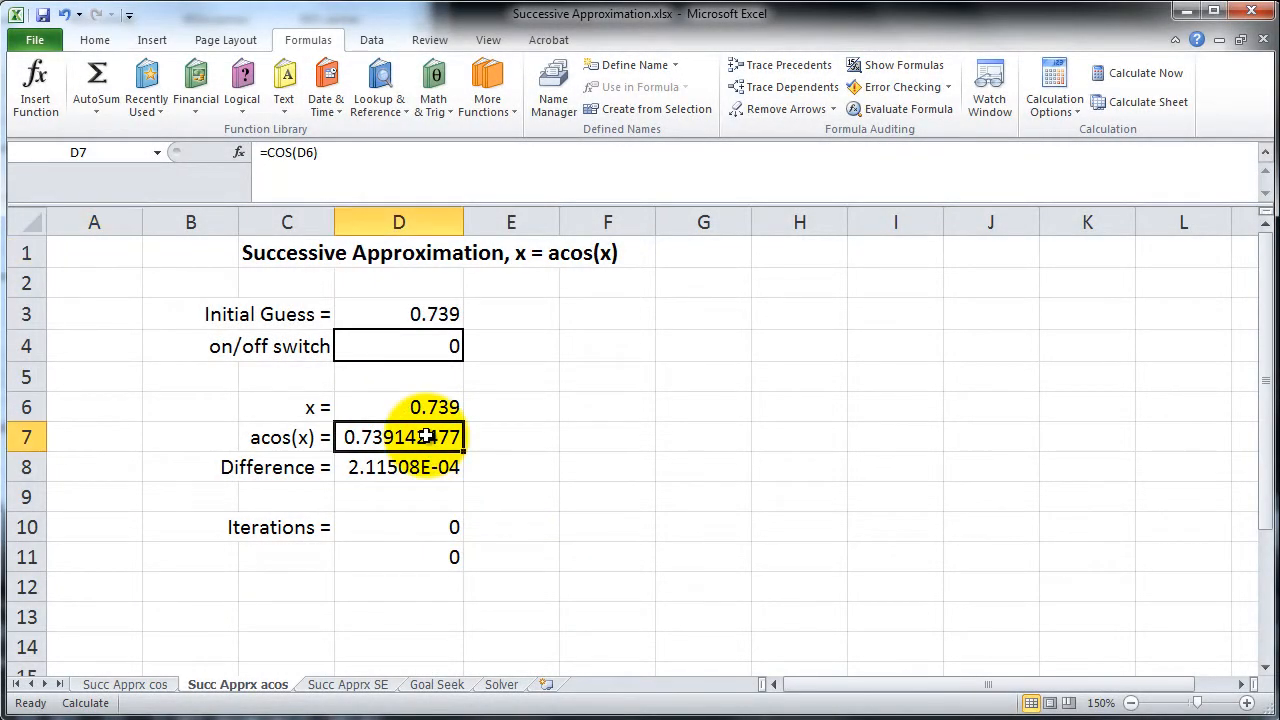
- Change D7 to =ACOS(D6) and set the switch in D4 to 1
double_click(398, 437)
type("A")
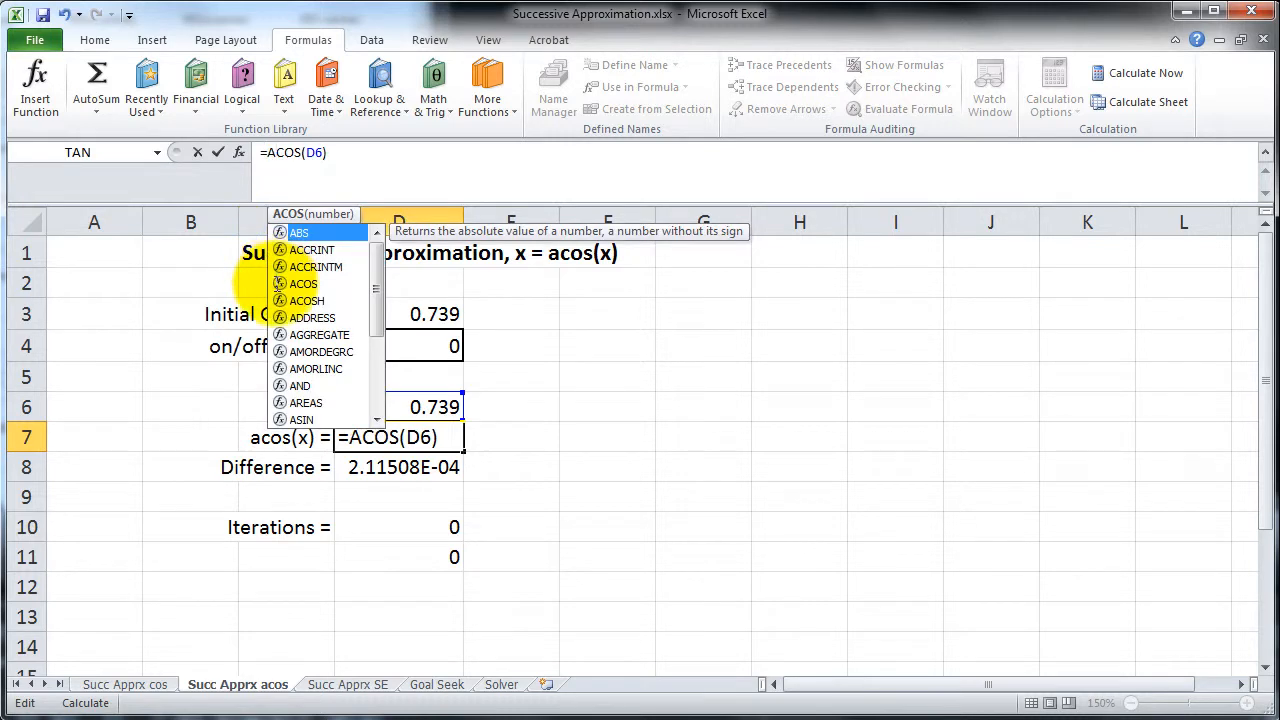
key("Enter")
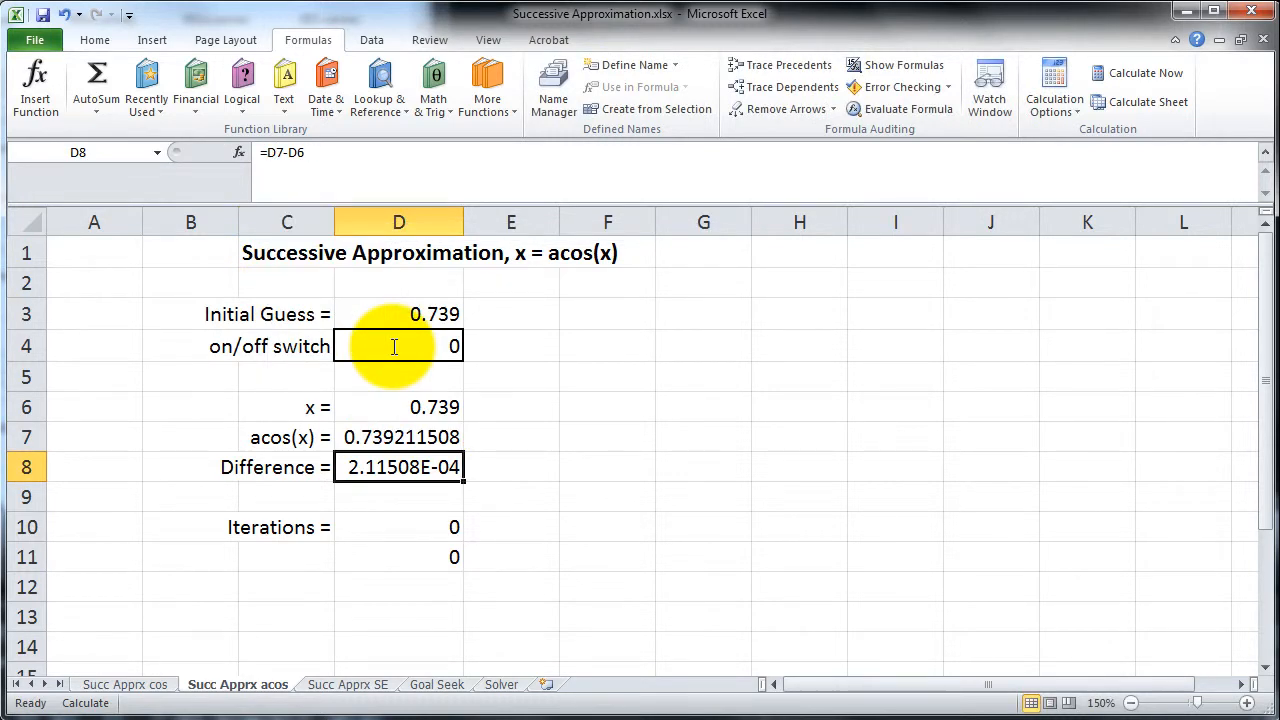
type("1")
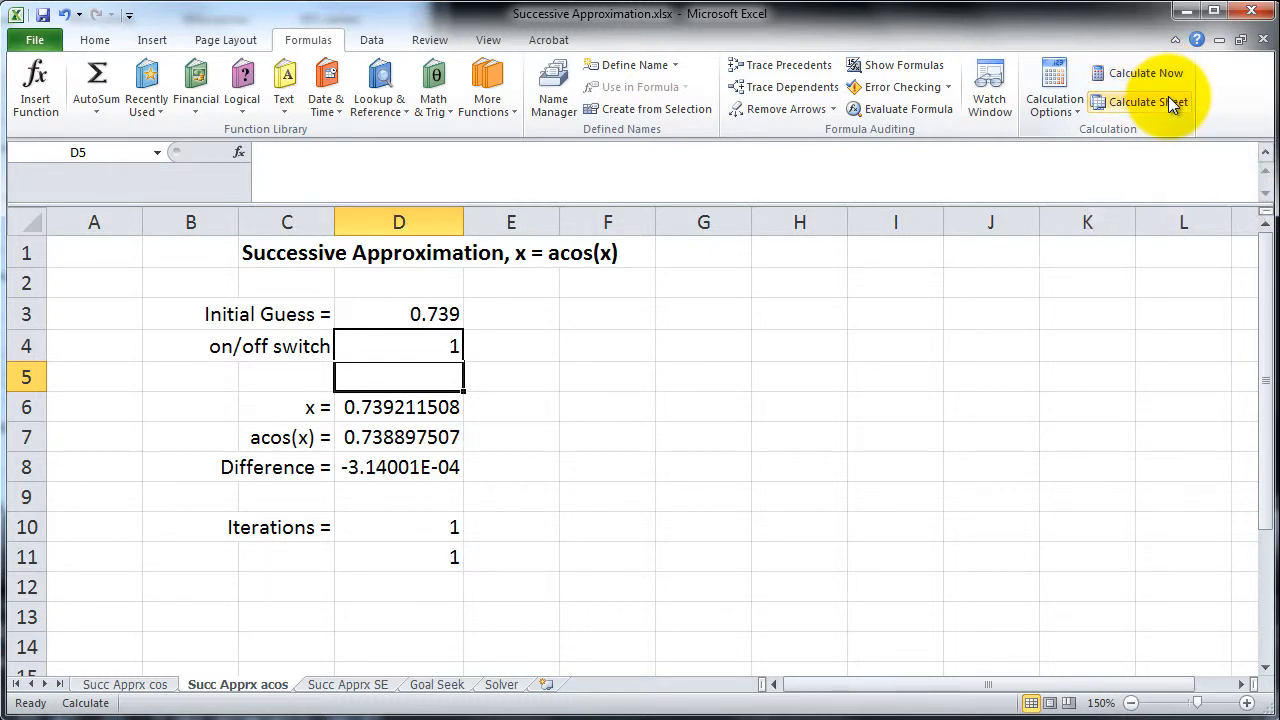
- Recalculate repeatedly until x diverges to 1.076 and acos(x) shows #NUM! after 21 iterations
left_click(1145, 102)
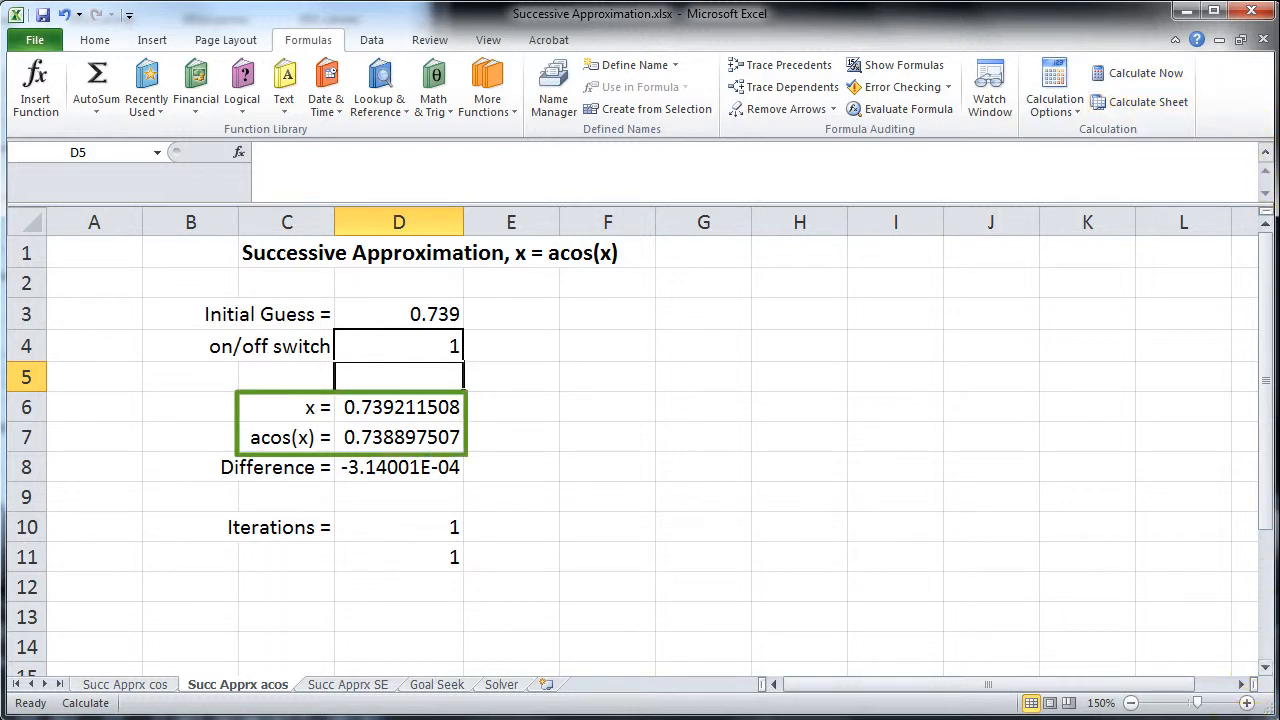
mouse_move(1147, 101)
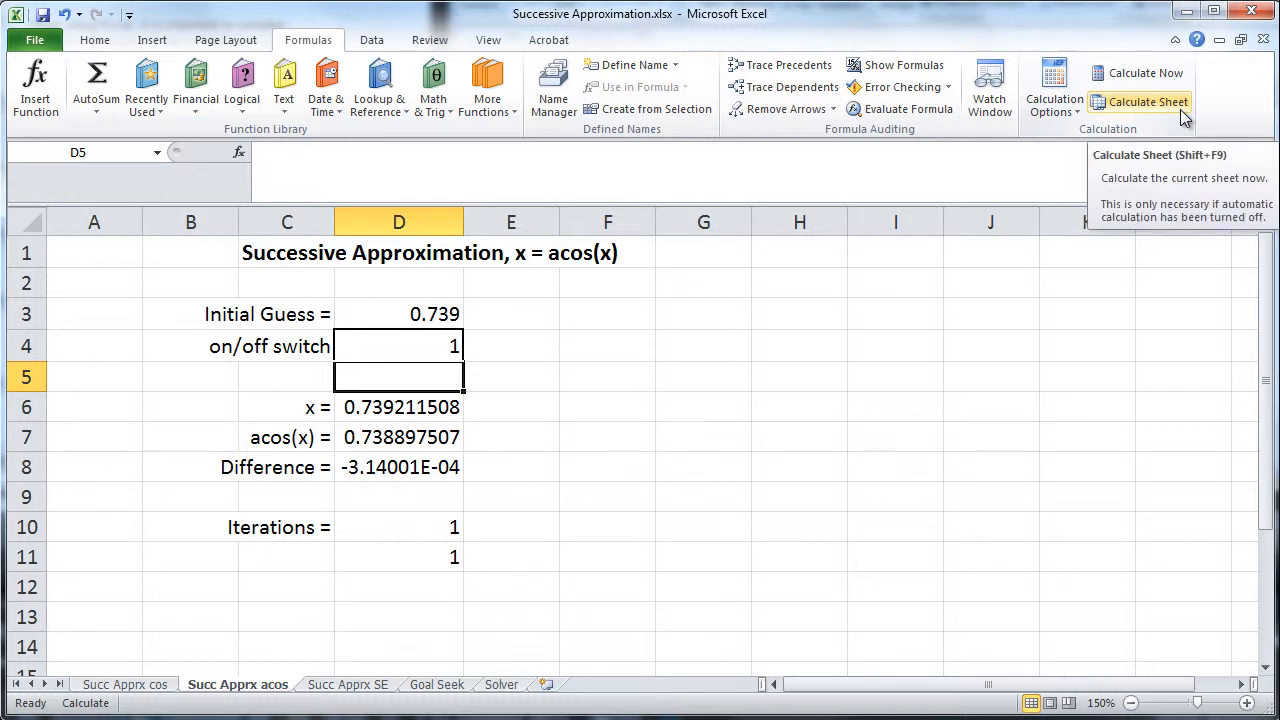
left_click(1147, 101)
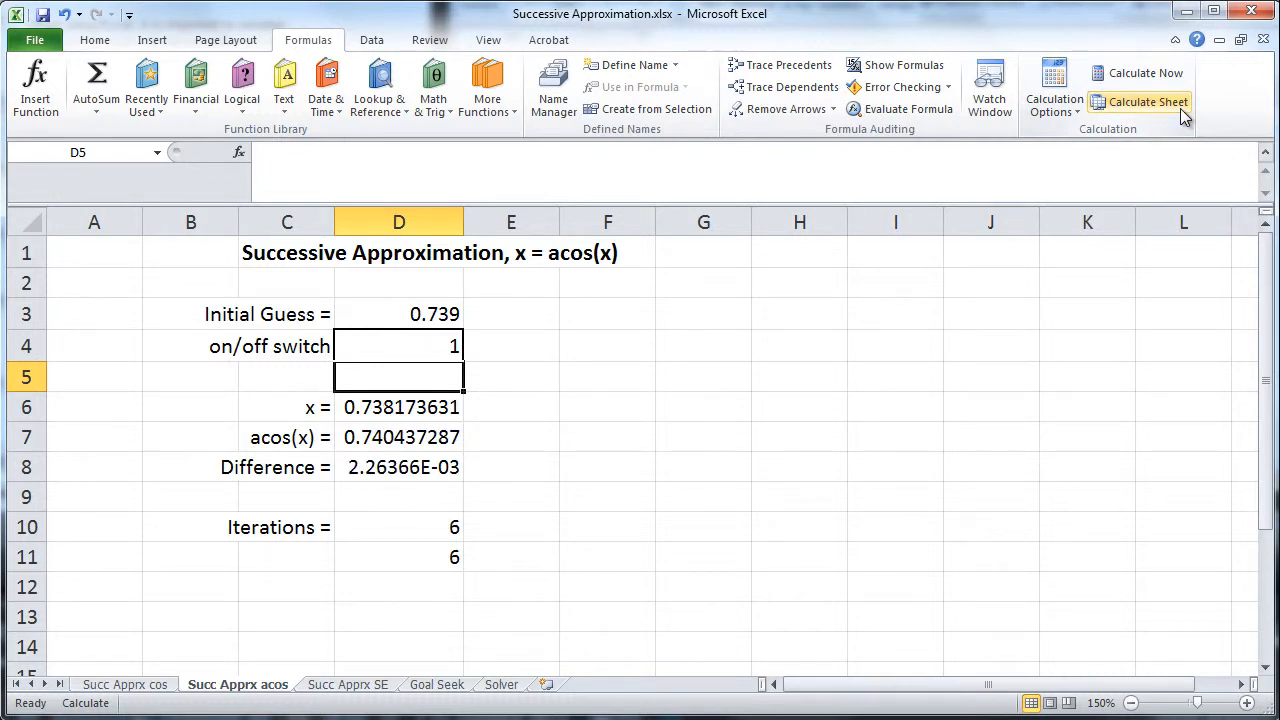
left_click(1145, 101)
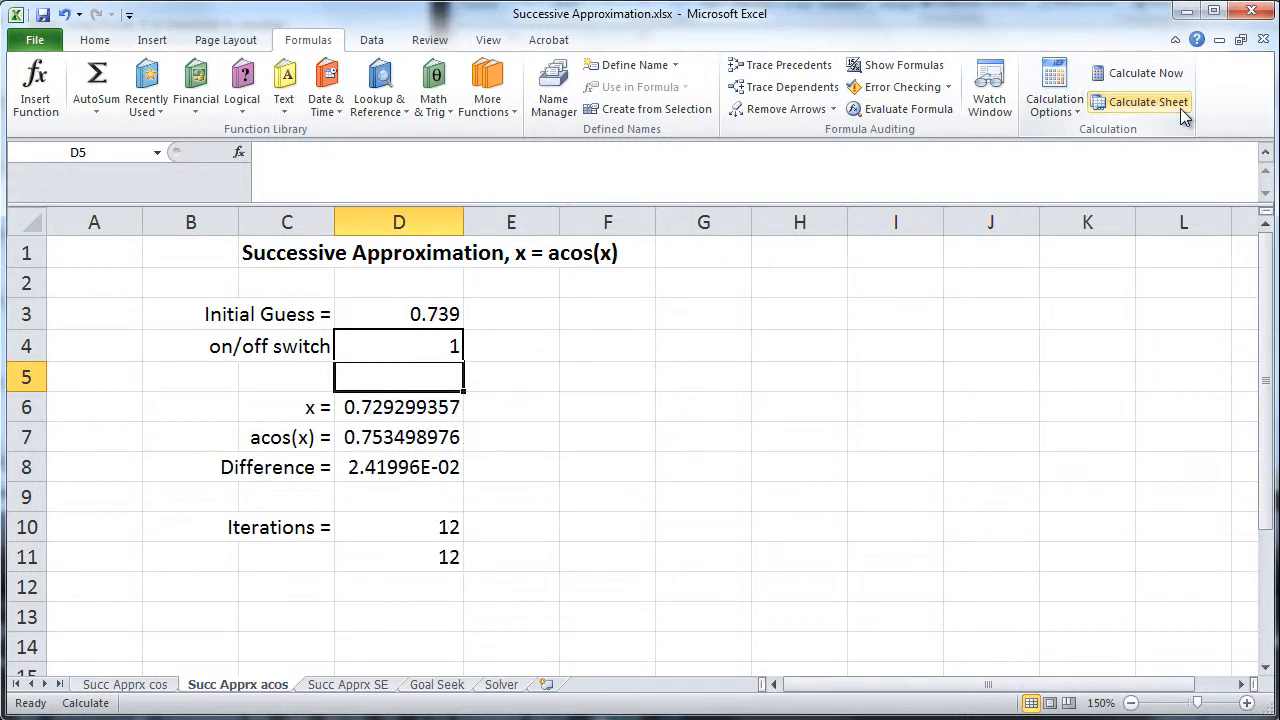
left_click(1146, 101)
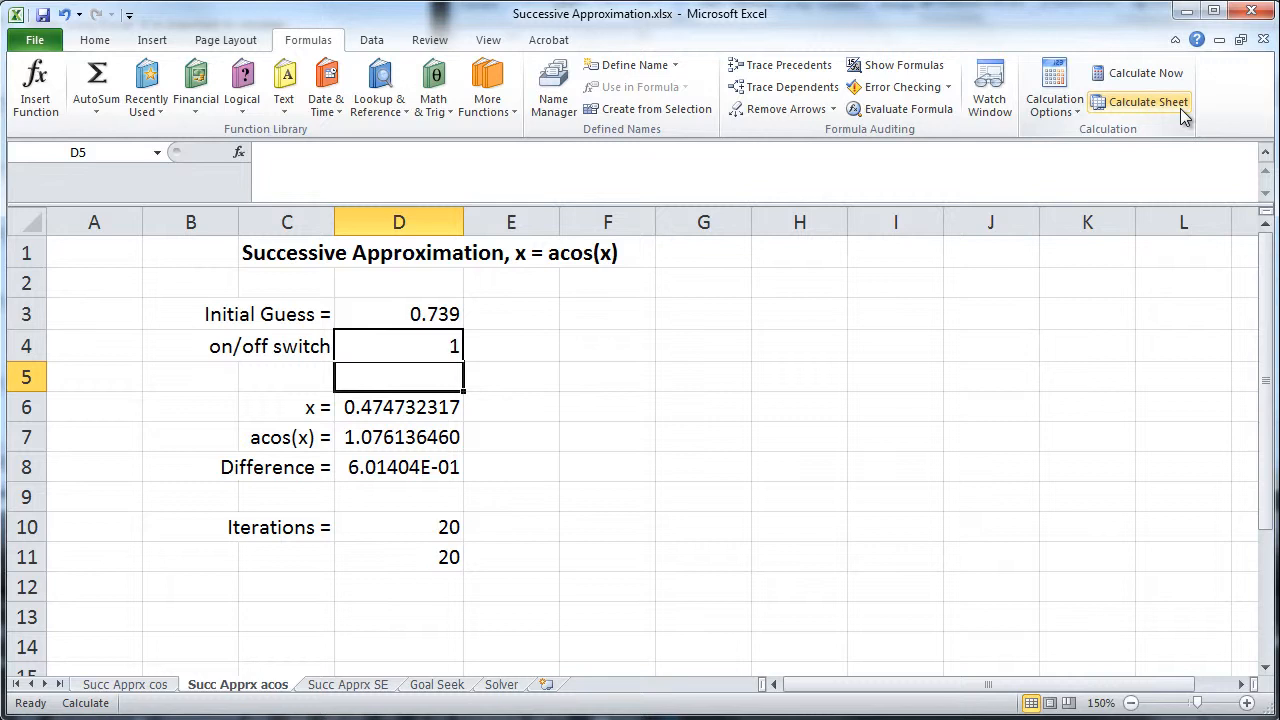
left_click(1146, 101)
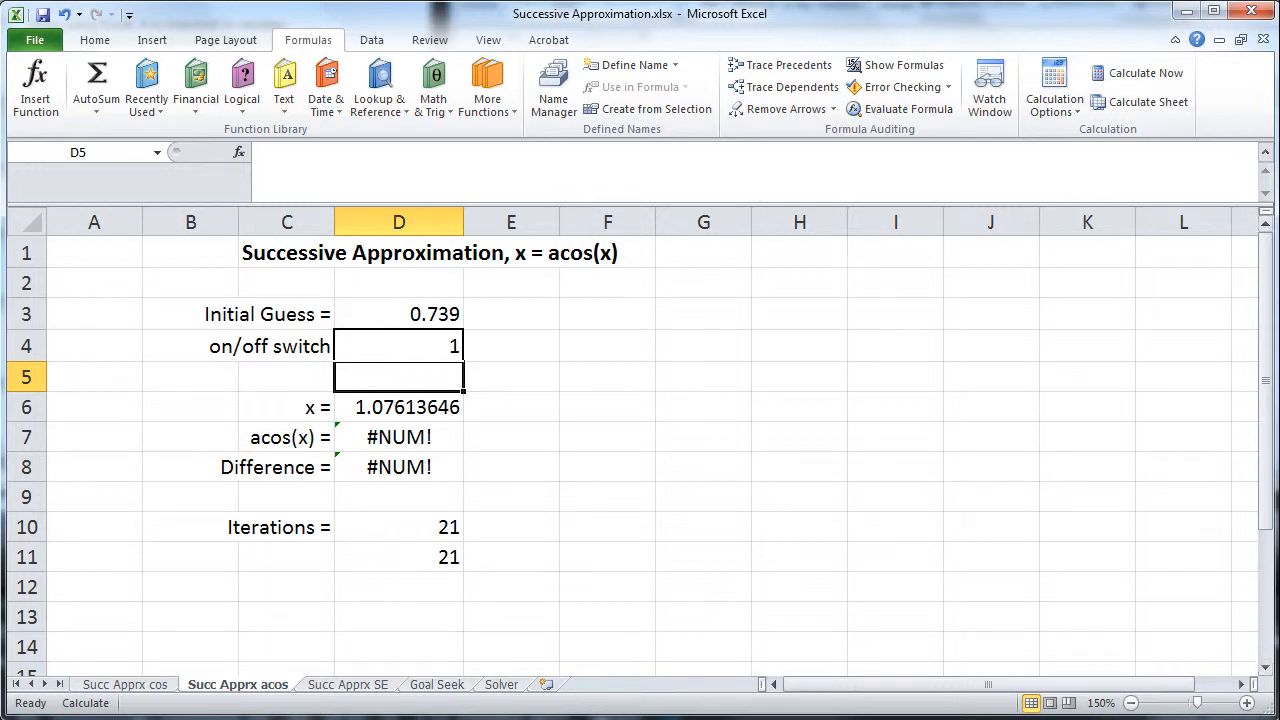
left_click(398, 345)
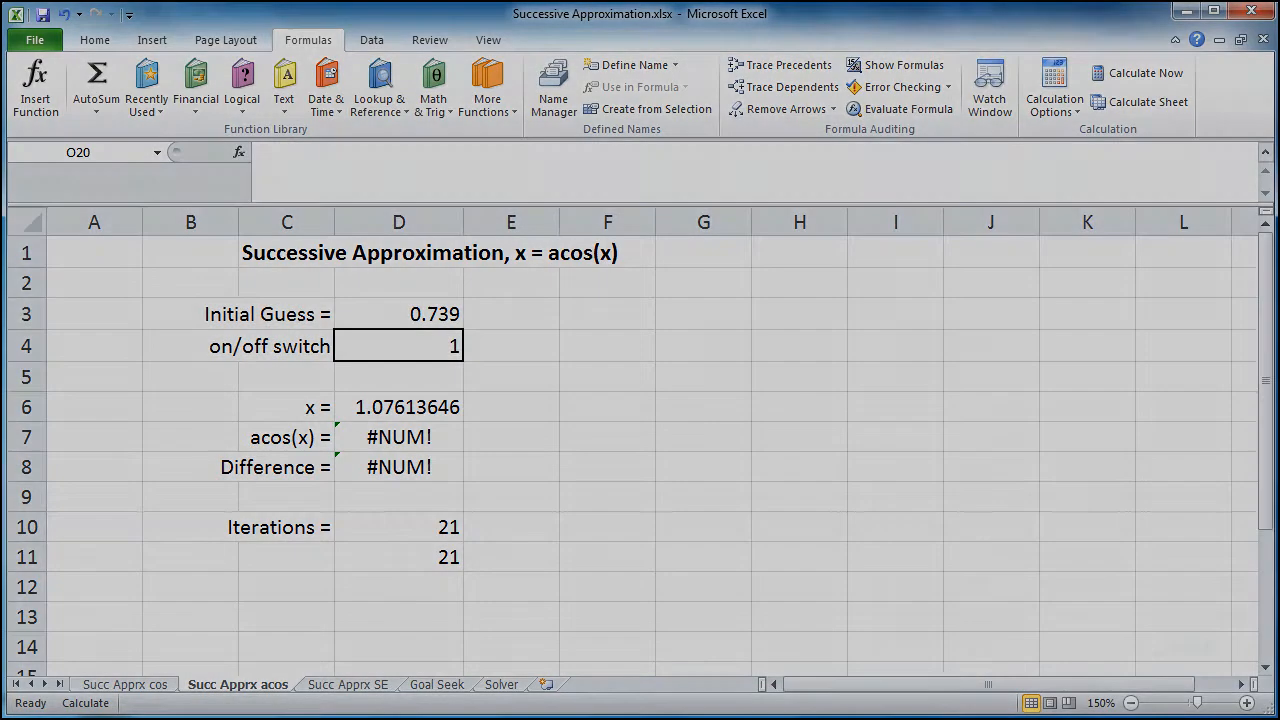
- On the Goal Seek sheet, enter x = 0 in D5
left_click(438, 681)
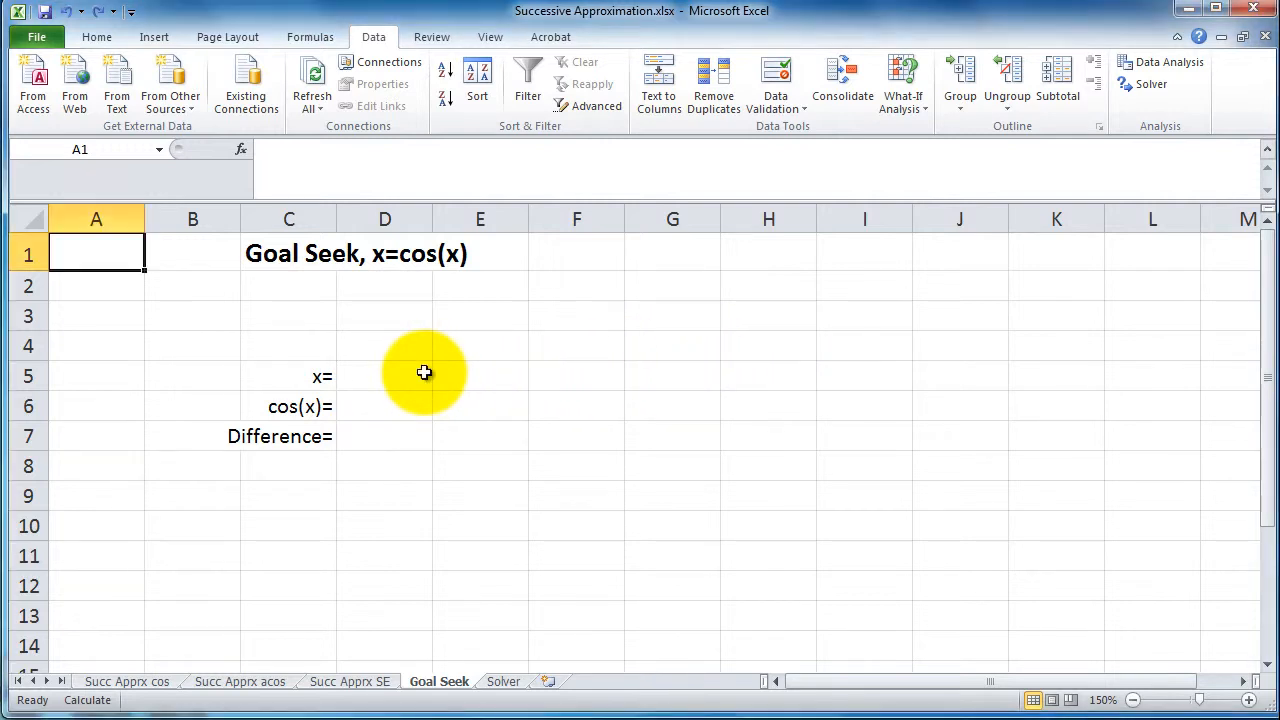
left_click(385, 376)
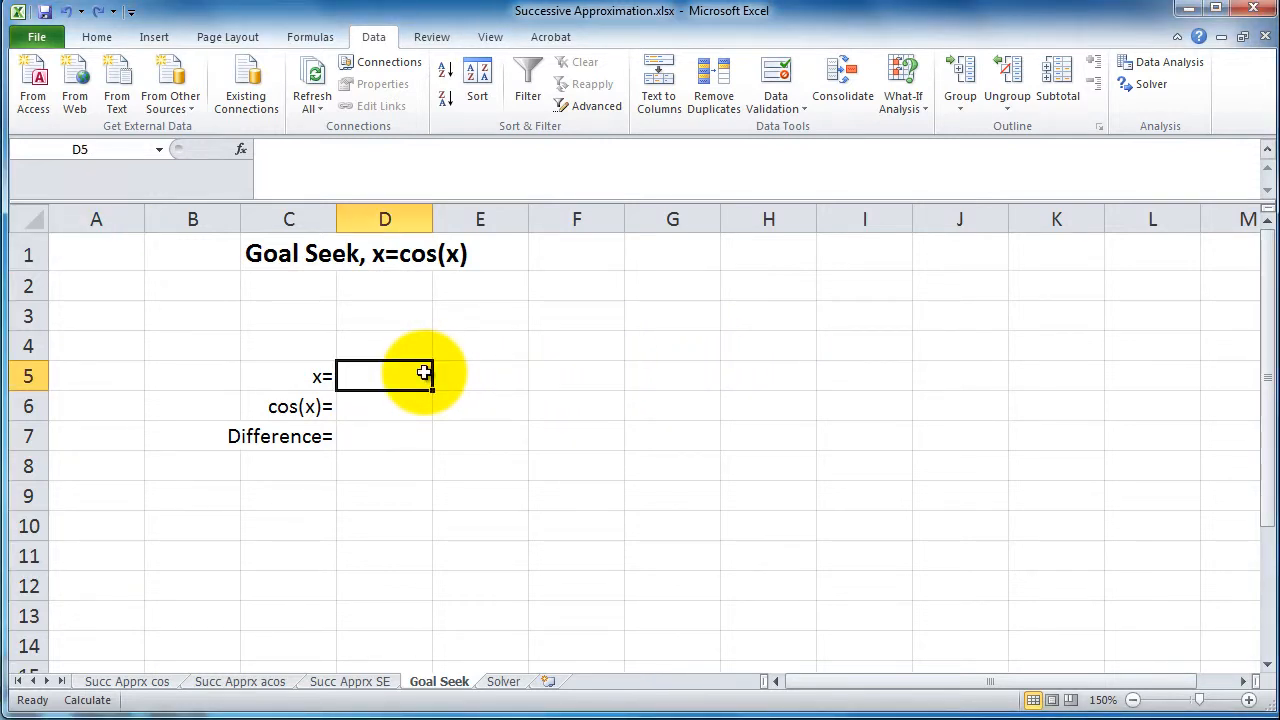
type("0")
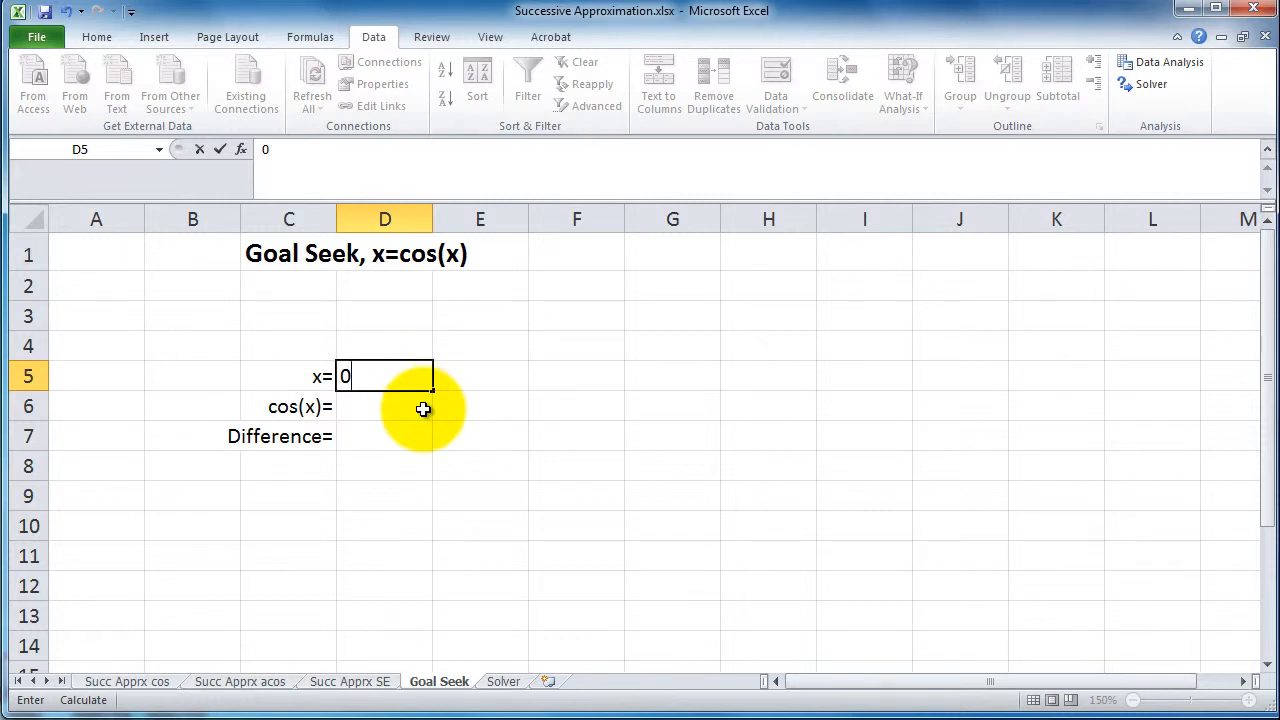
- Enter =COS(D5) in D6 and the difference =D6-D5 in D7
type("=")
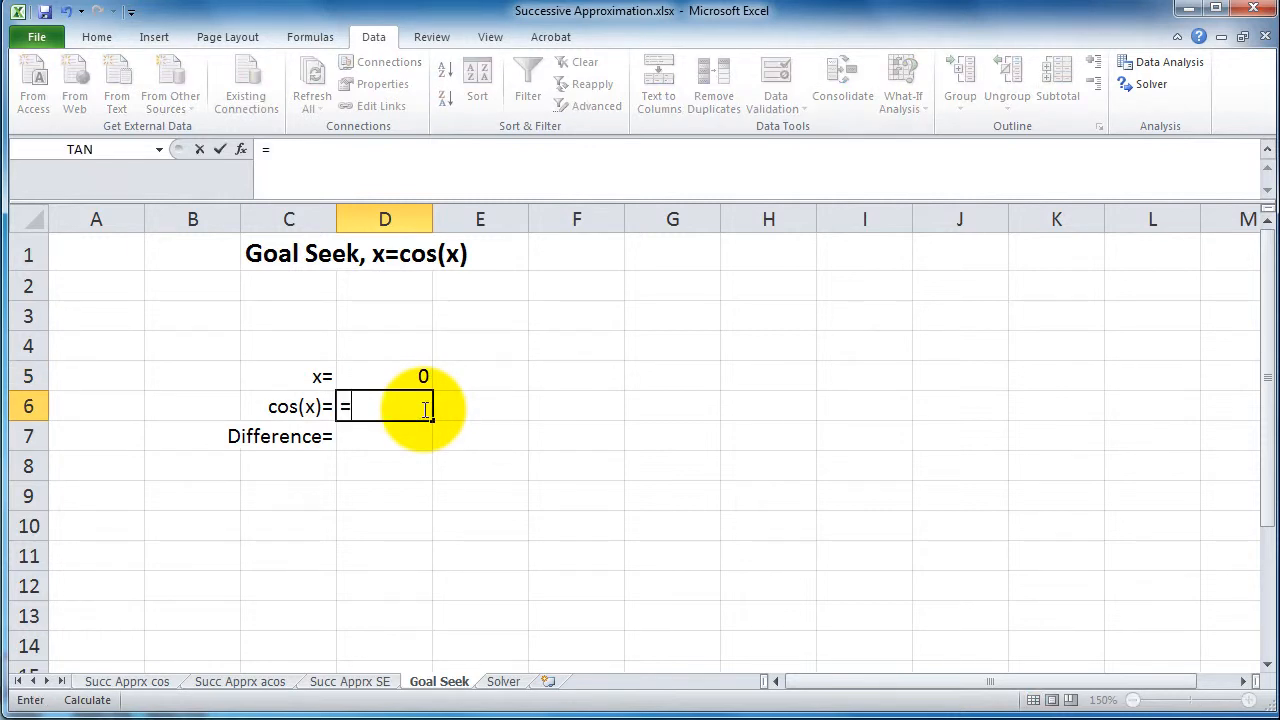
type("c")
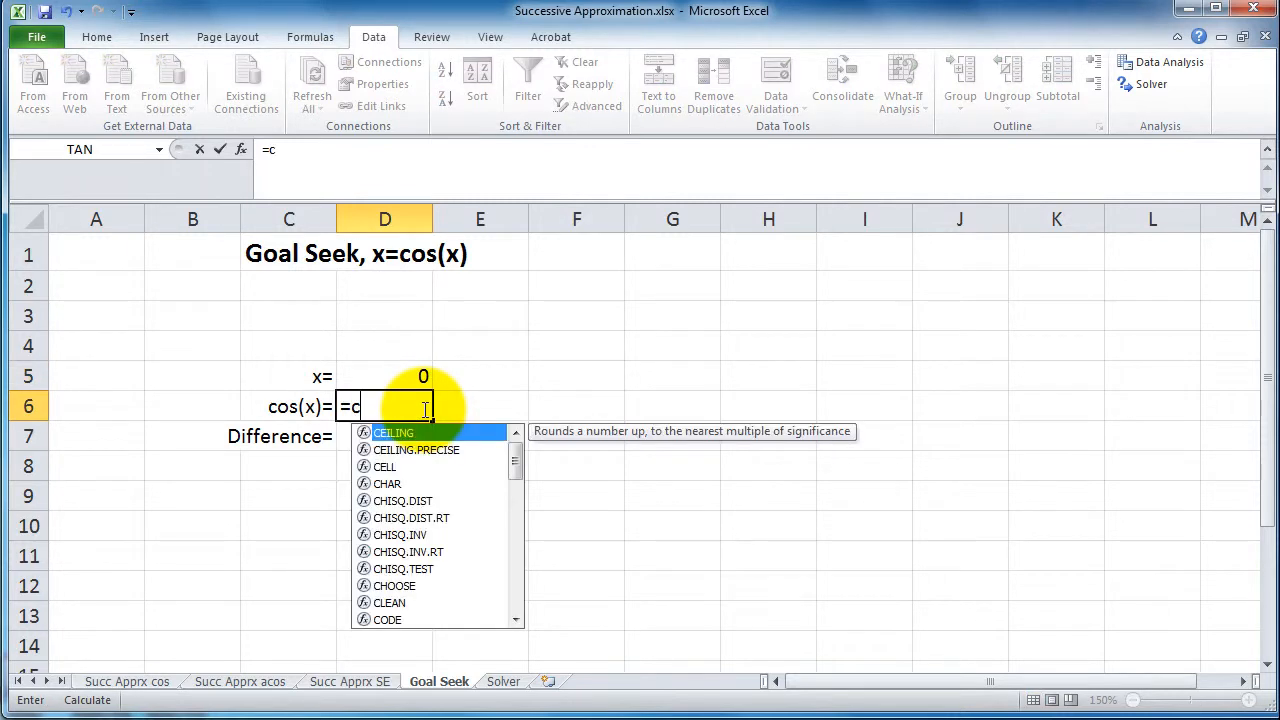
type("OS(")
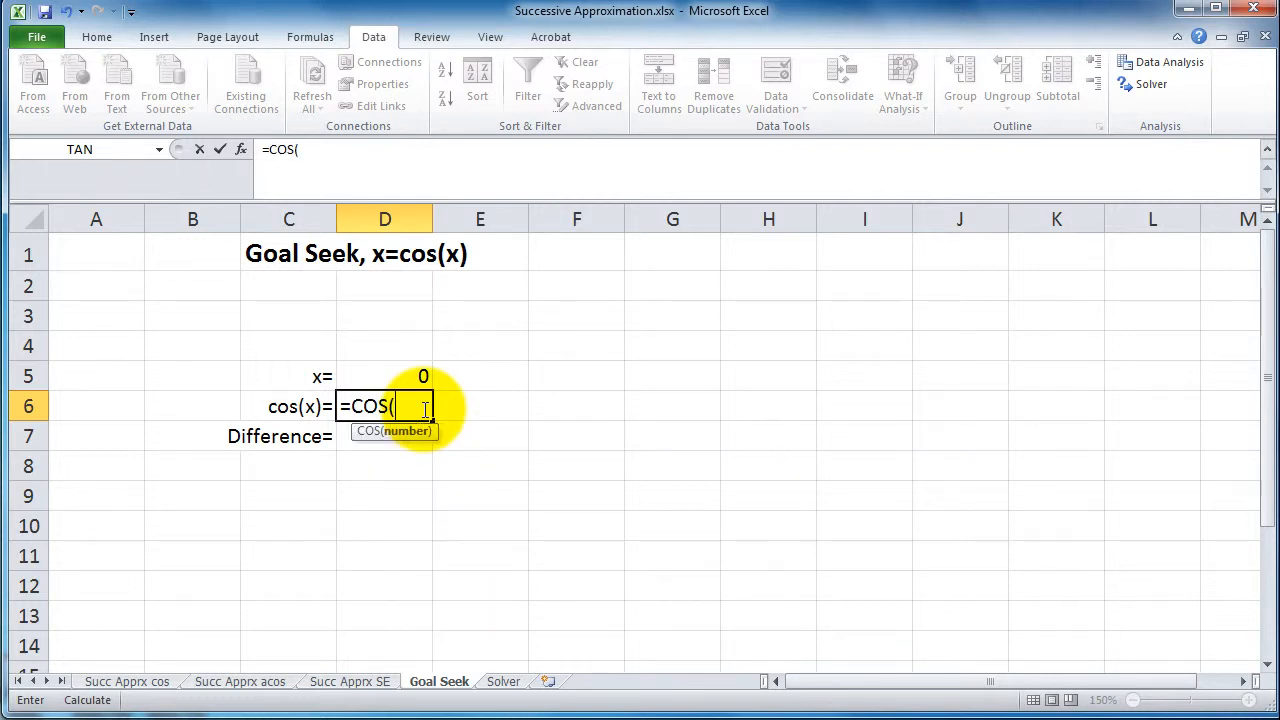
left_click(422, 376)
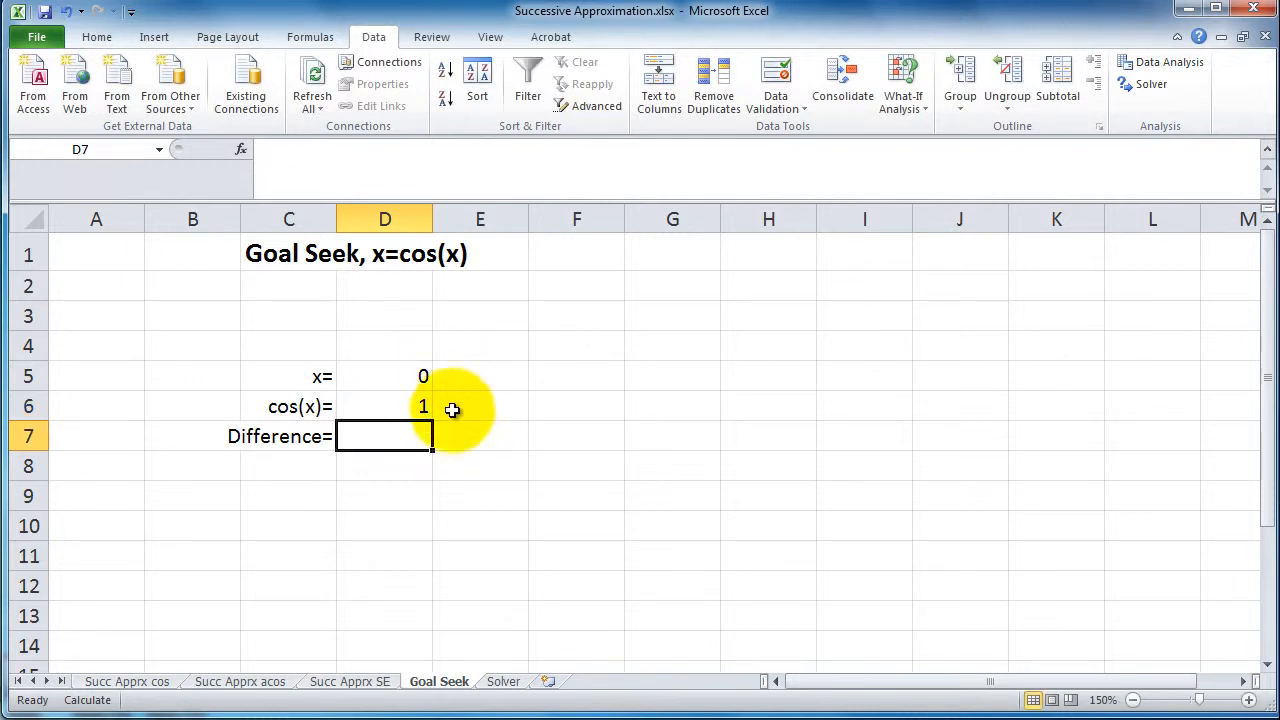
type("=D6-")
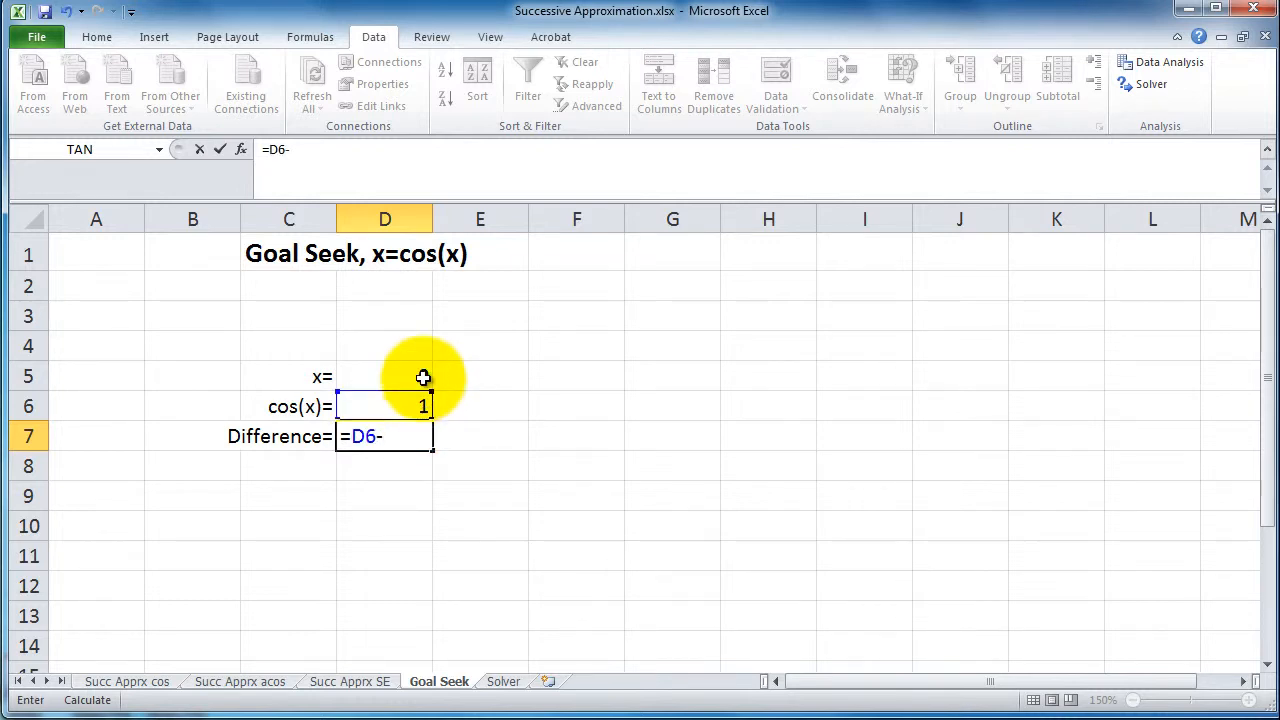
left_click(385, 377)
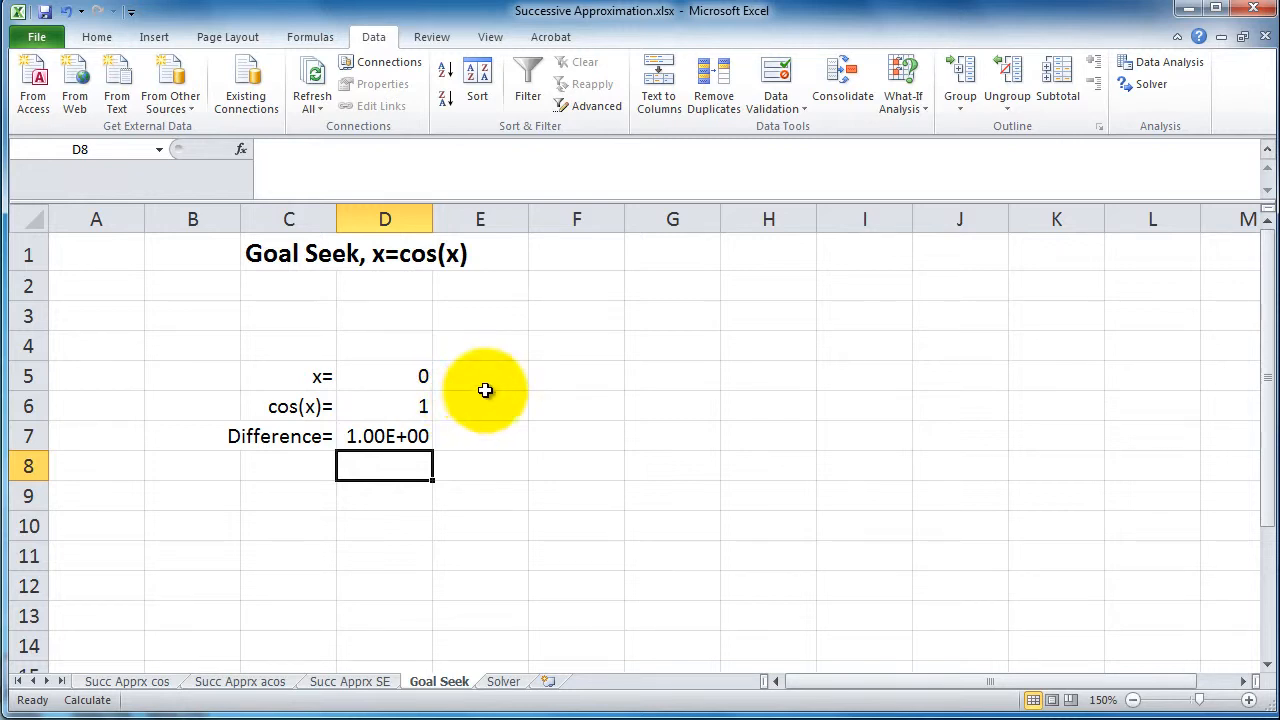
mouse_move(765, 218)
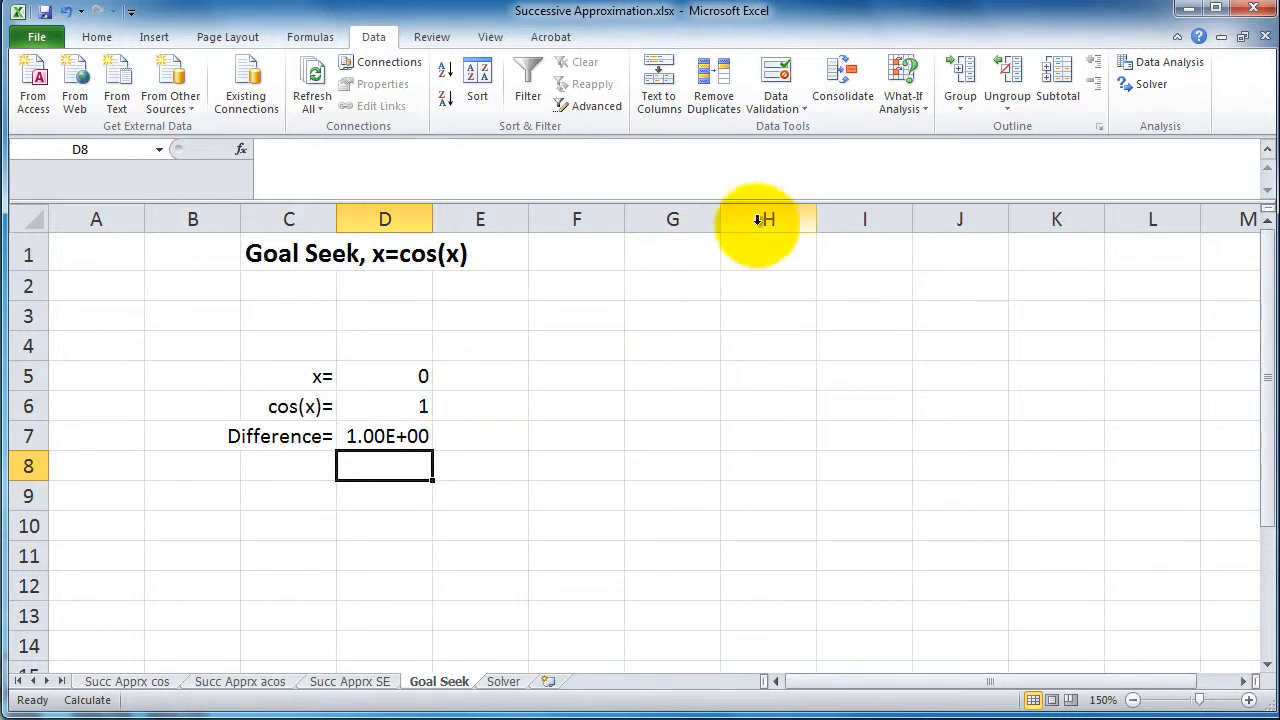
- Set up Goal Seek to drive D7 to 0 by changing D5
left_click(902, 83)
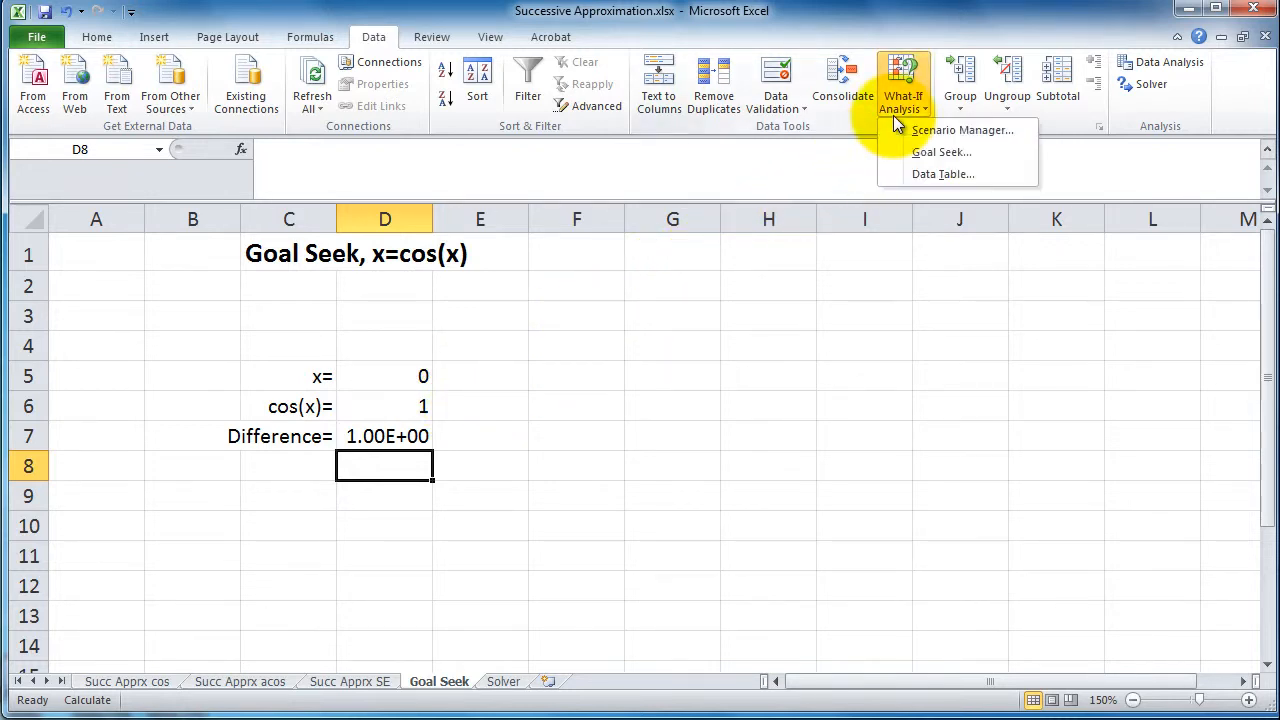
left_click(940, 152)
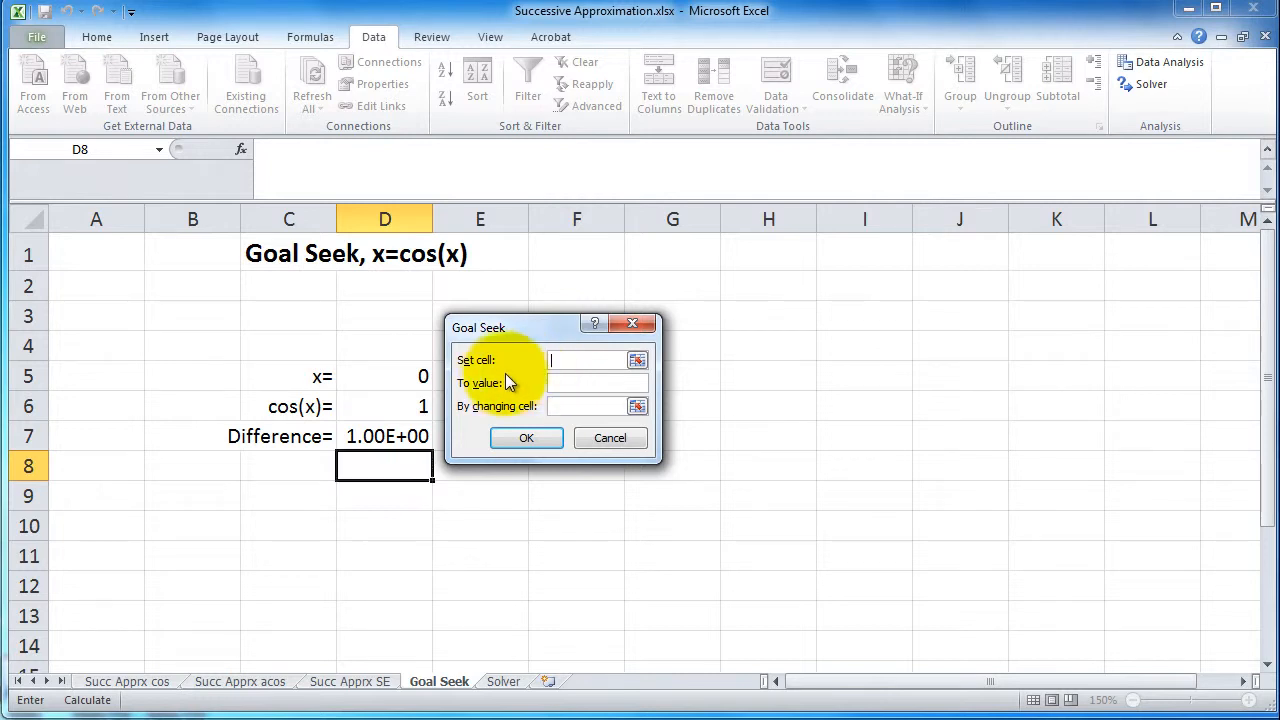
left_click(386, 436)
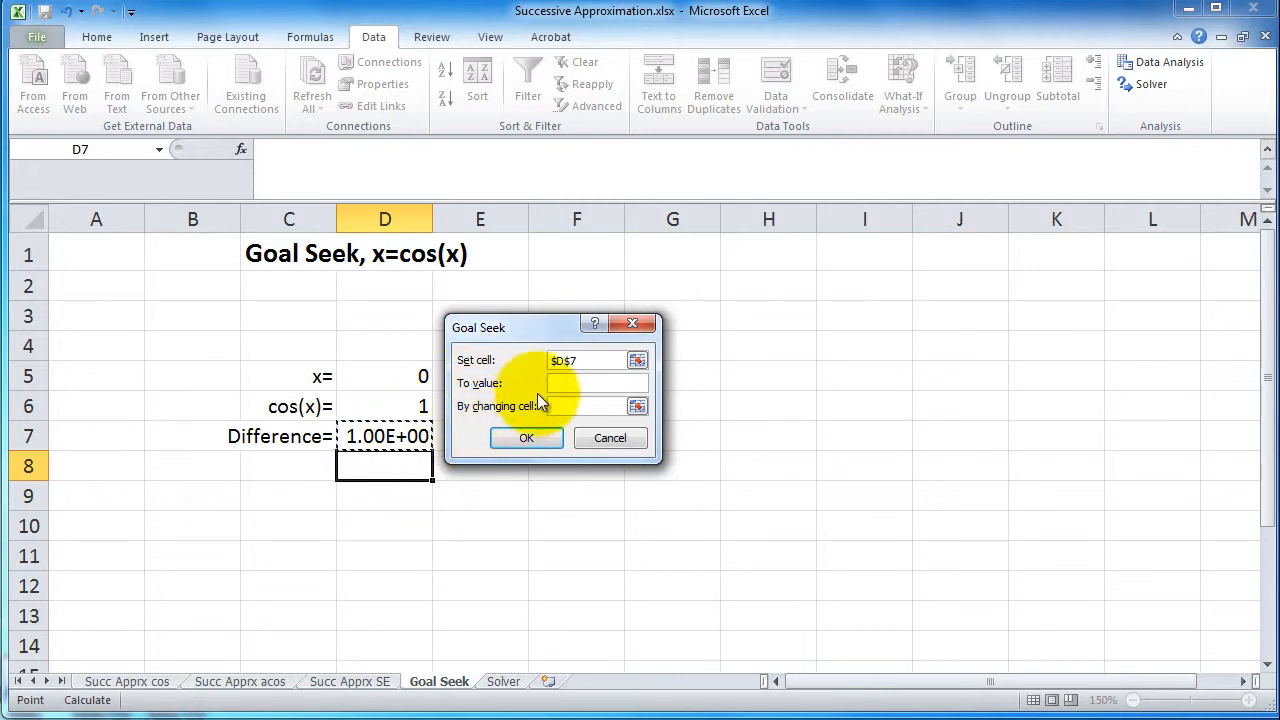
left_click(595, 383)
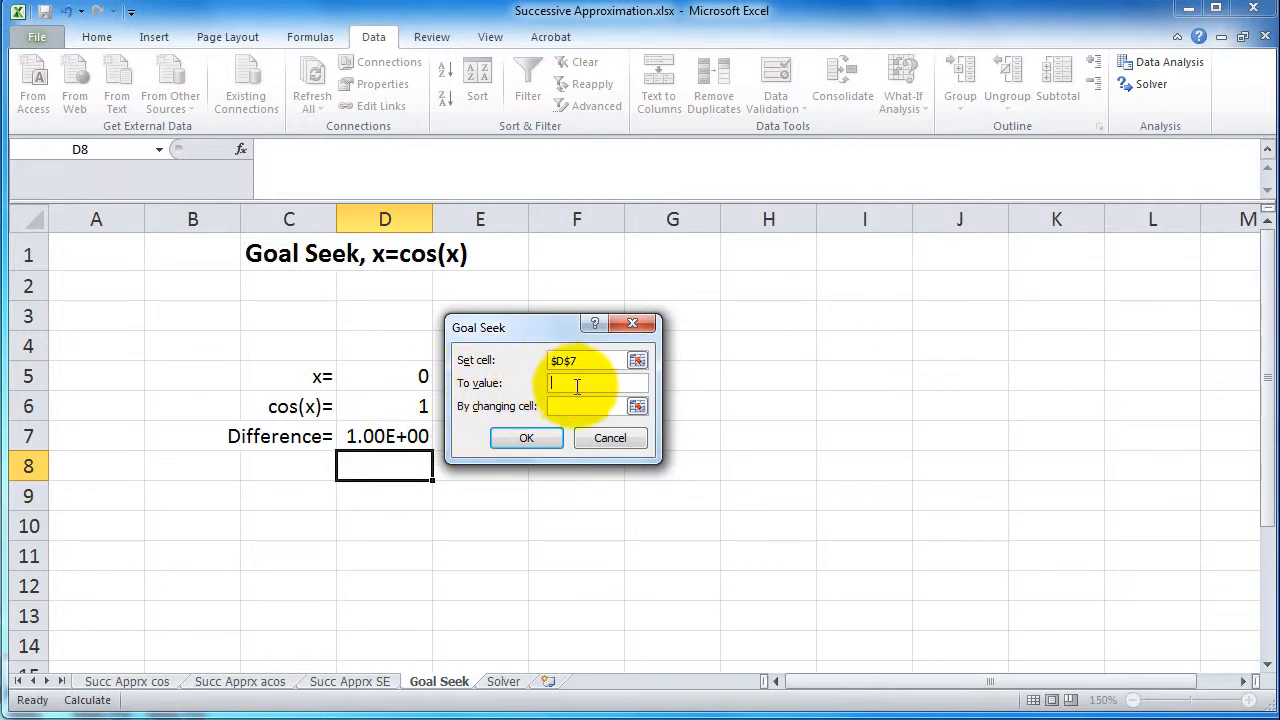
type("0")
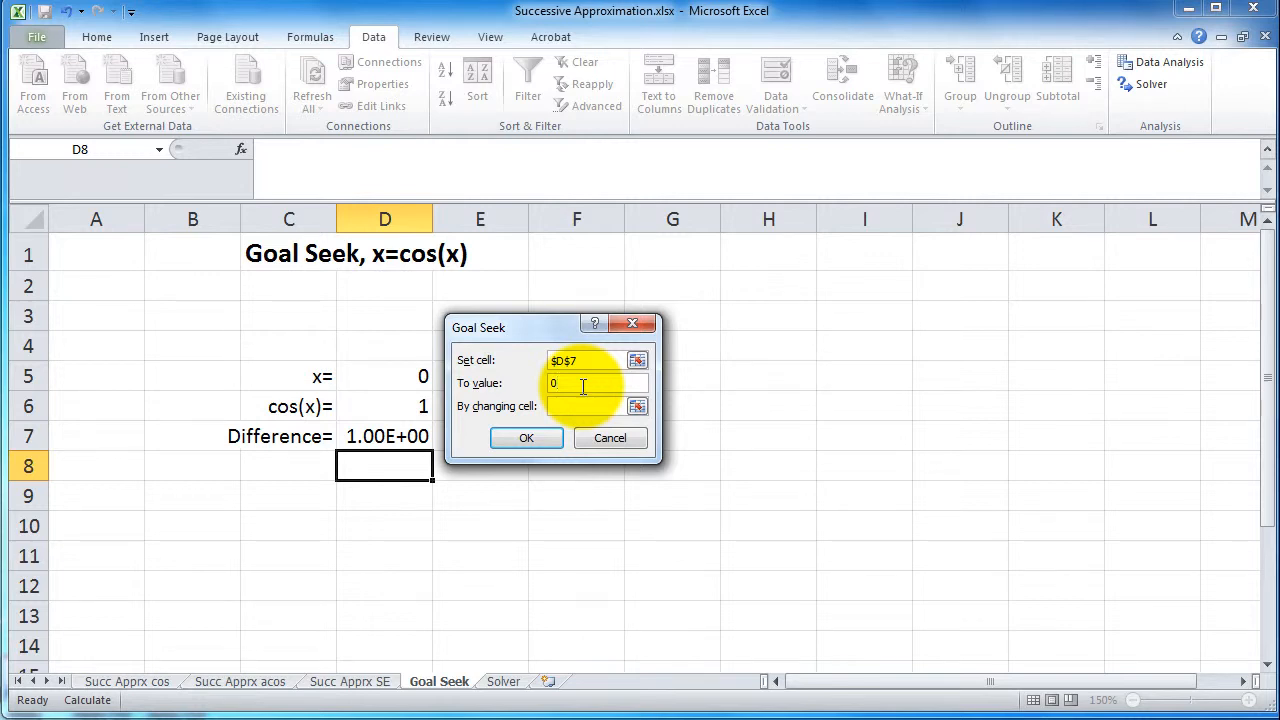
left_click(590, 406)
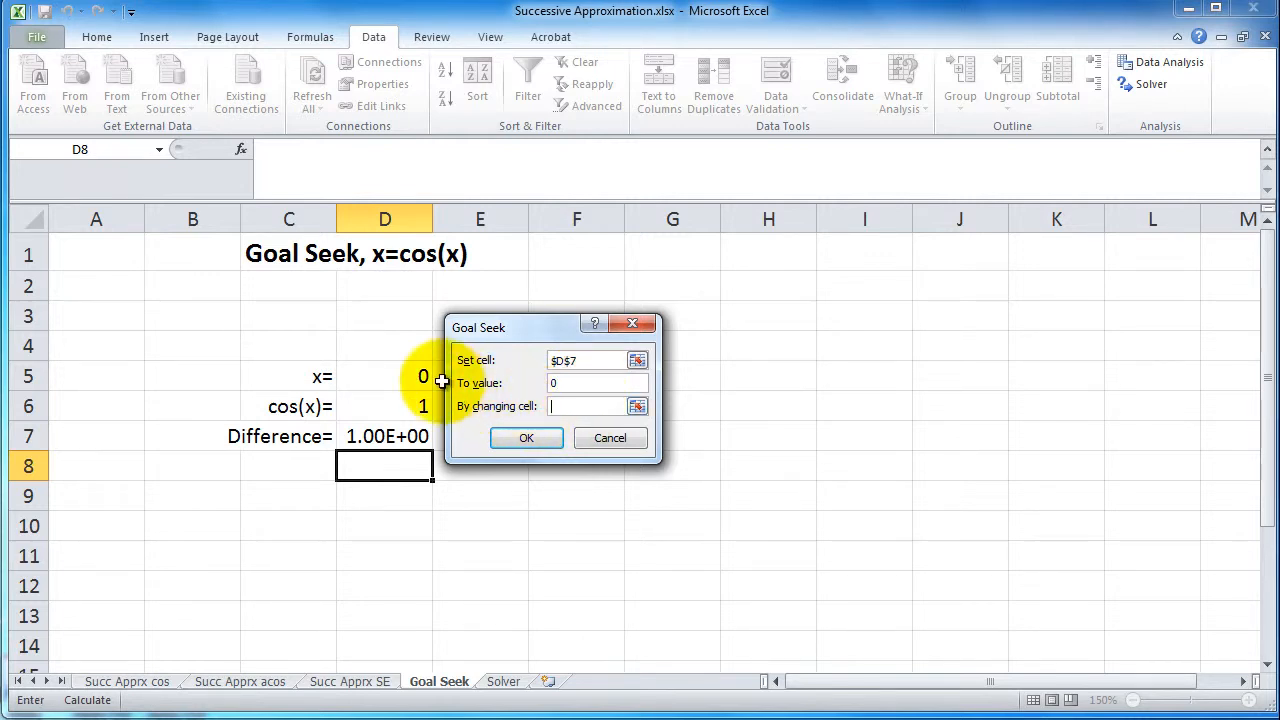
left_click(385, 377)
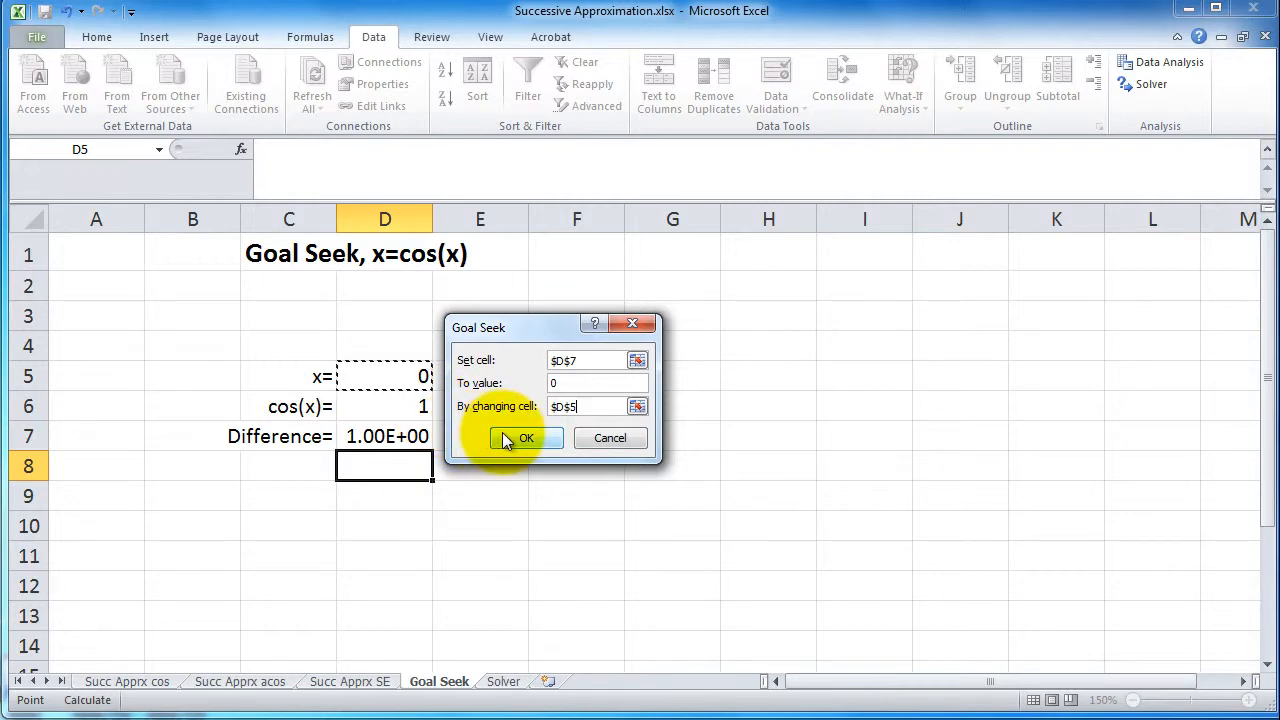
- Run Goal Seek past the circular reference warning and accept x = 0.739062
left_click(526, 438)
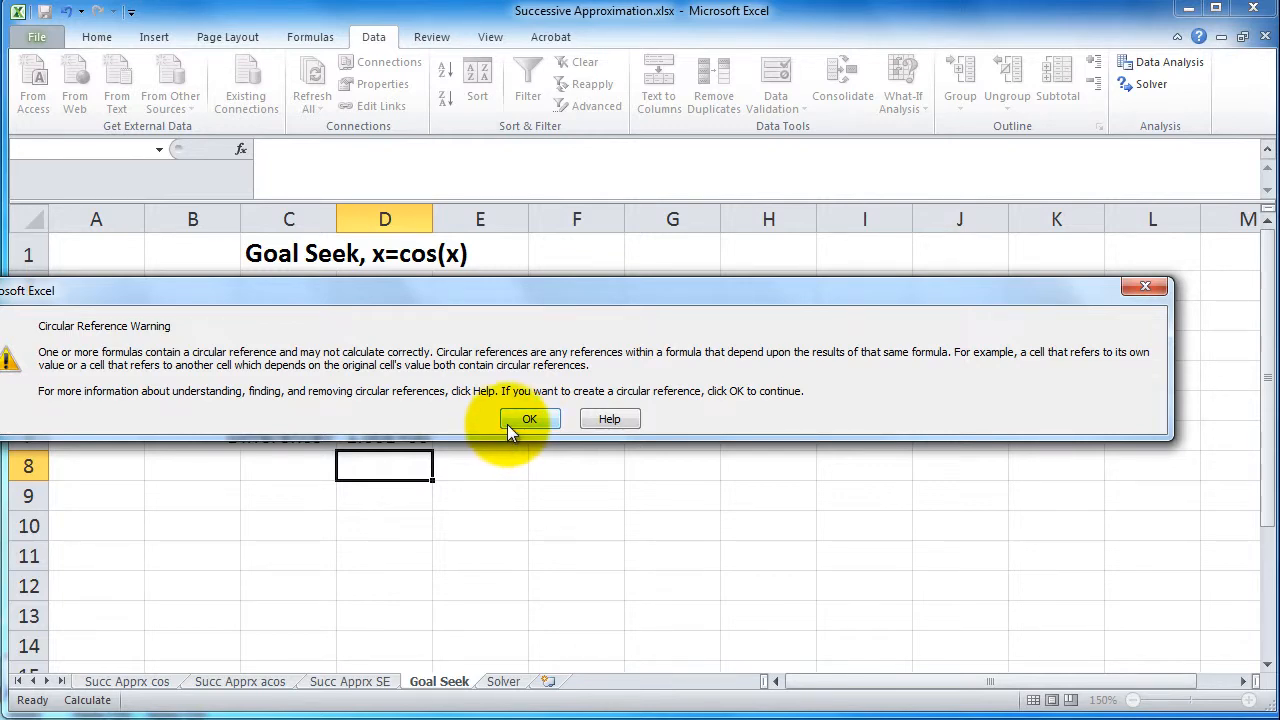
left_click(530, 418)
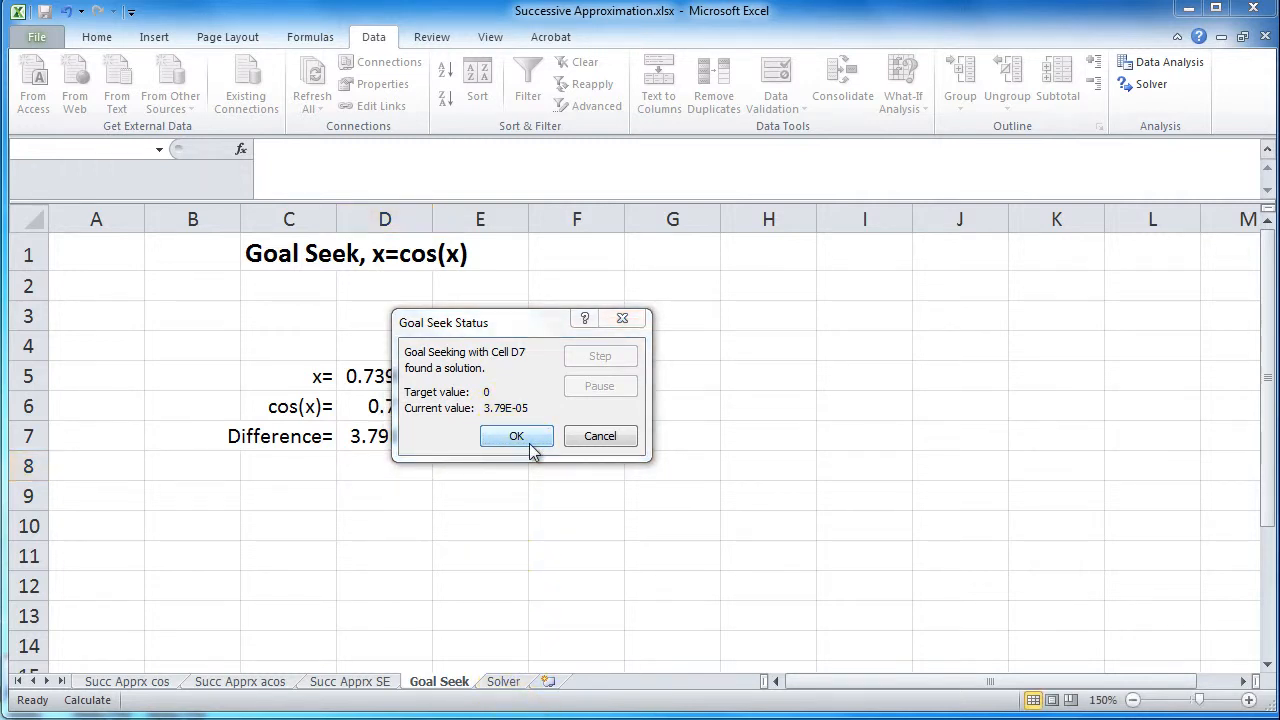
left_click(516, 436)
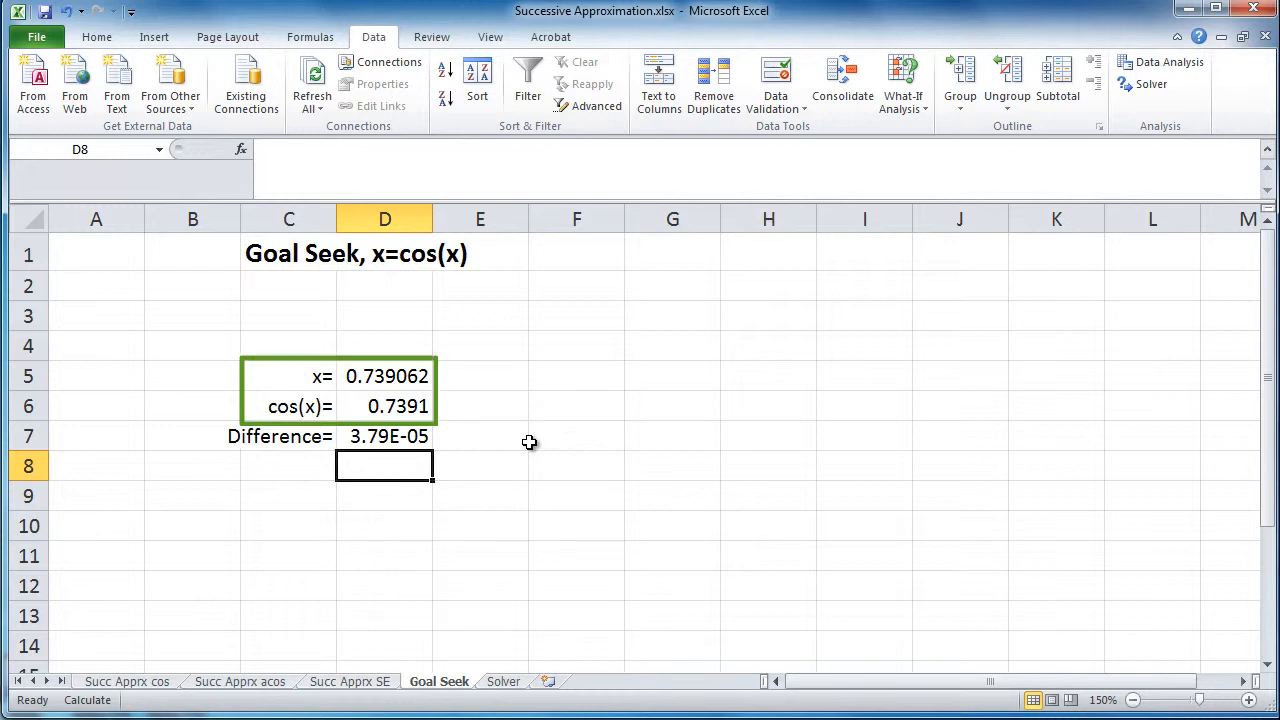
mouse_move(528, 537)
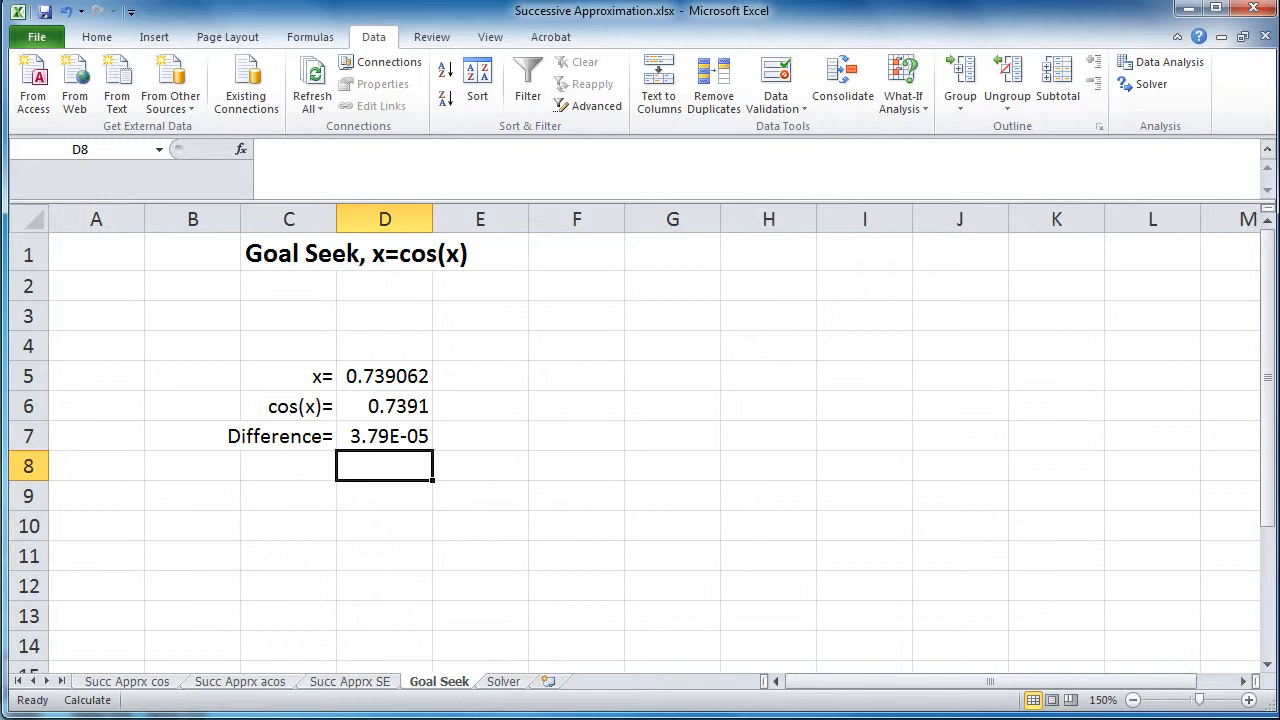
left_click(95, 37)
type(" - ")
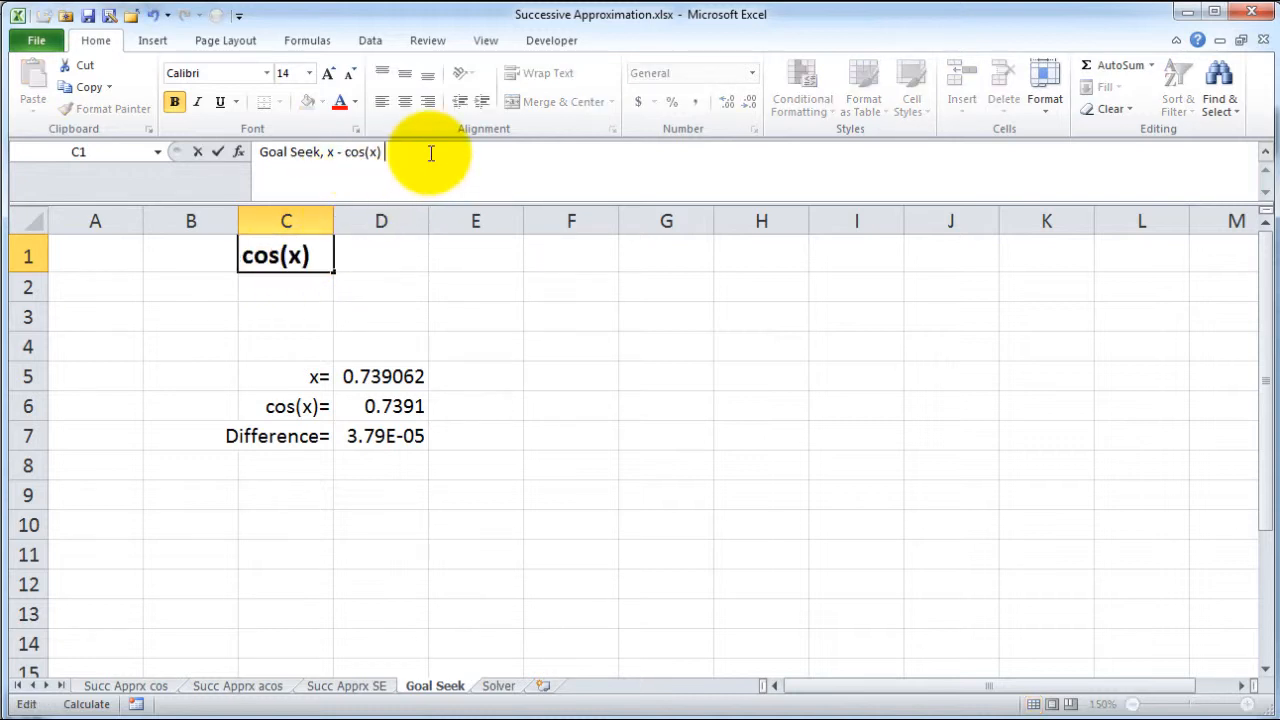
- Append ' = 0' to the title and relabel C6 as 'x - cos(x)='
type("= 0")
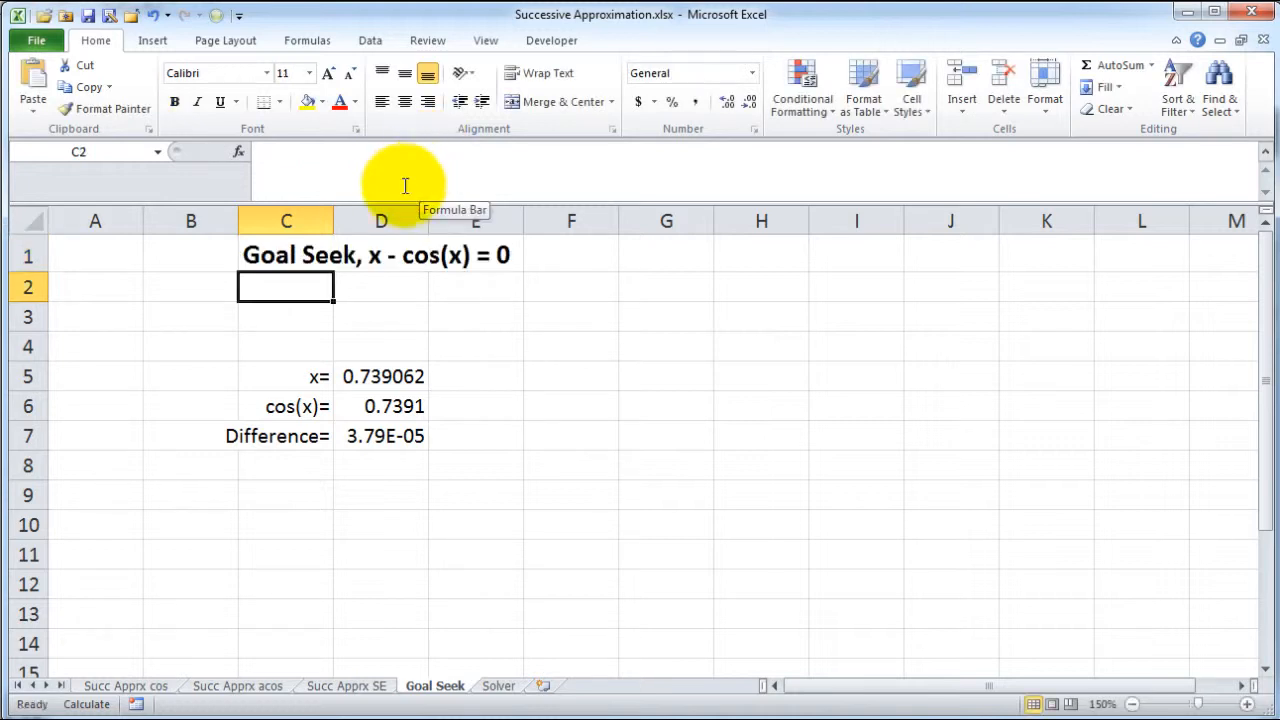
left_click(286, 406)
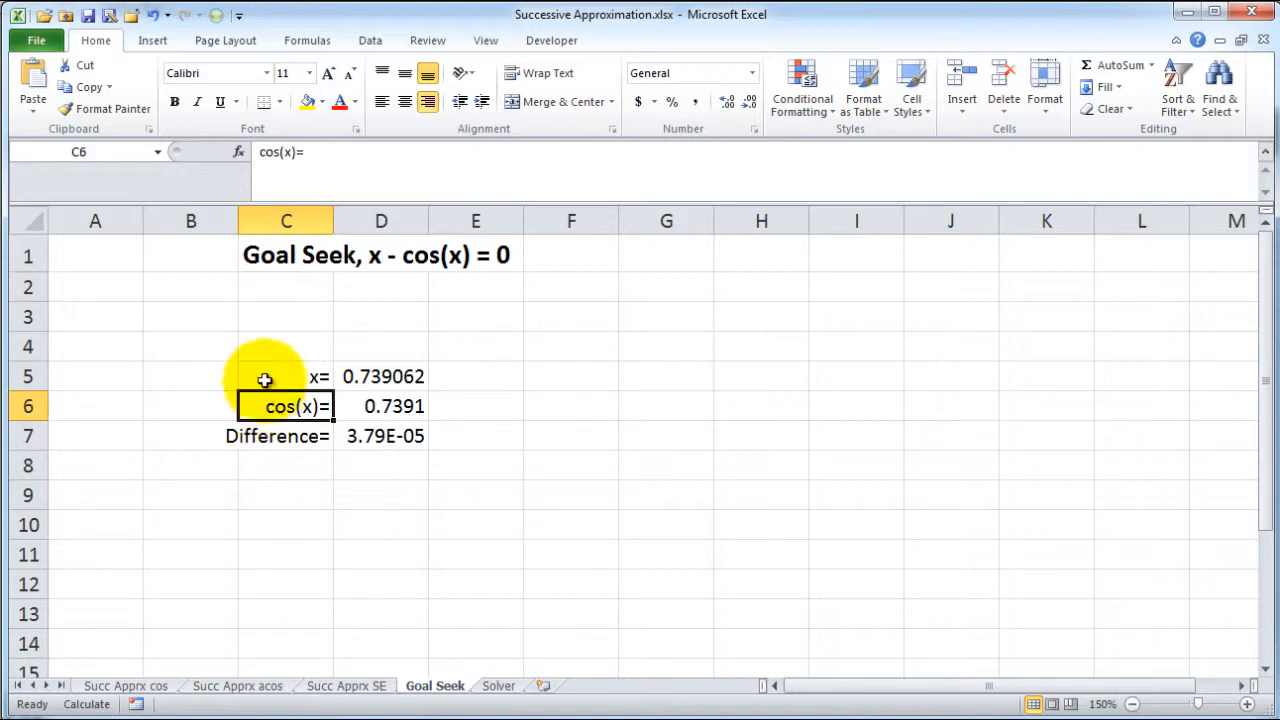
double_click(286, 406)
type("x - ")
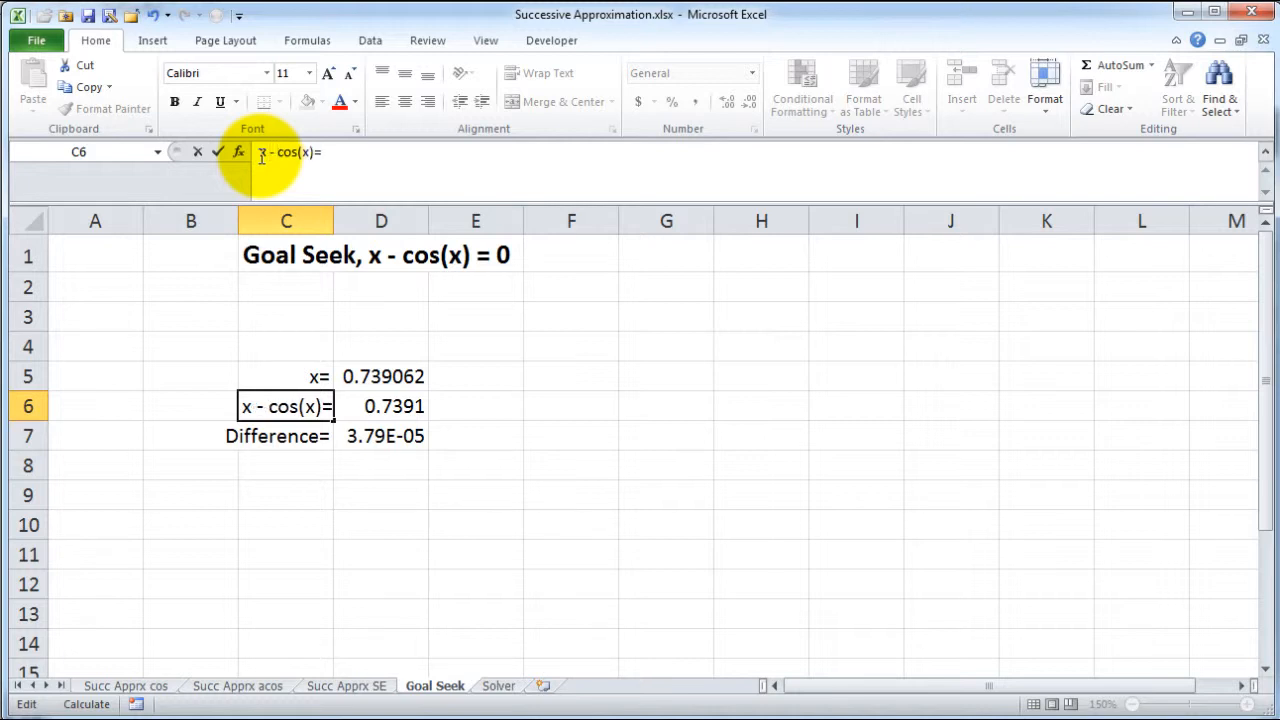
left_click(286, 436)
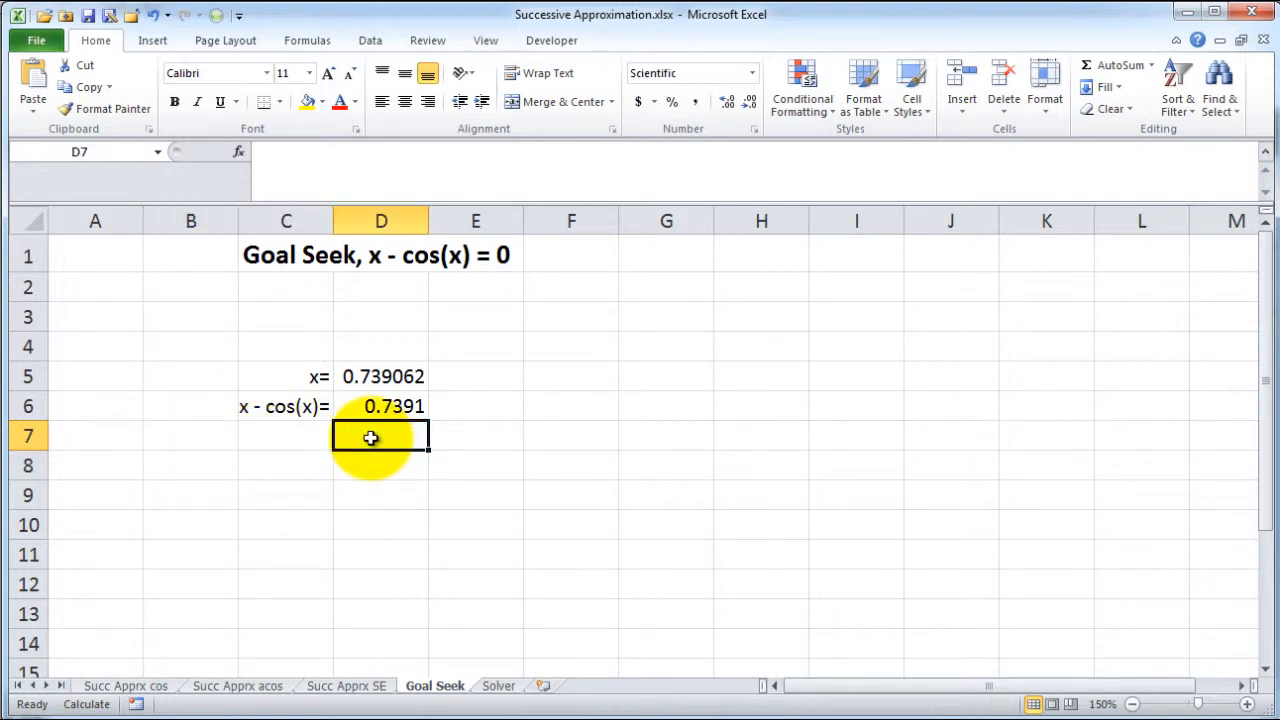
left_click(369, 40)
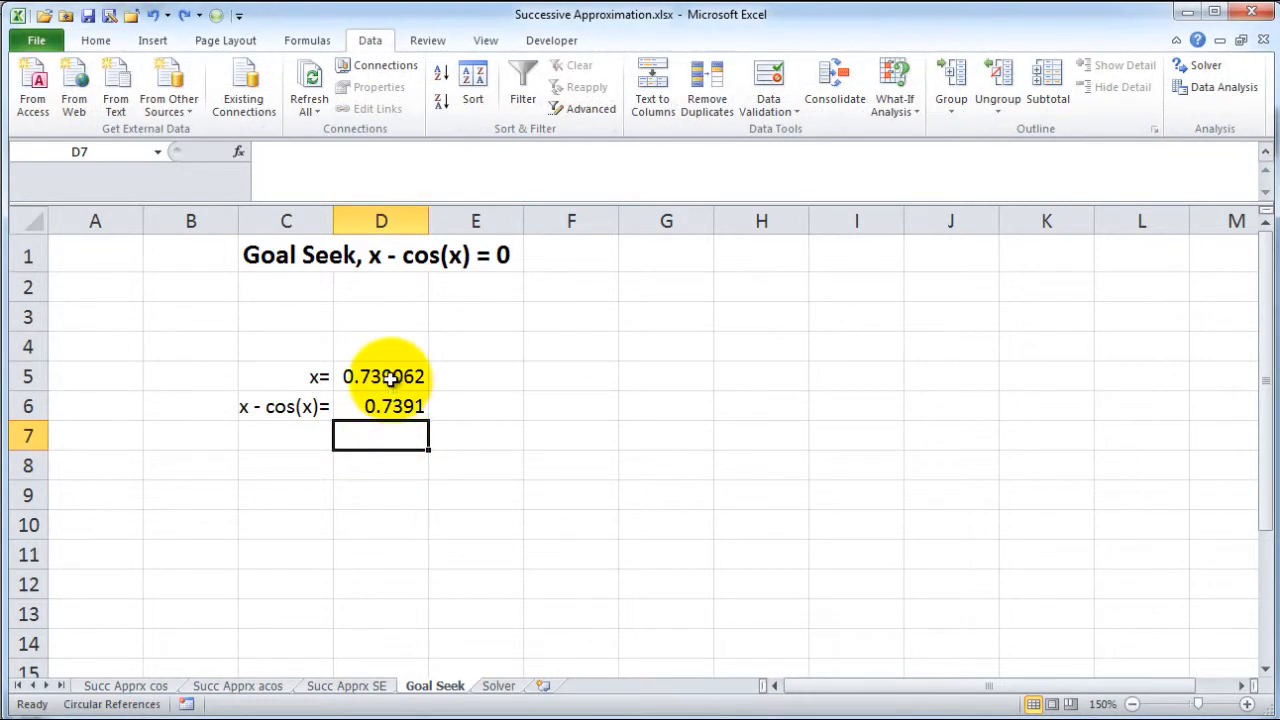
left_click(381, 376)
type("0")
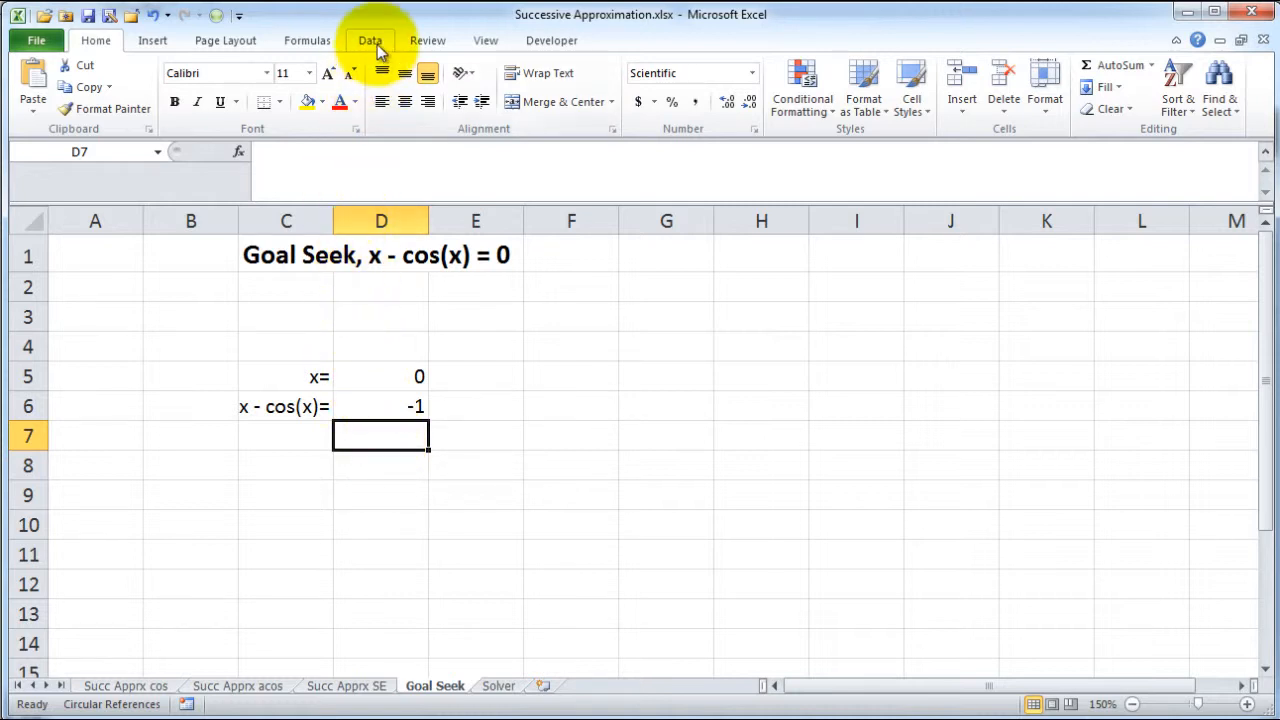
- Goal Seek D6 to 0 by changing D5, reaching x = 0.739062
left_click(370, 40)
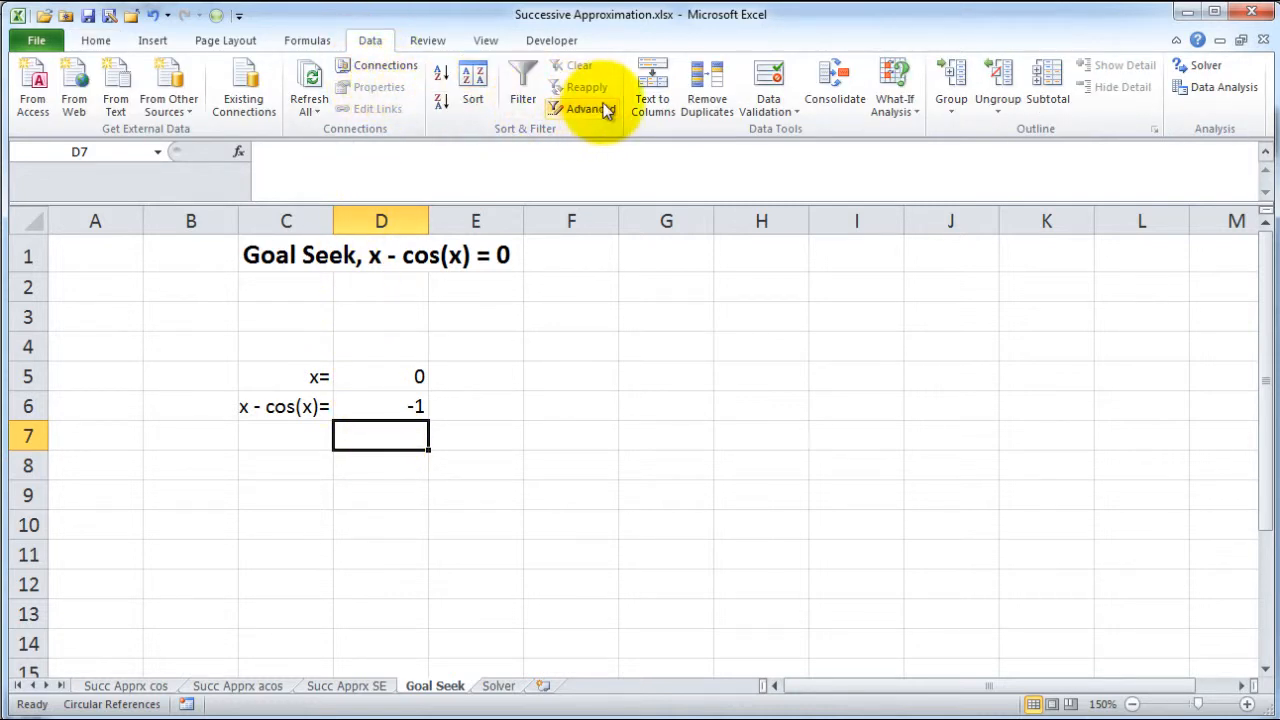
left_click(893, 85)
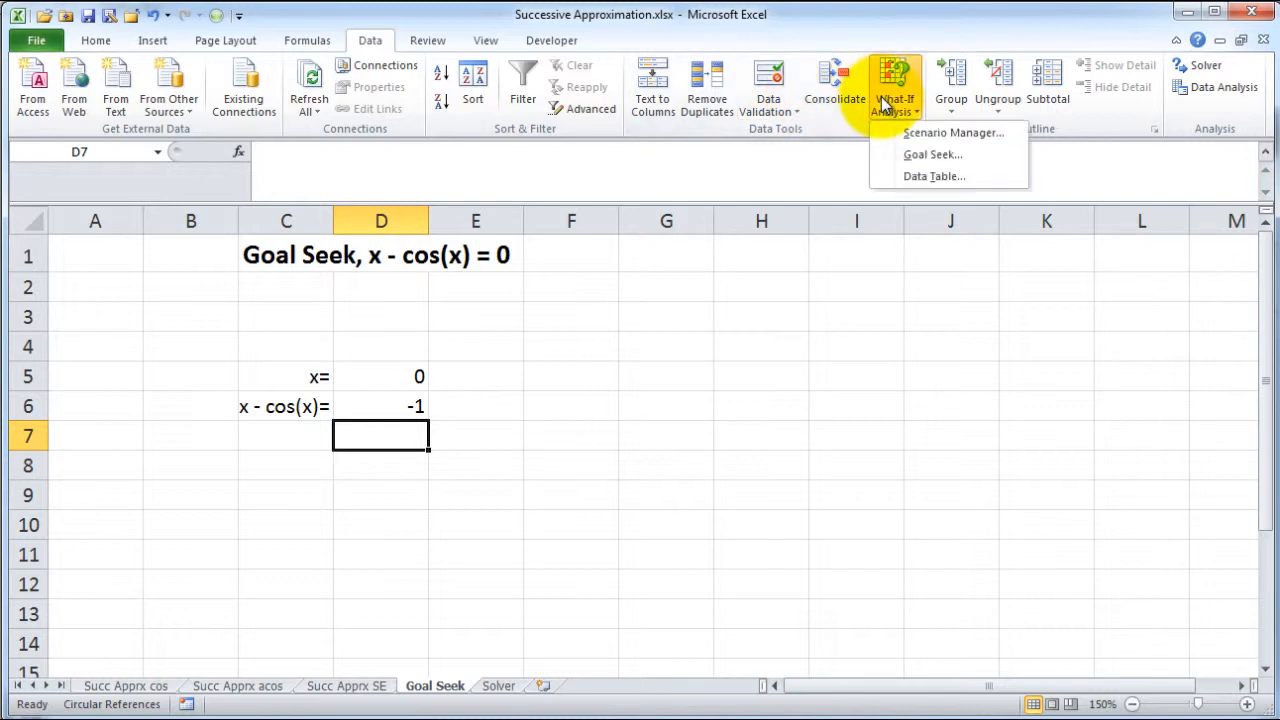
left_click(931, 154)
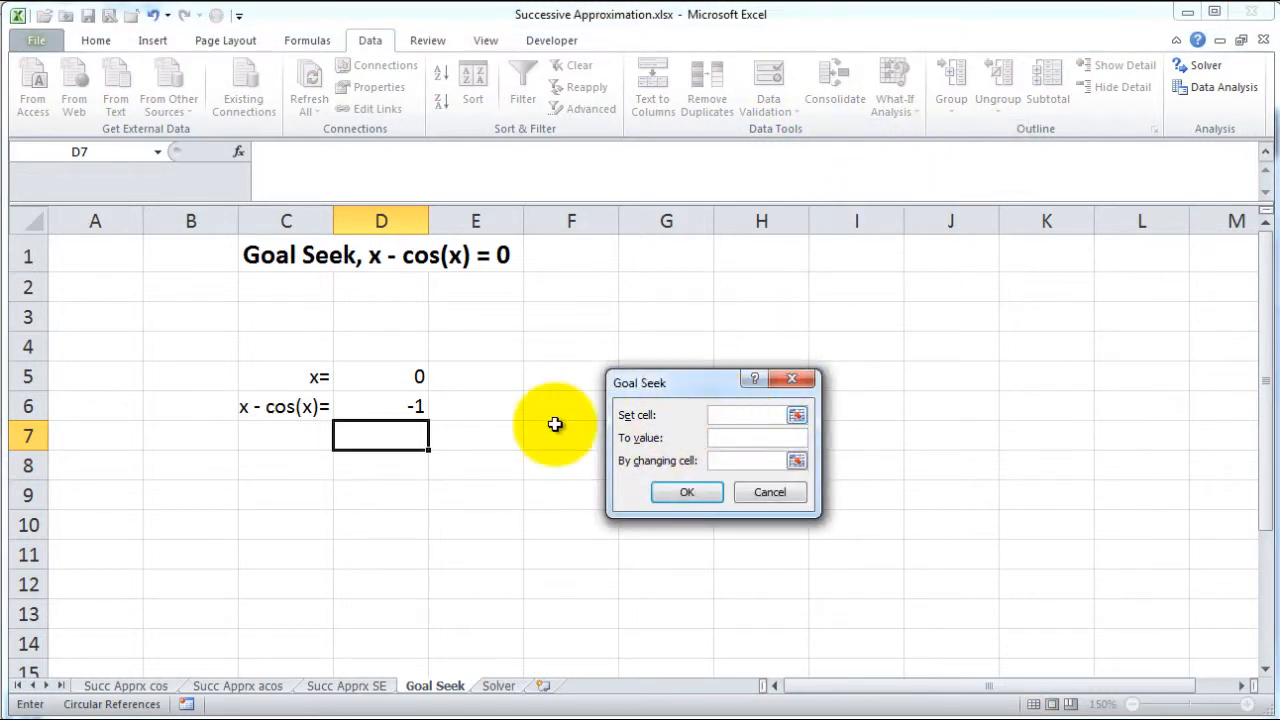
left_click(755, 437)
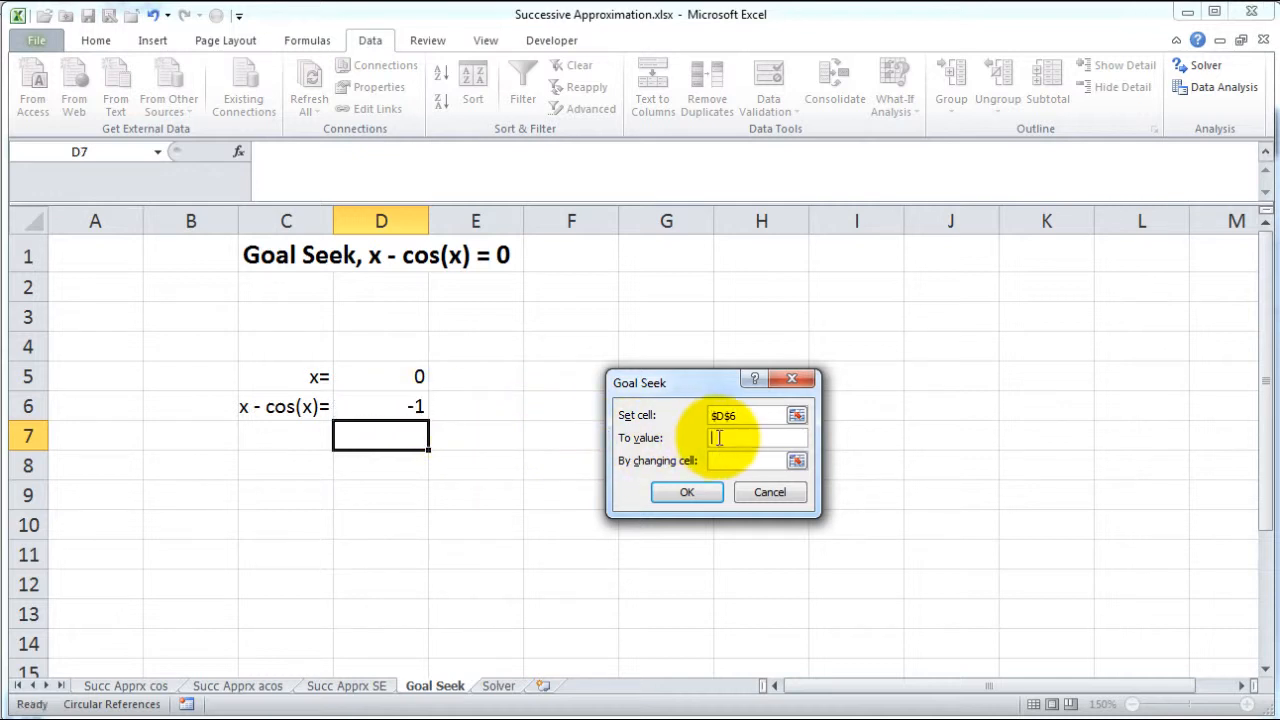
type("0")
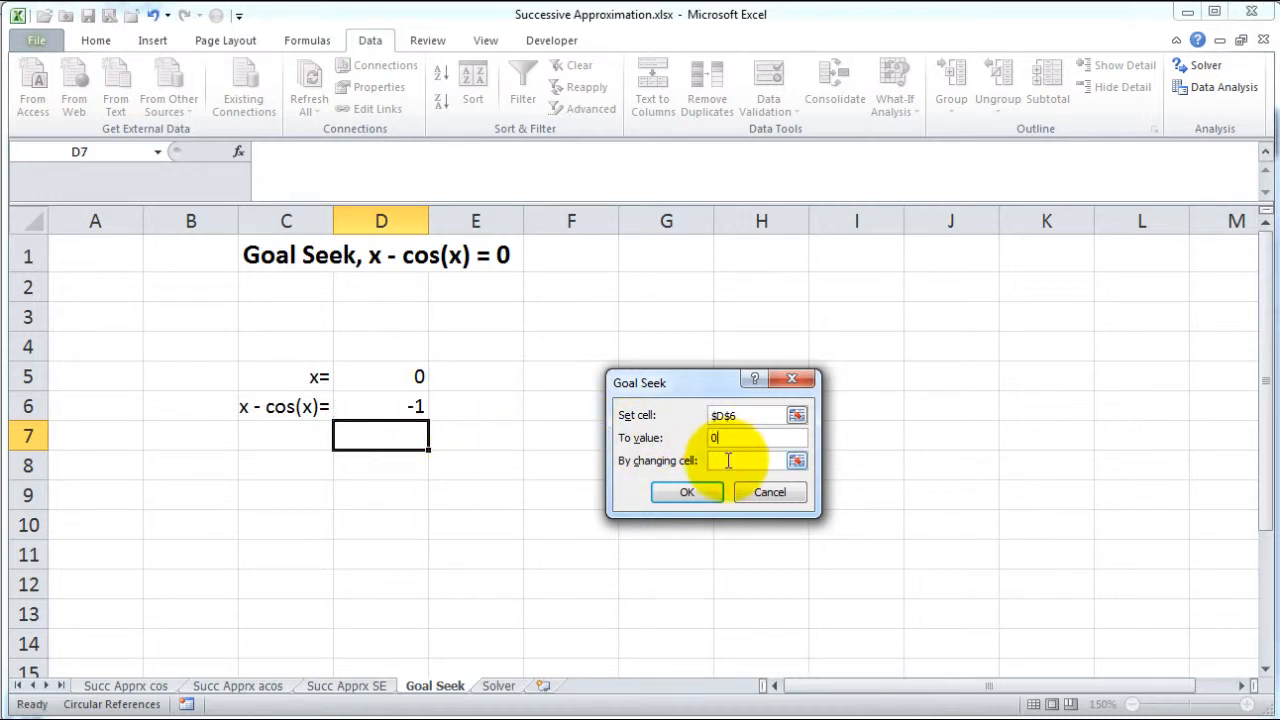
left_click(381, 377)
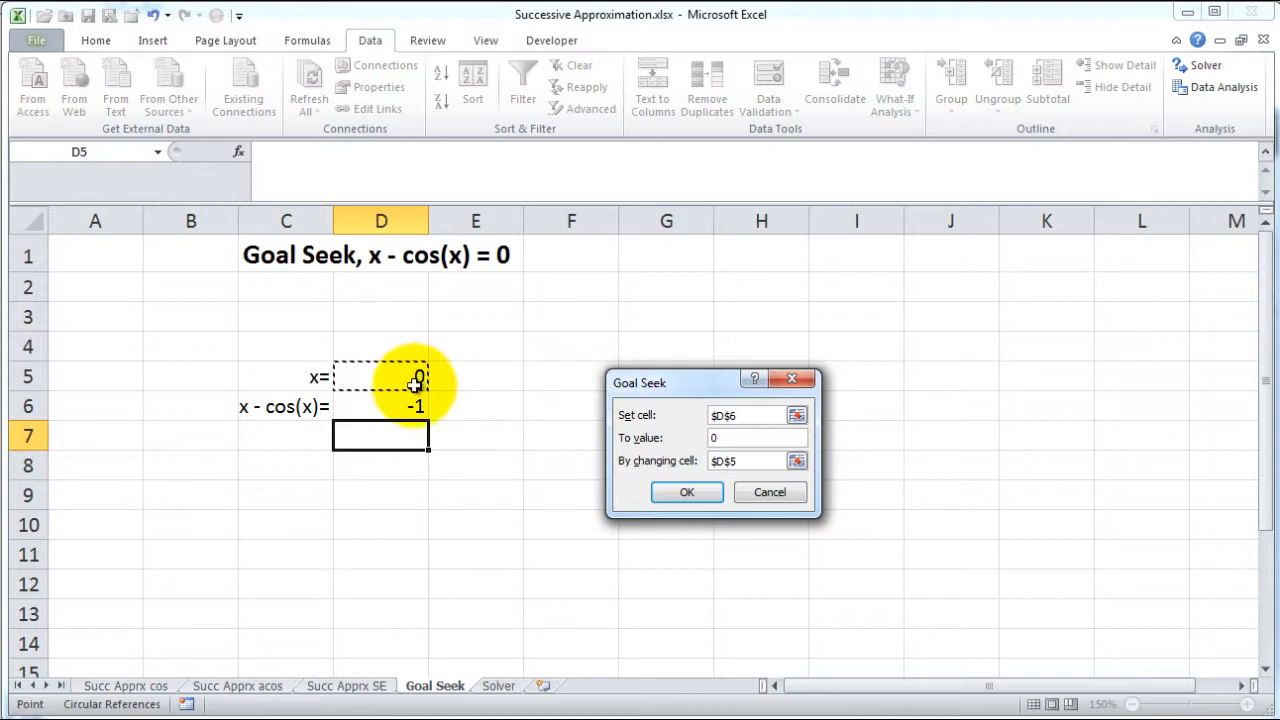
left_click(686, 491)
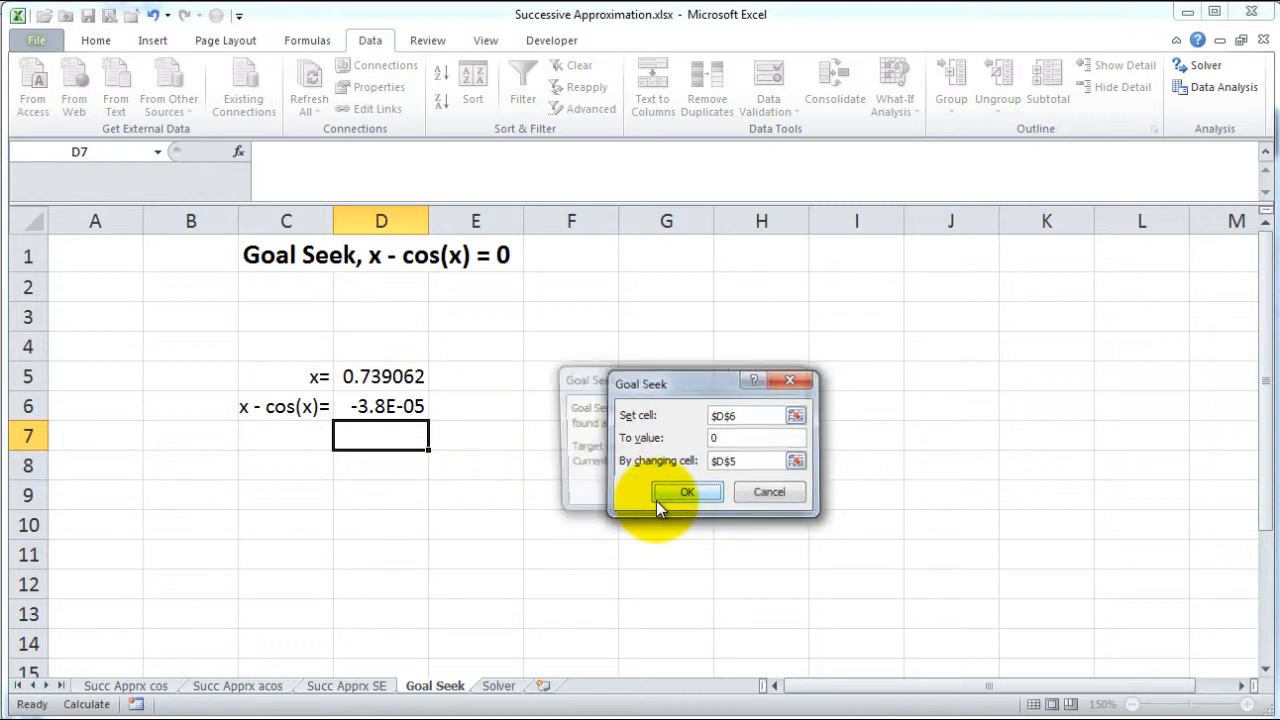
left_click(686, 491)
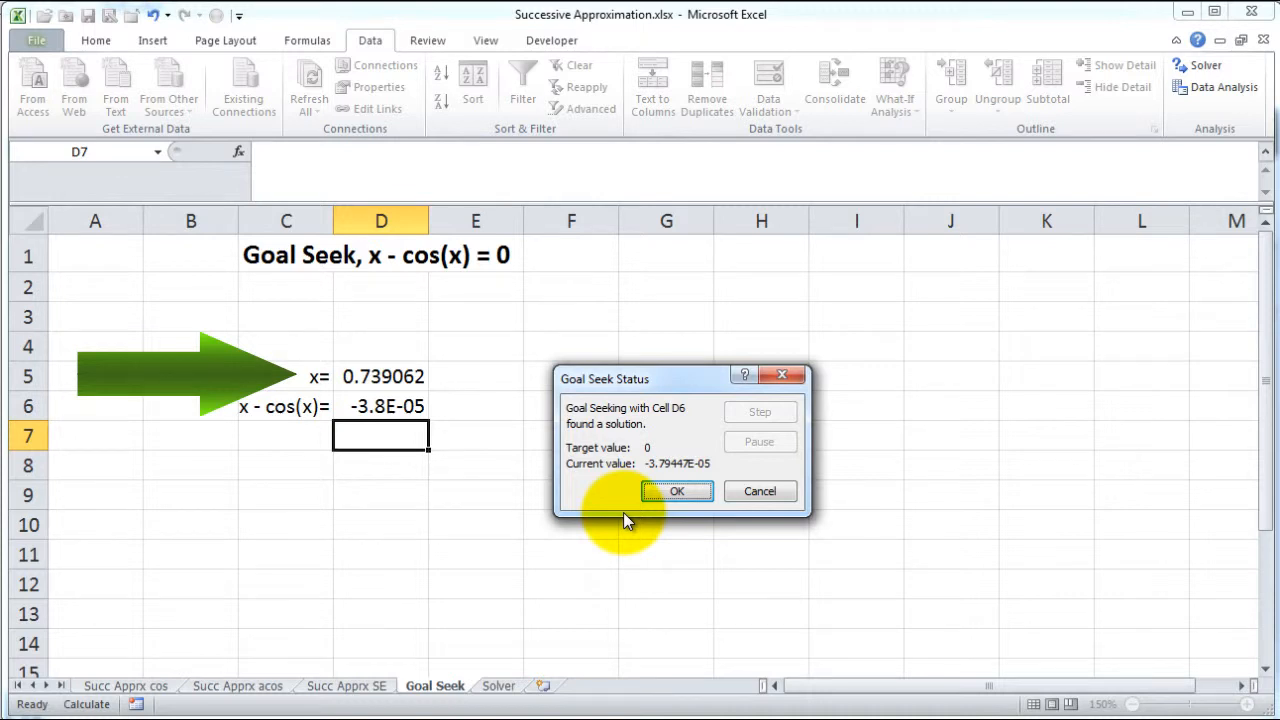
left_click(676, 491)
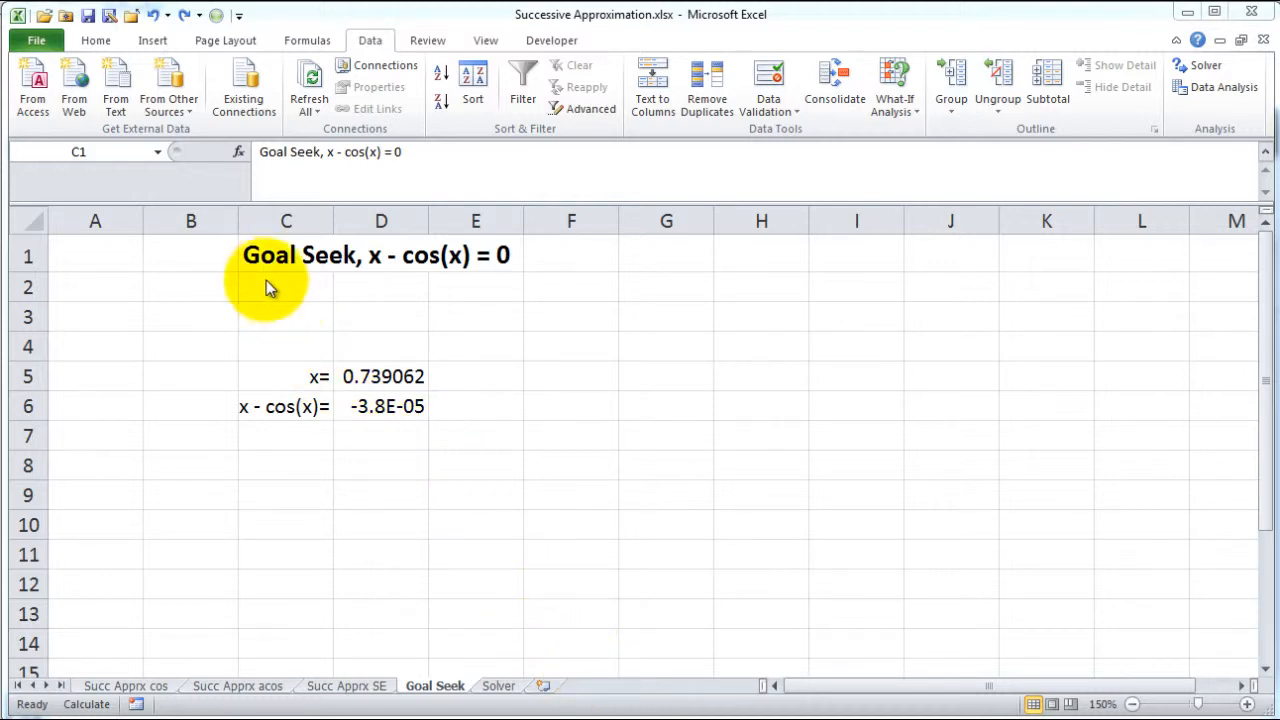
- Retitle to 'x - acos(x) = 0', reset D5 to 0, and switch row 6 to ACOS
left_click(286, 255)
type("a")
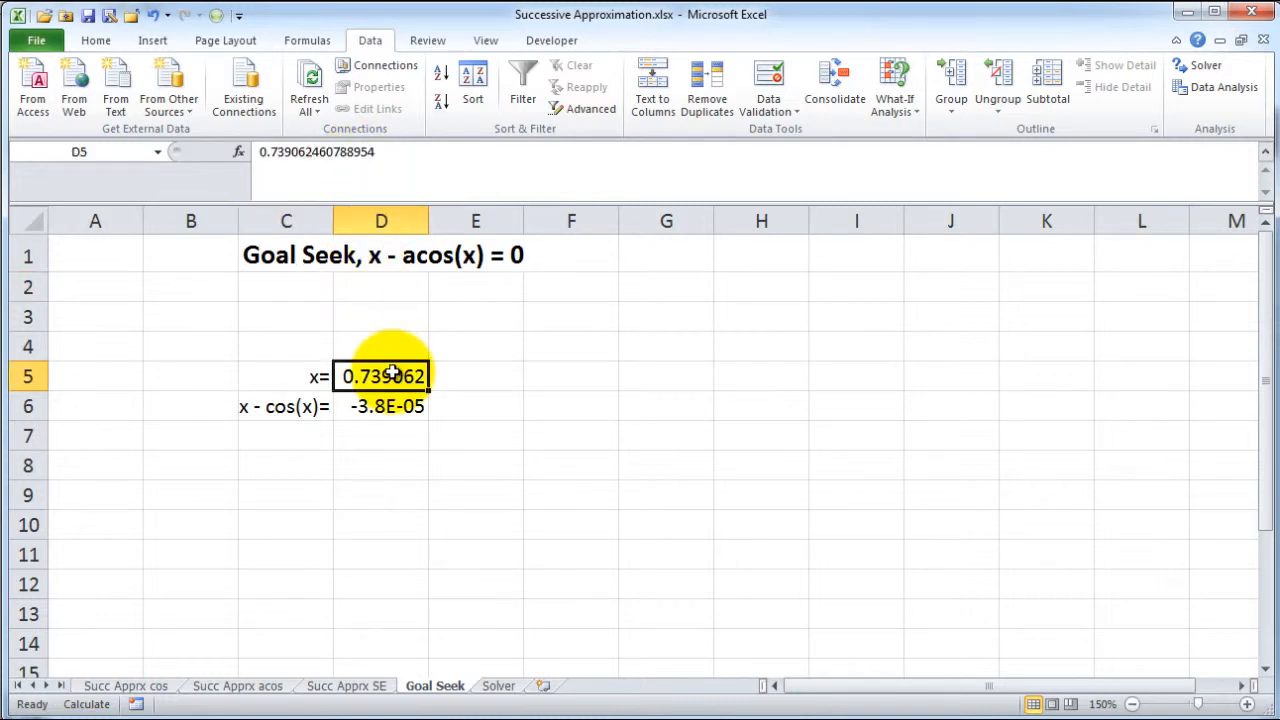
left_click(381, 405)
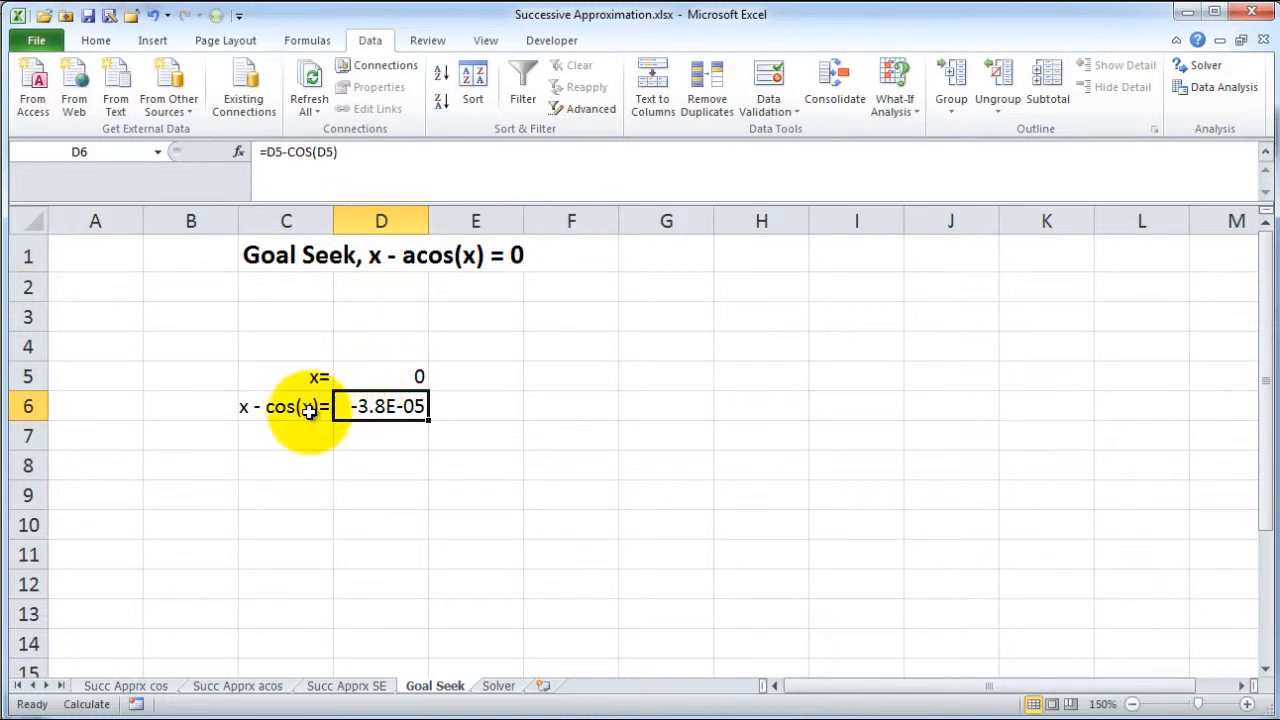
double_click(286, 405)
type("a")
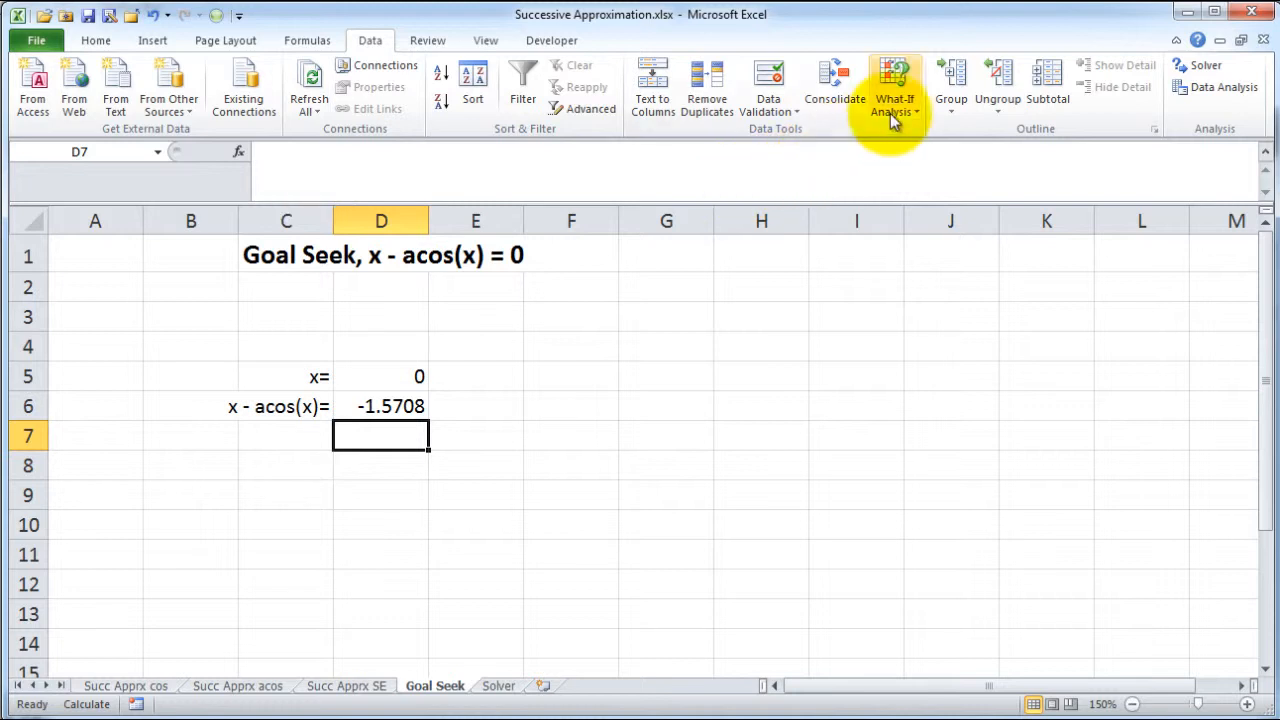
- Goal Seek D6 to 0 by changing D5, accepting x = 0.739037 after the circular warning
left_click(893, 85)
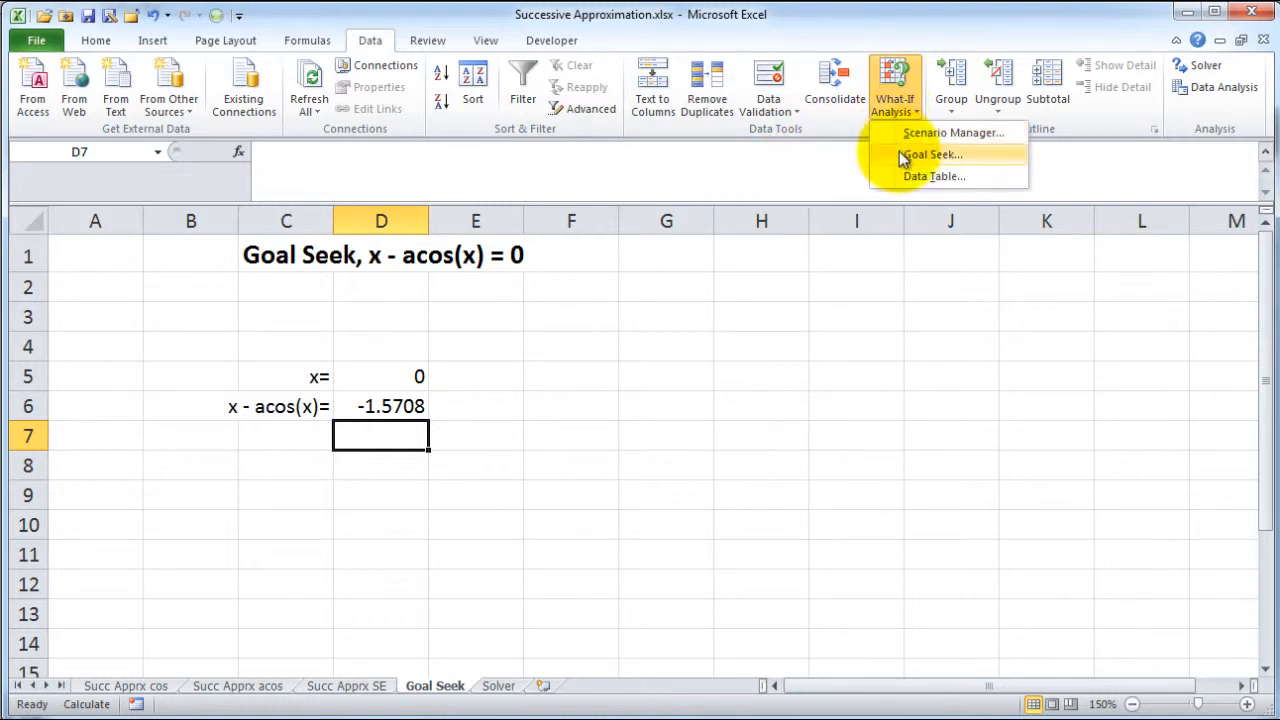
left_click(931, 154)
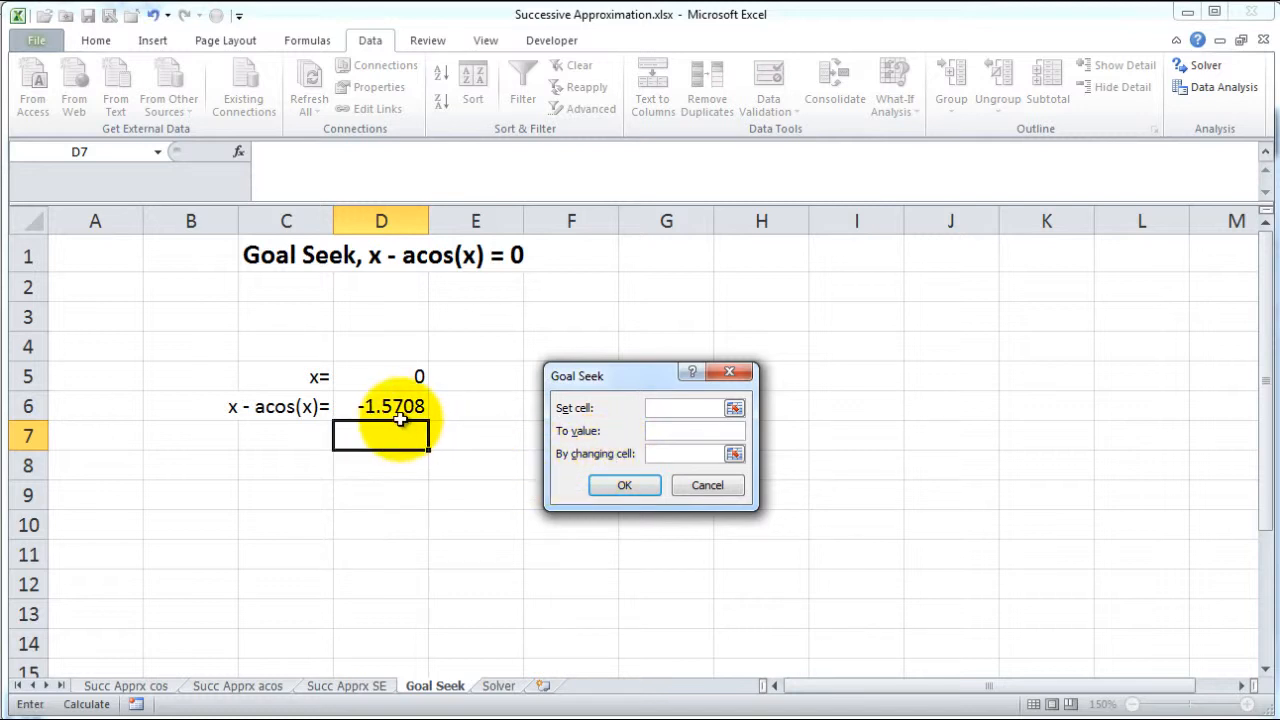
left_click(381, 406)
type("0")
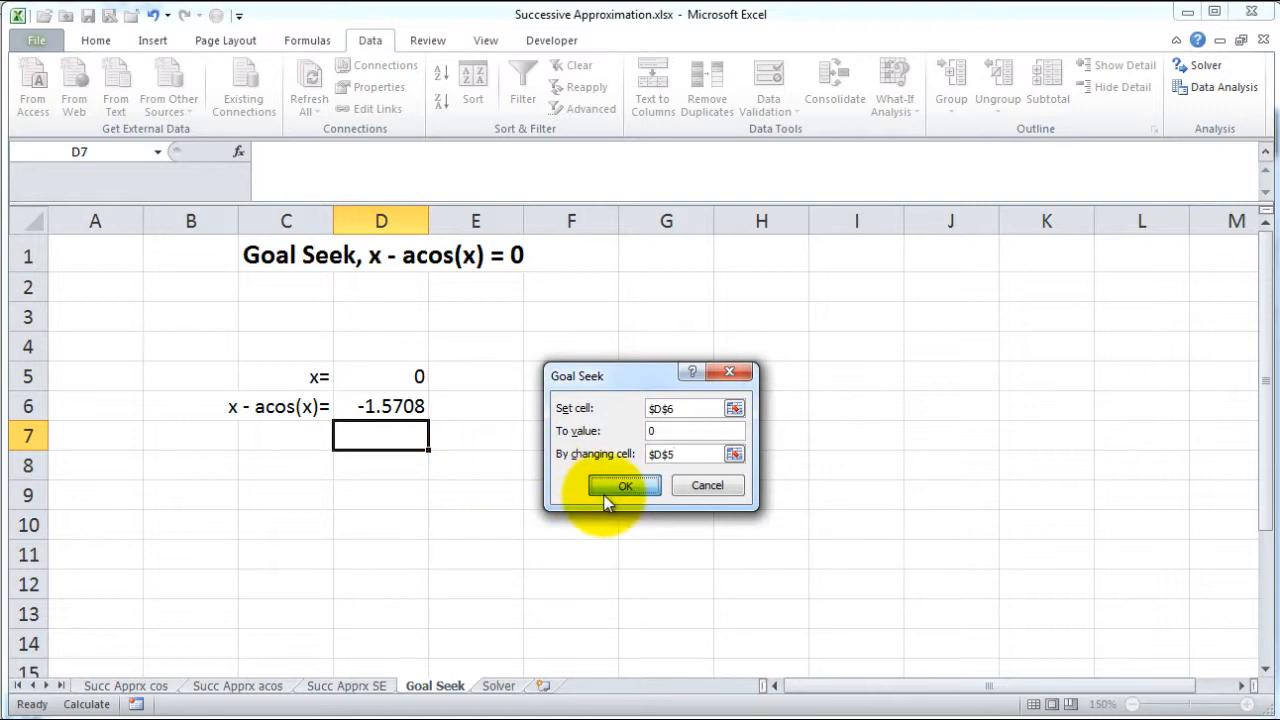
left_click(624, 485)
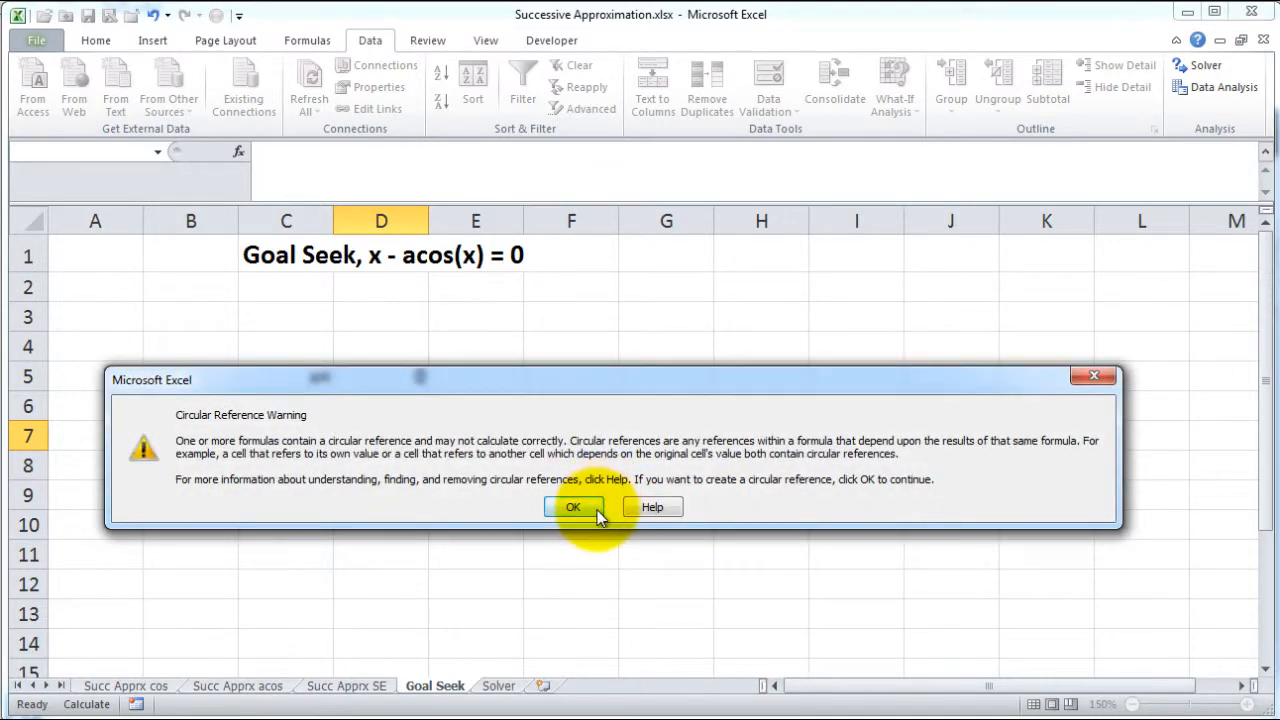
left_click(573, 507)
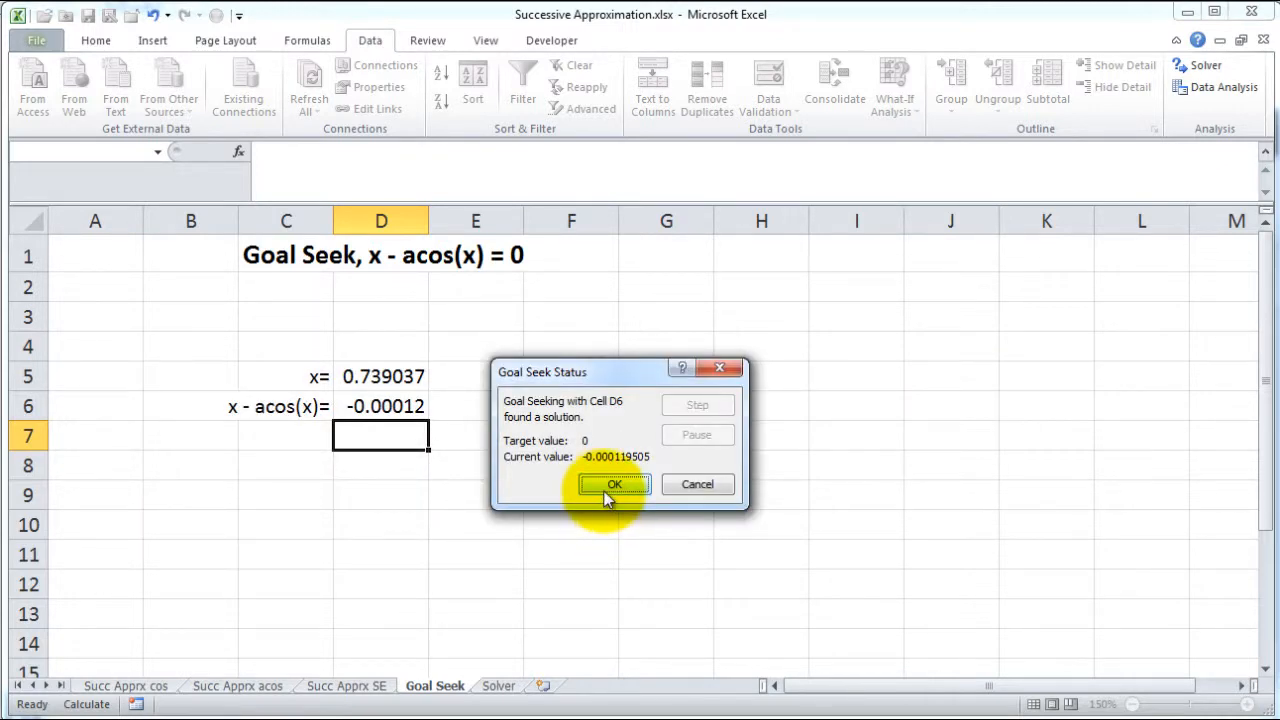
left_click(614, 484)
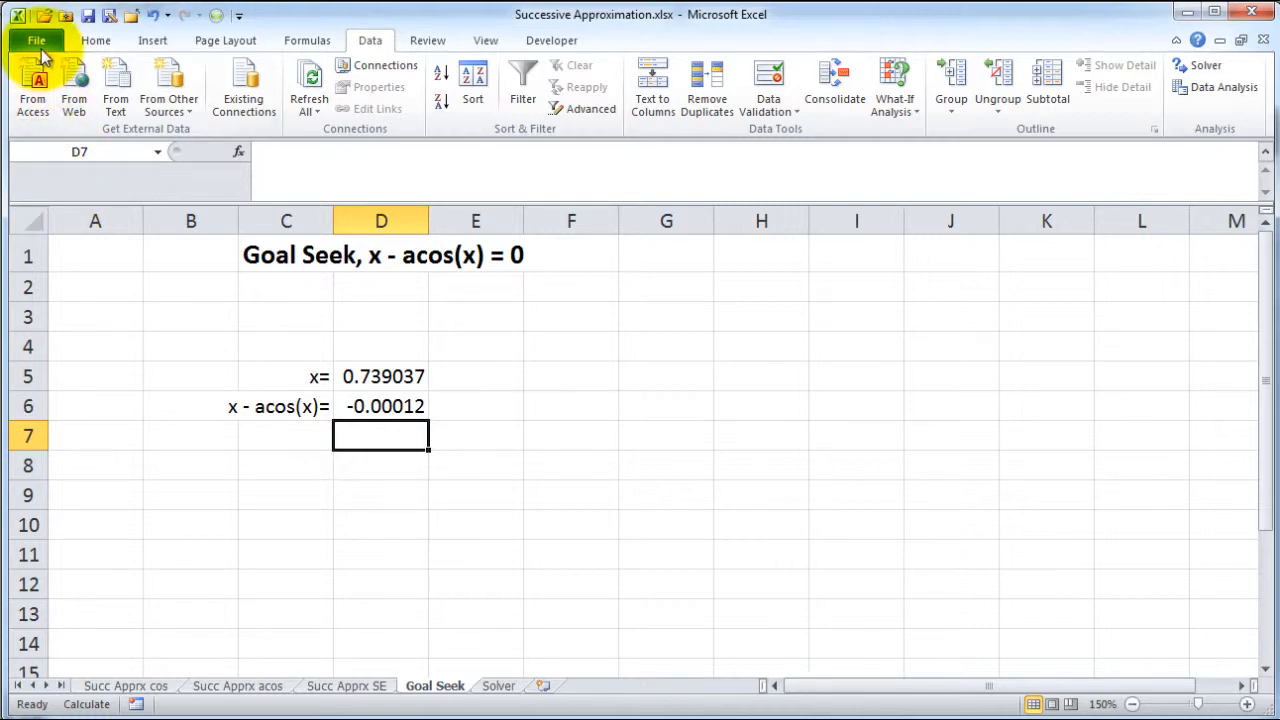
- In Formulas options, choose Automatic calculation and disable iterative calculation
left_click(36, 40)
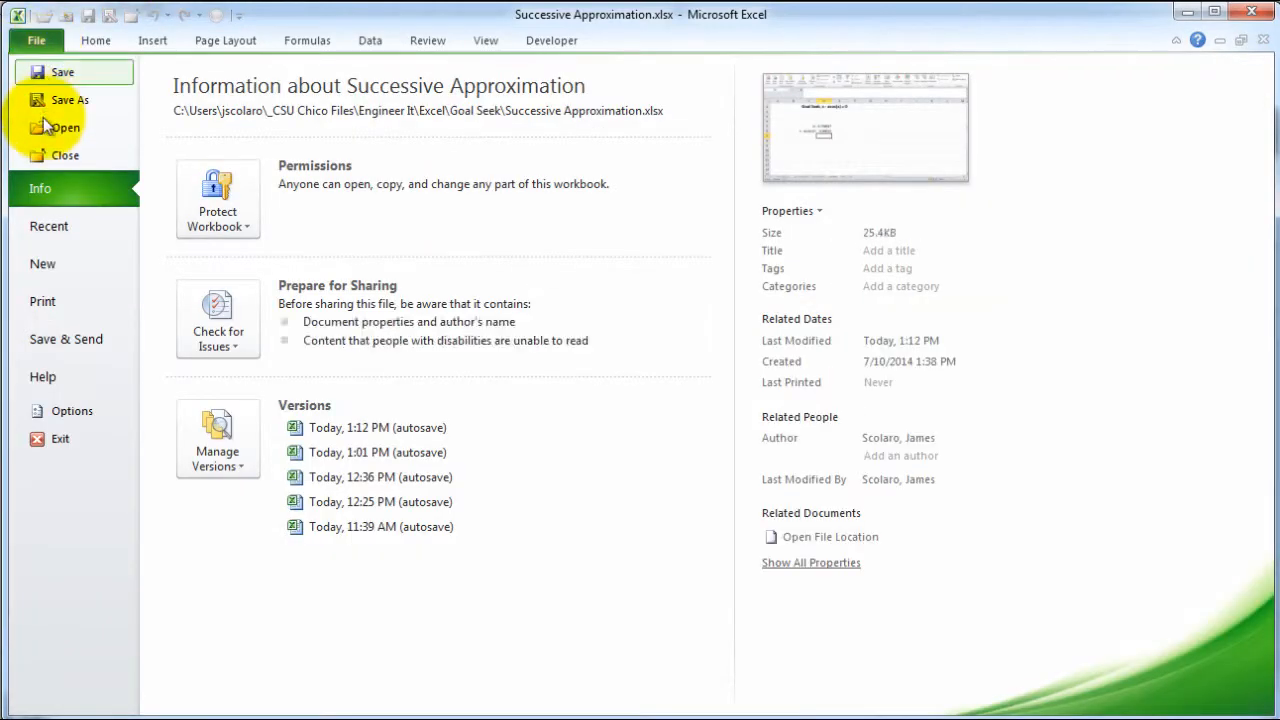
left_click(36, 40)
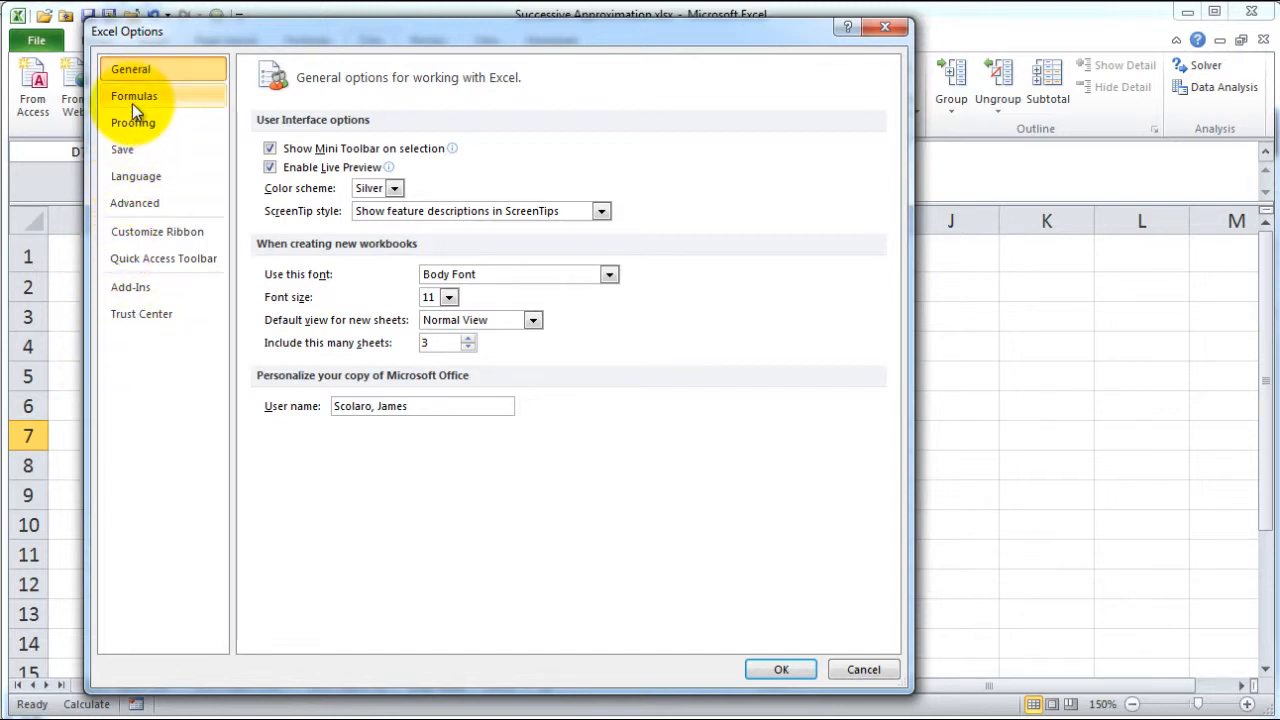
left_click(134, 95)
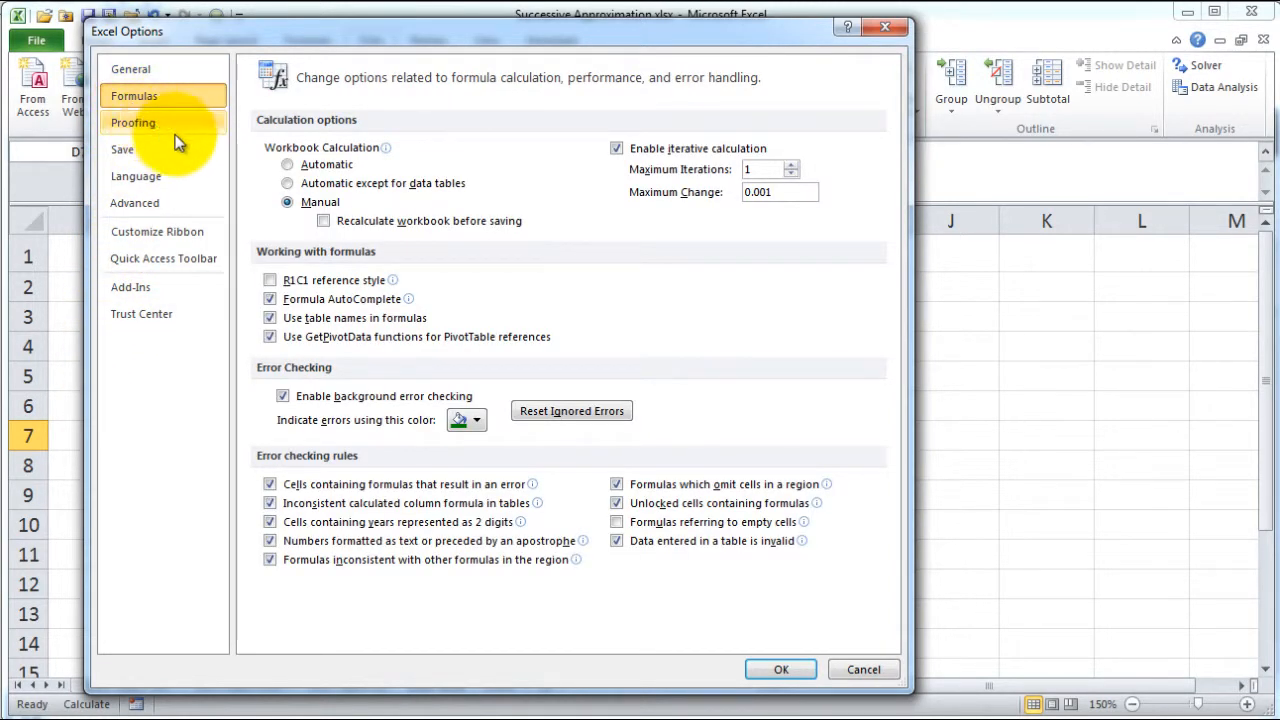
left_click(287, 164)
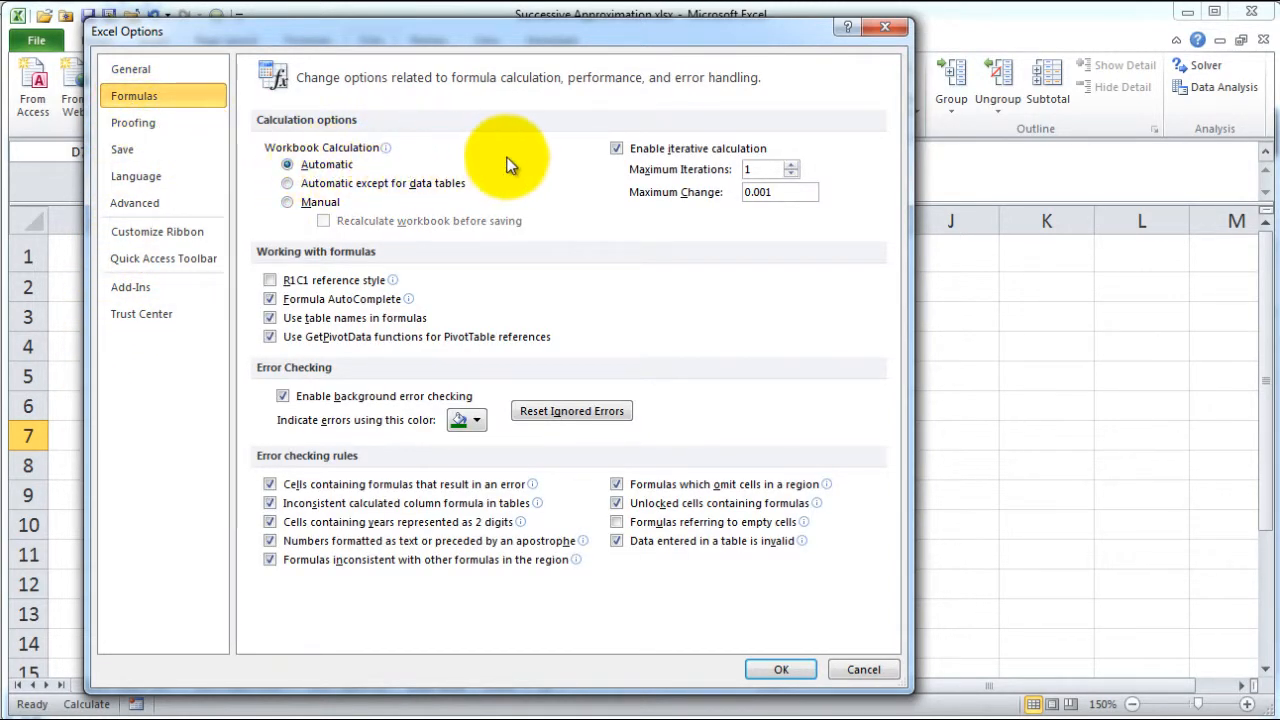
left_click(617, 148)
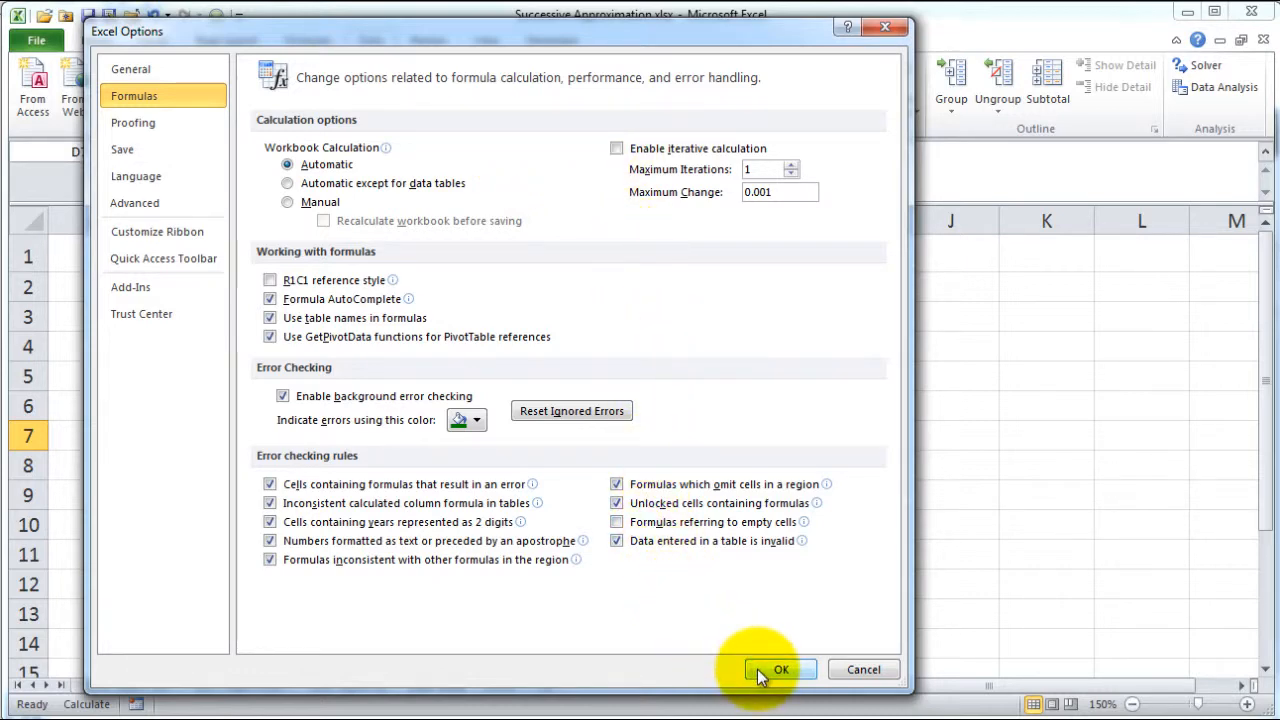
left_click(781, 669)
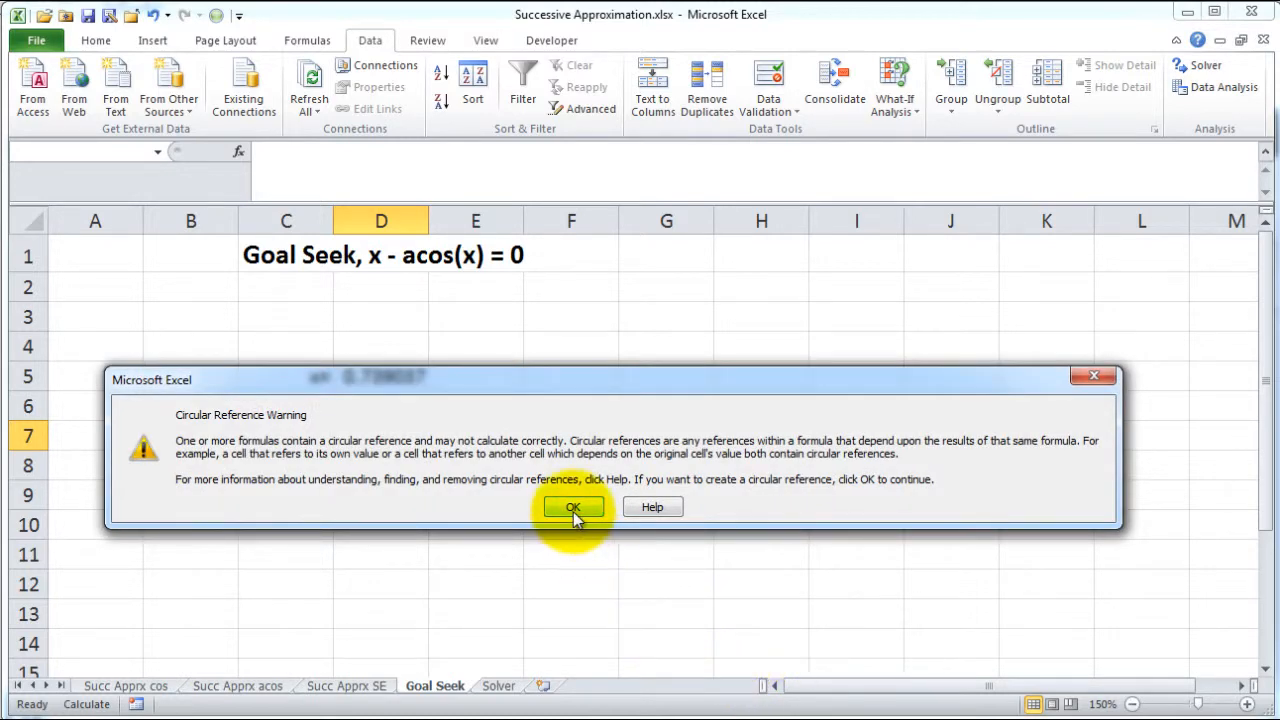
left_click(573, 507)
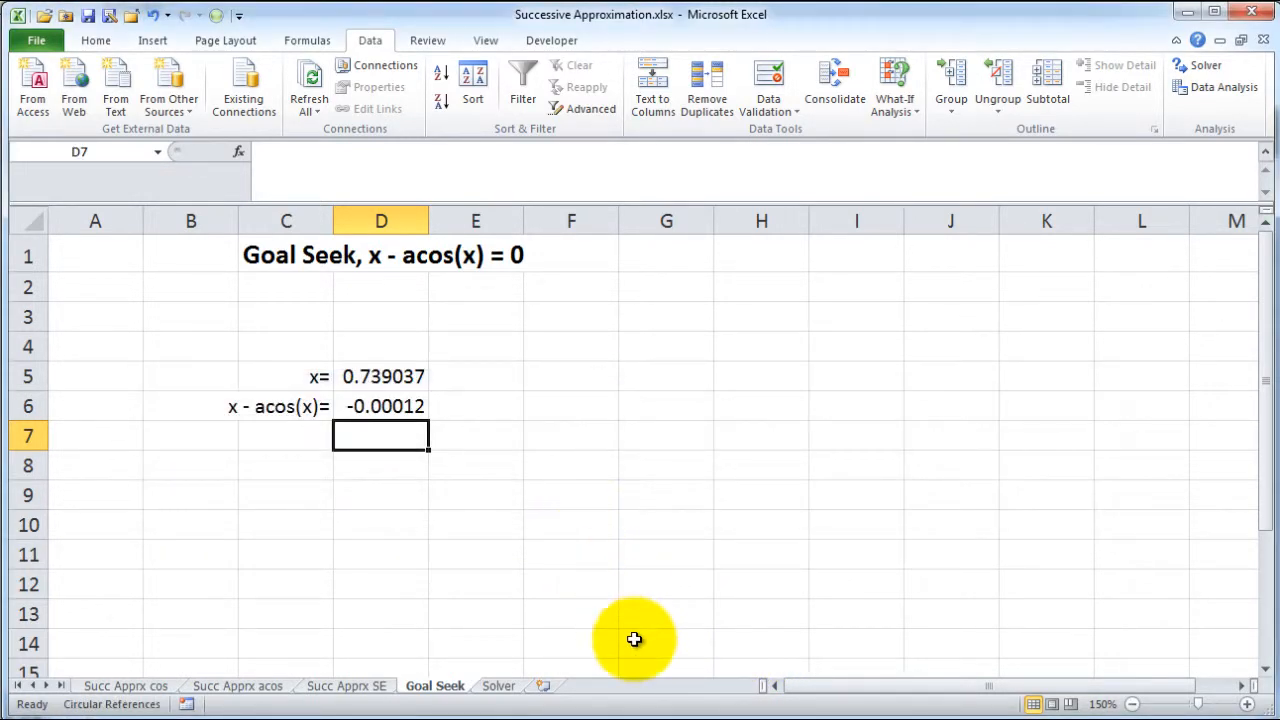